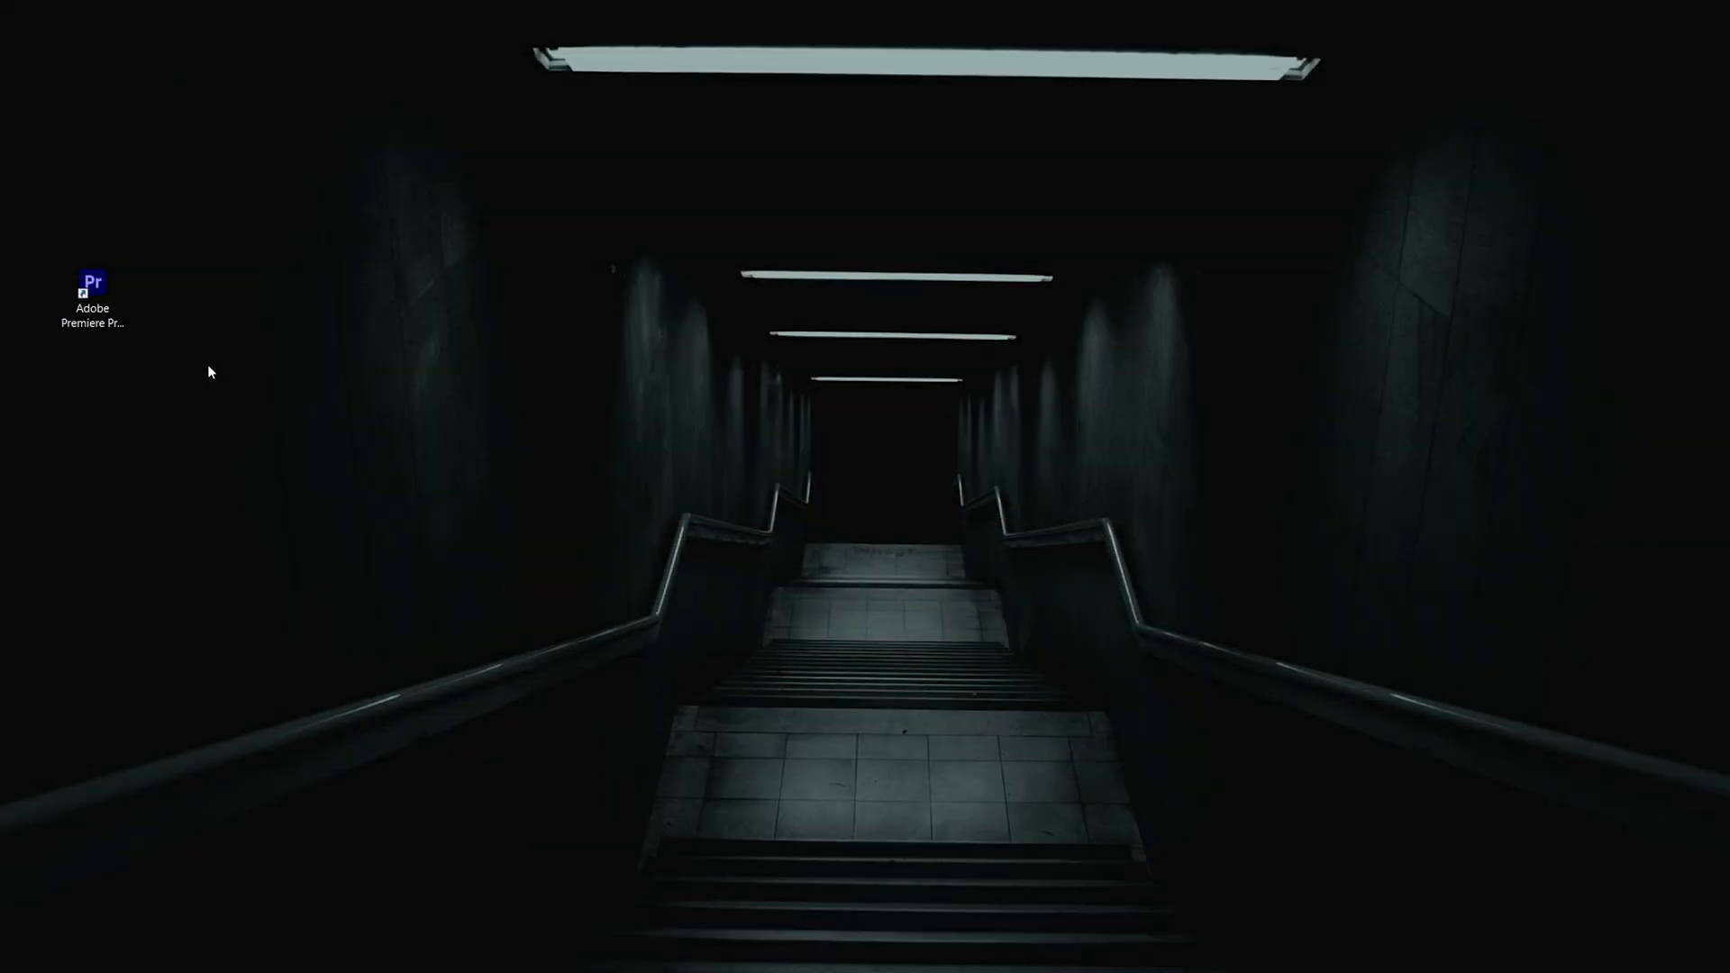
mouse_move(93, 286)
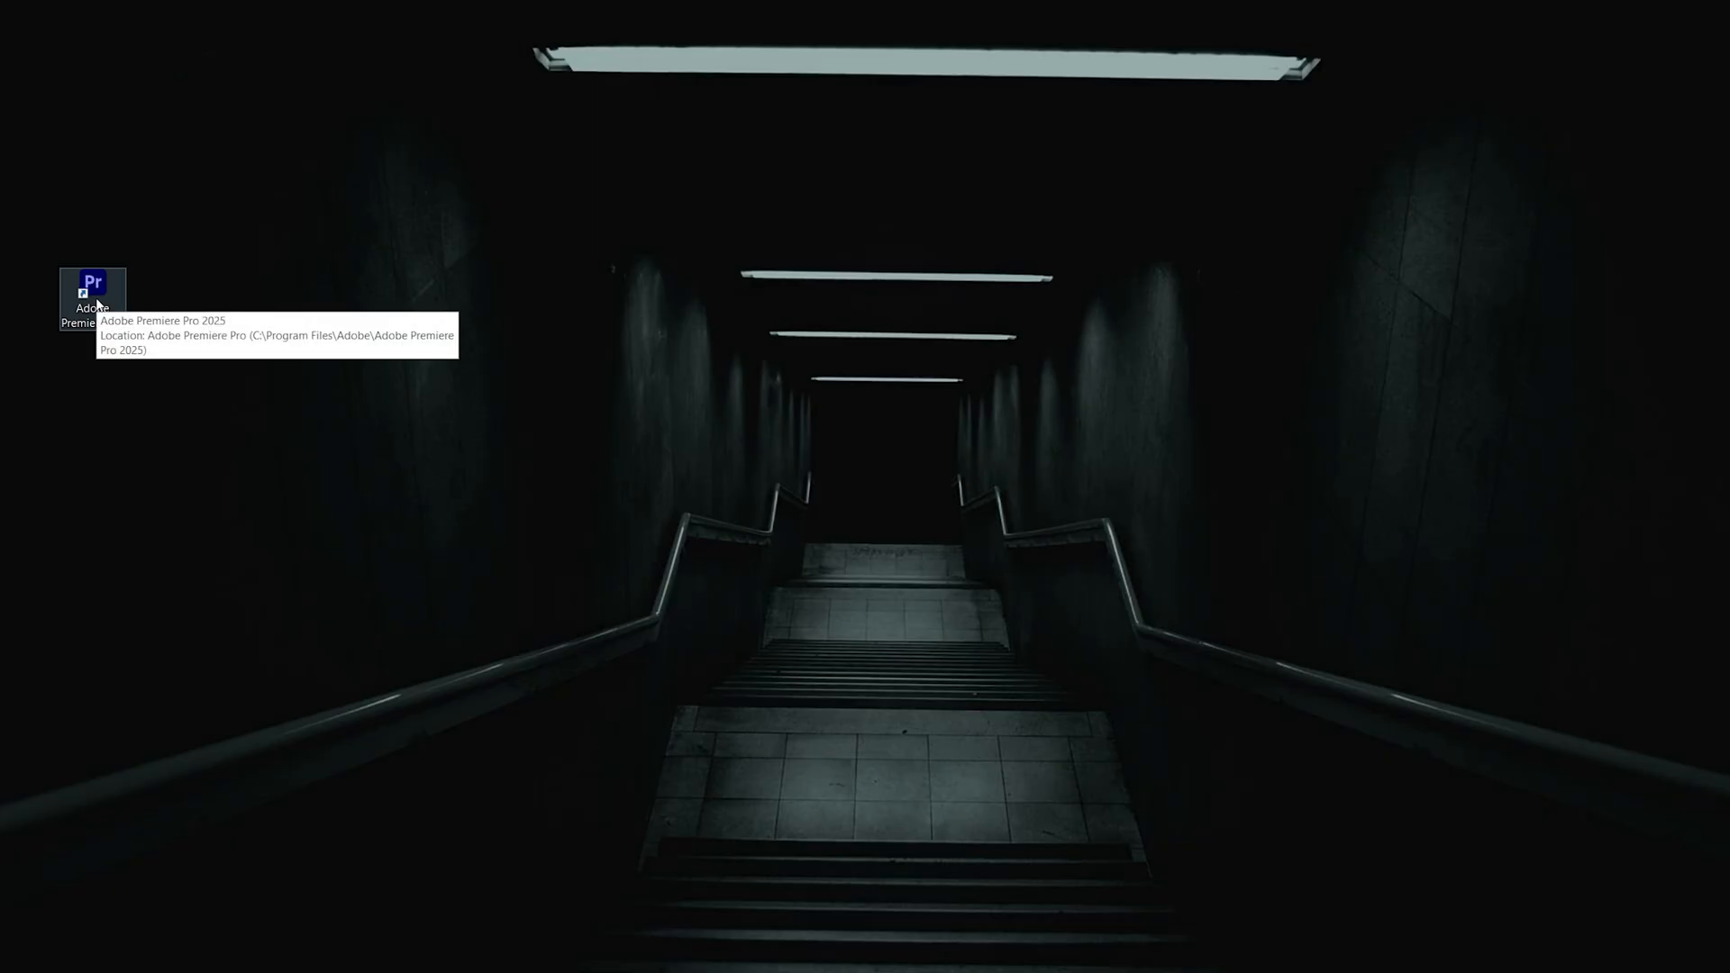
mouse_move(143, 328)
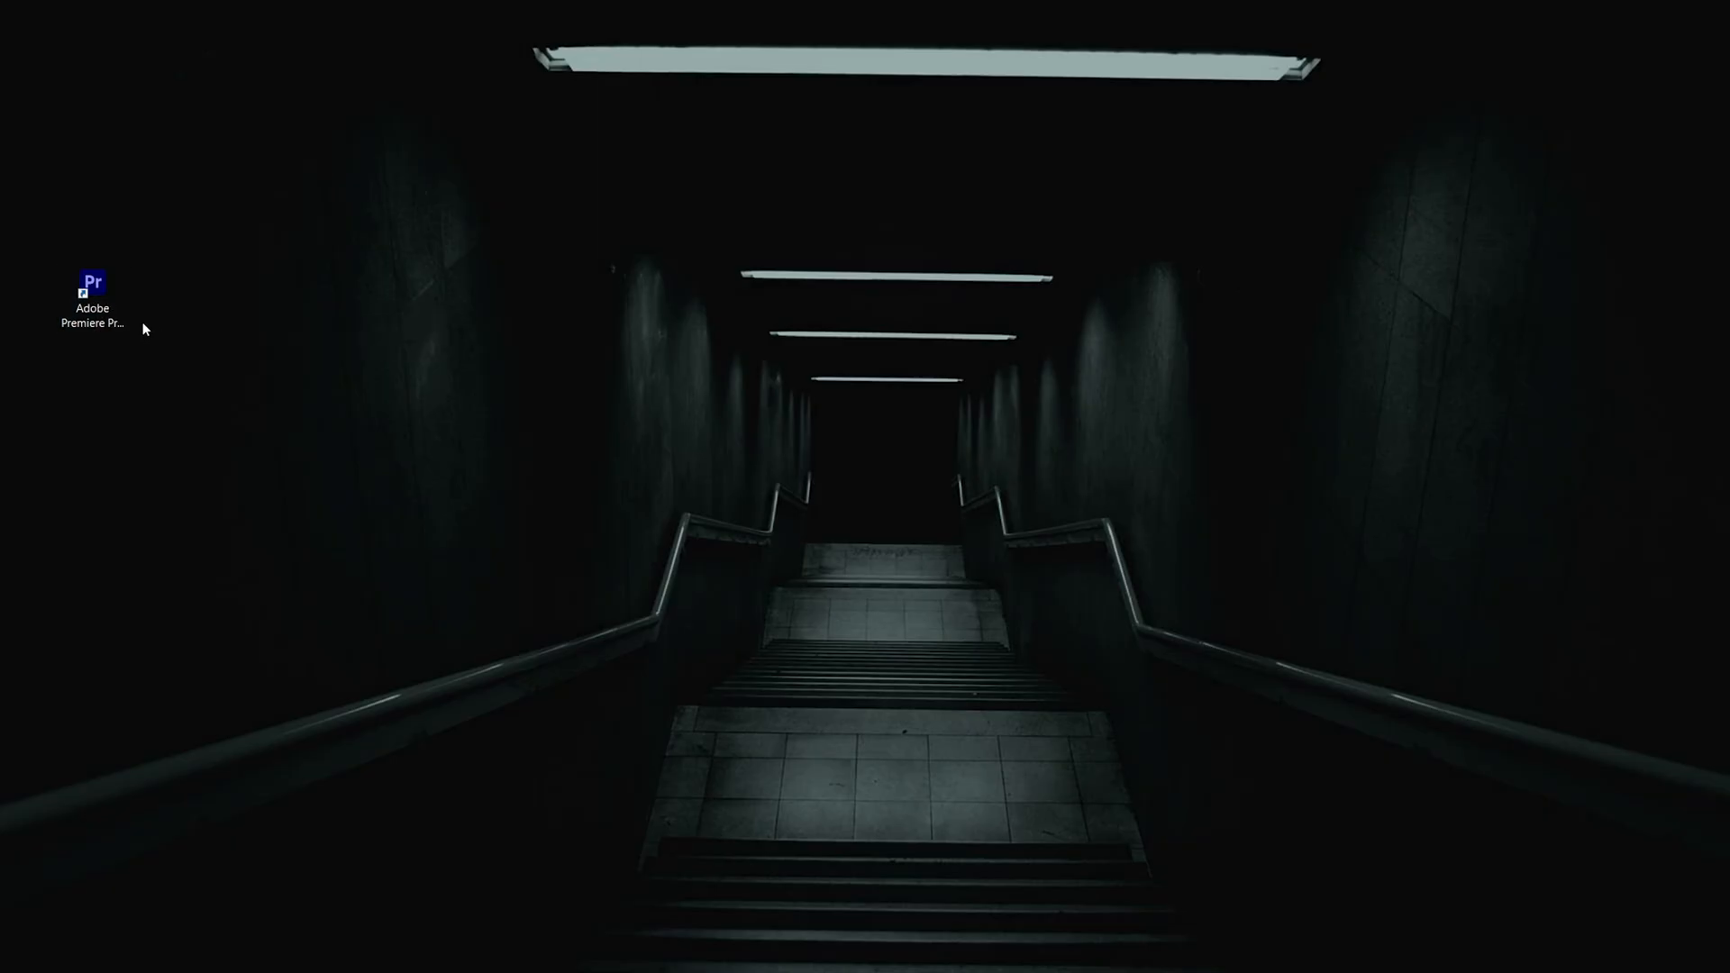
Step: Launch Adobe Premiere Pro from its desktop shortcut
double_click(92, 285)
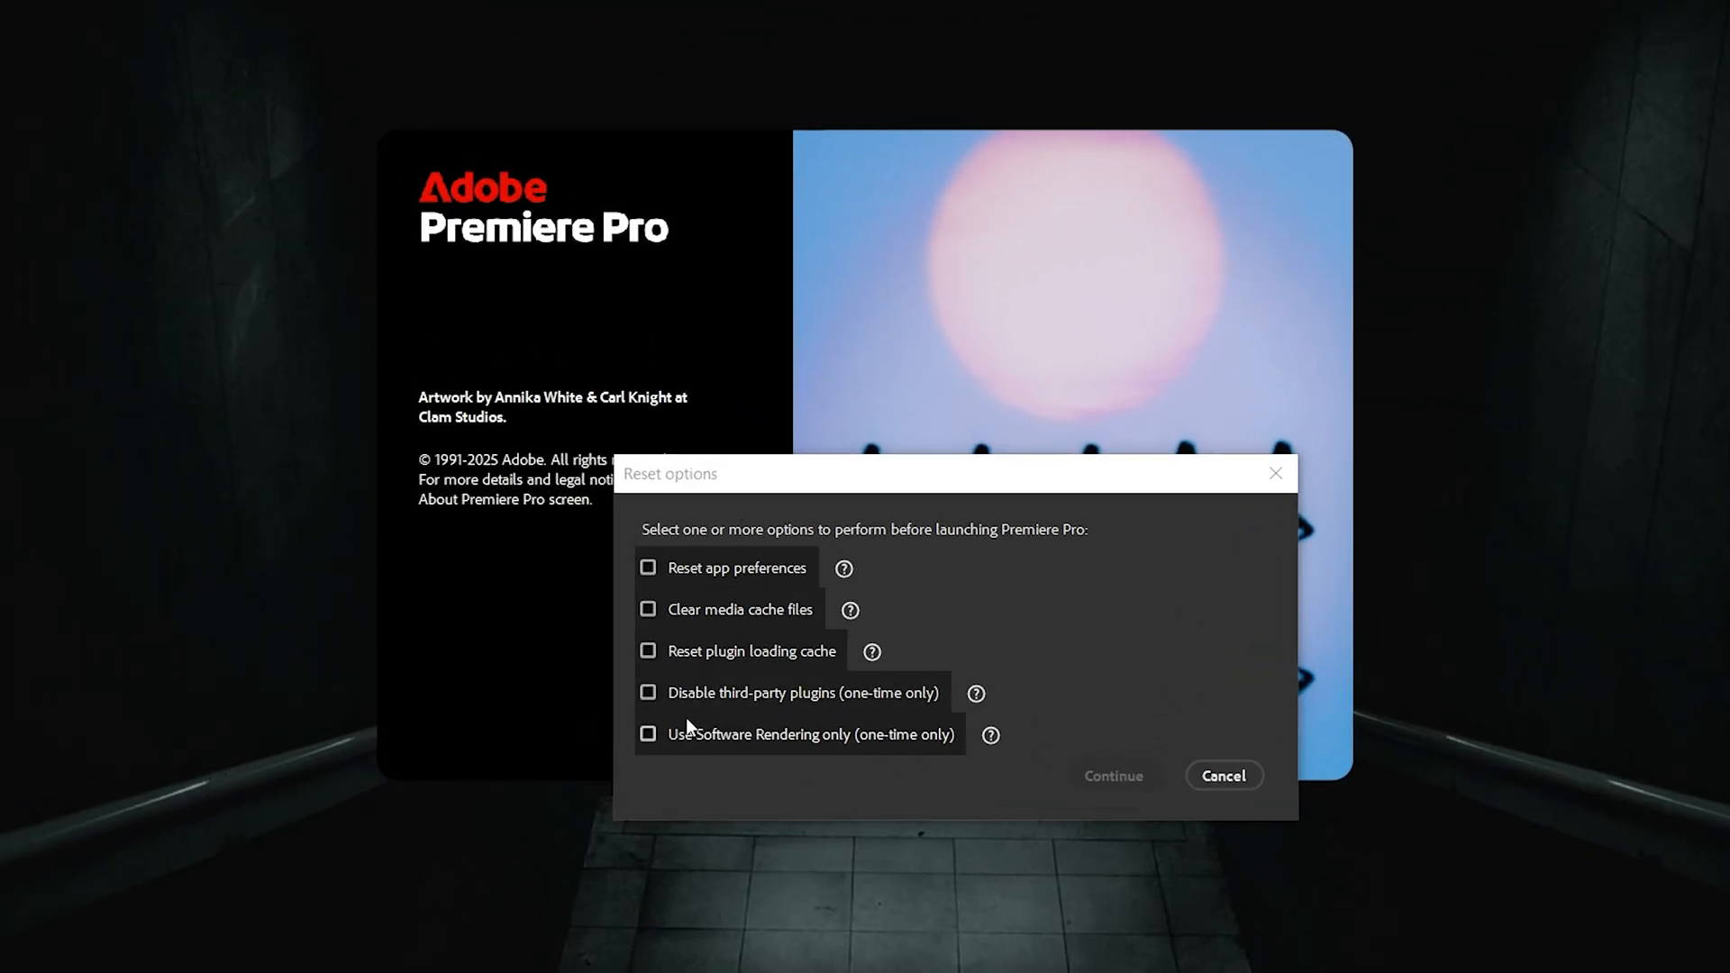
Step: Tick Clear media cache files in the reset options and continue launching
left_click(649, 567)
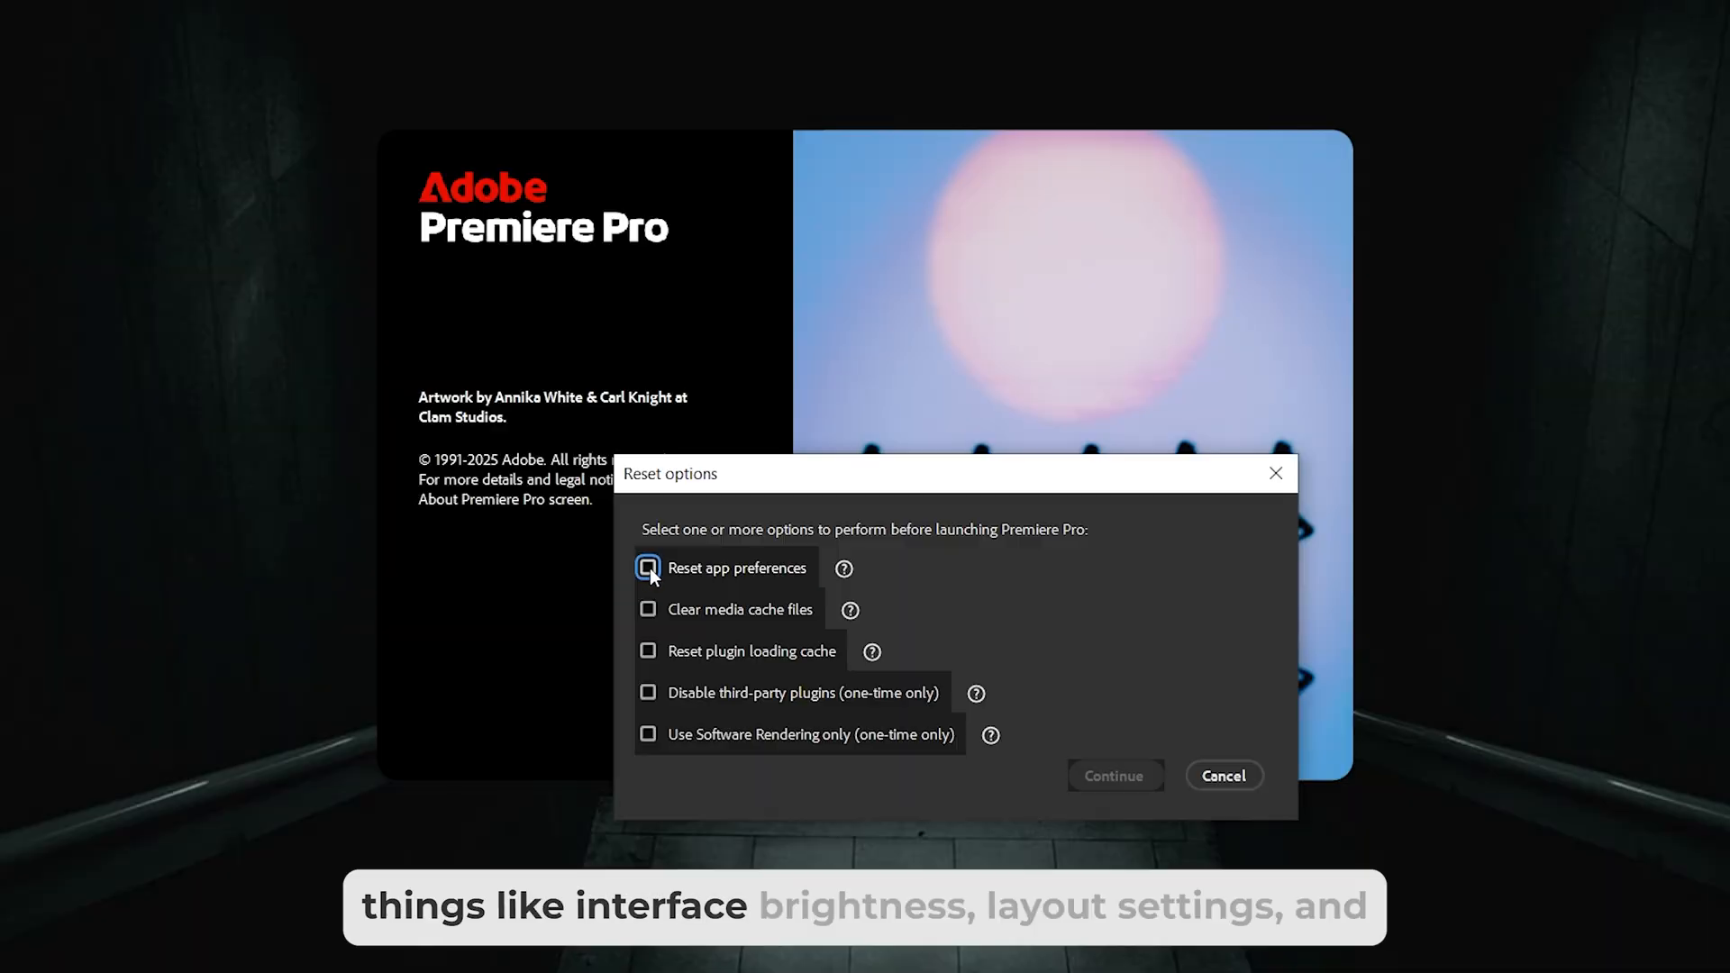
mouse_move(693, 577)
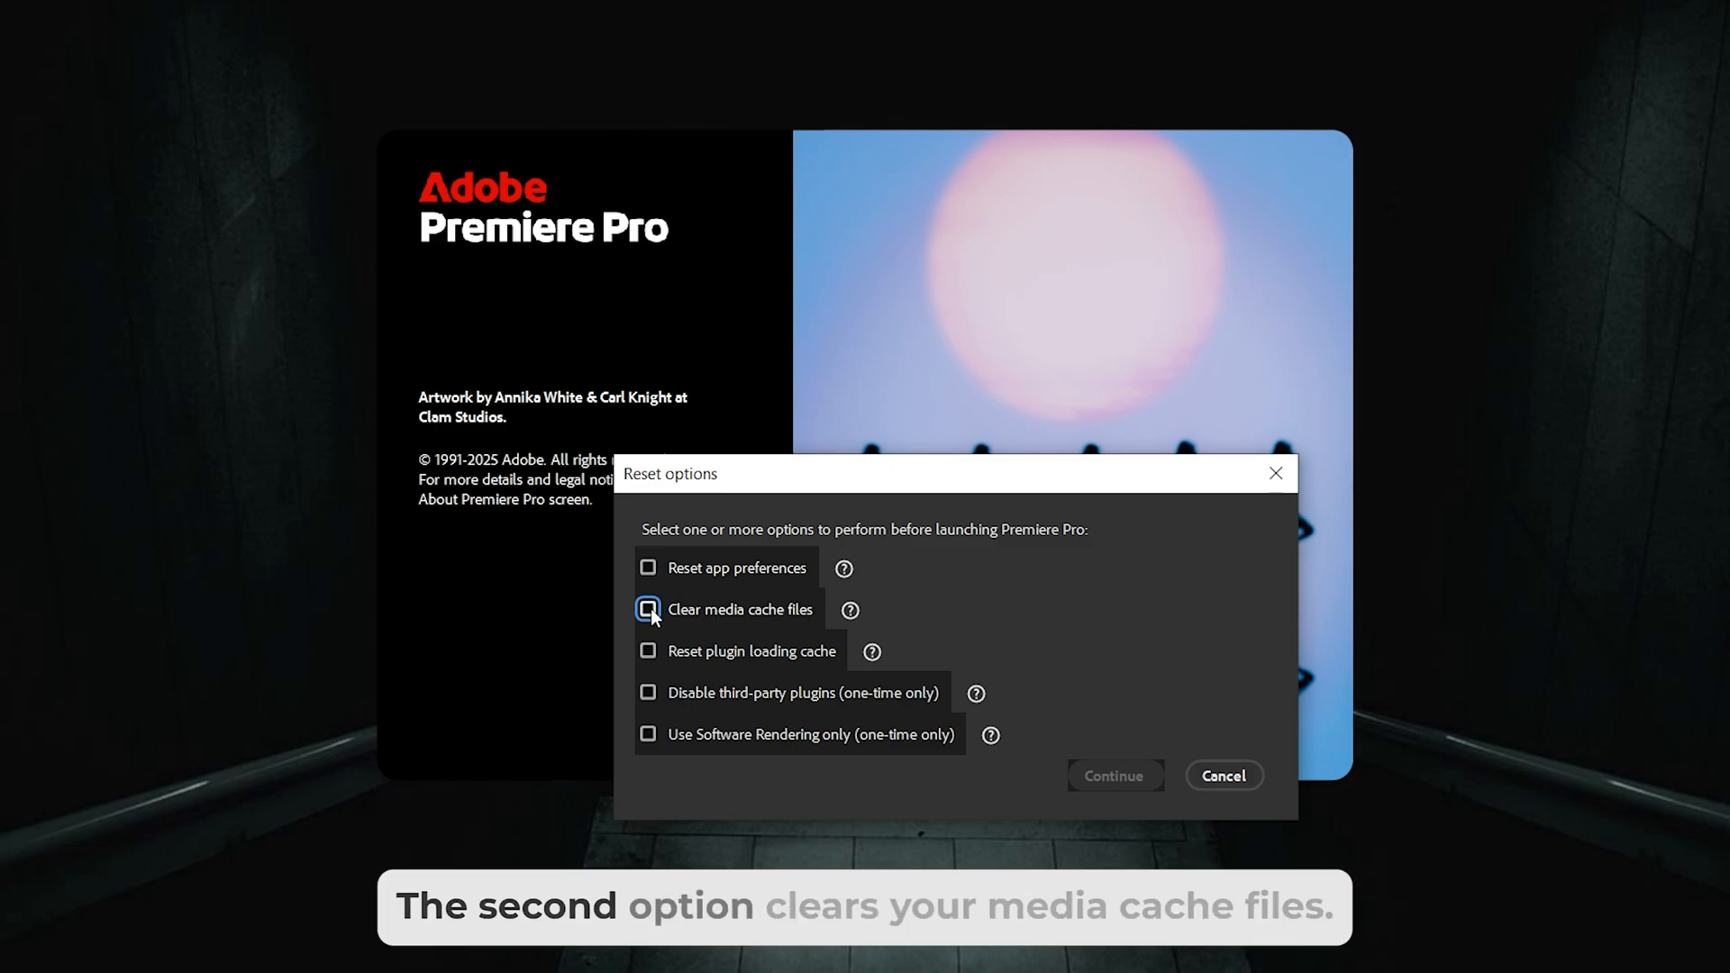
left_click(648, 609)
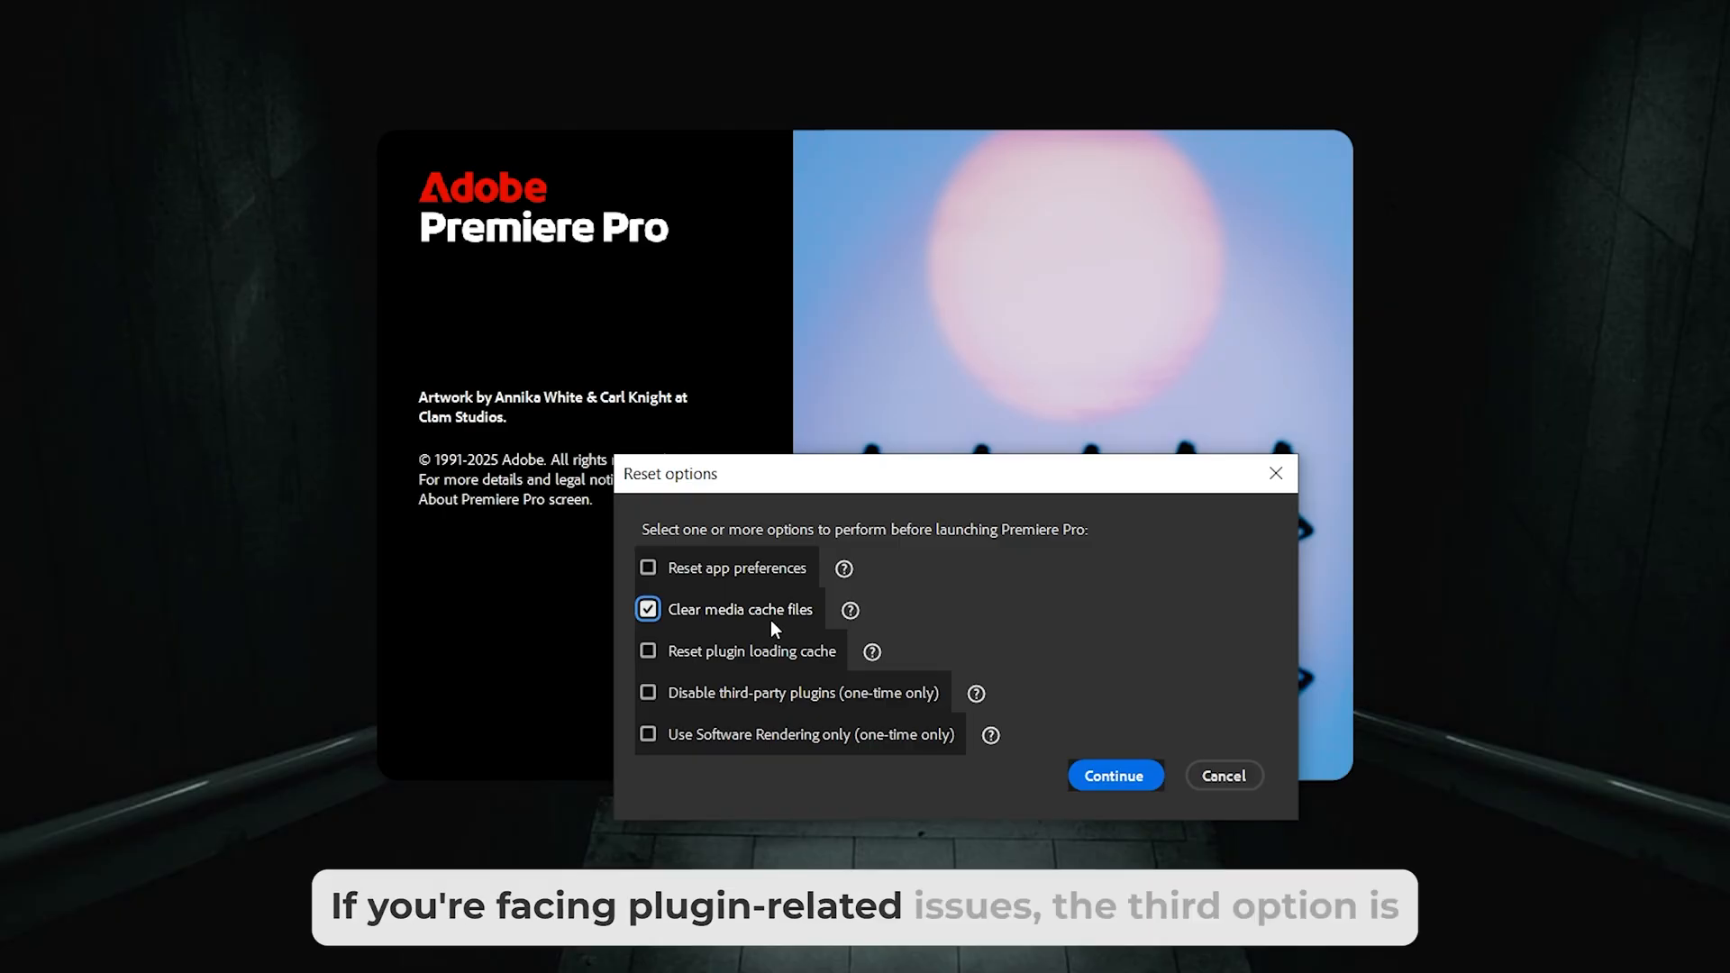
mouse_move(683, 668)
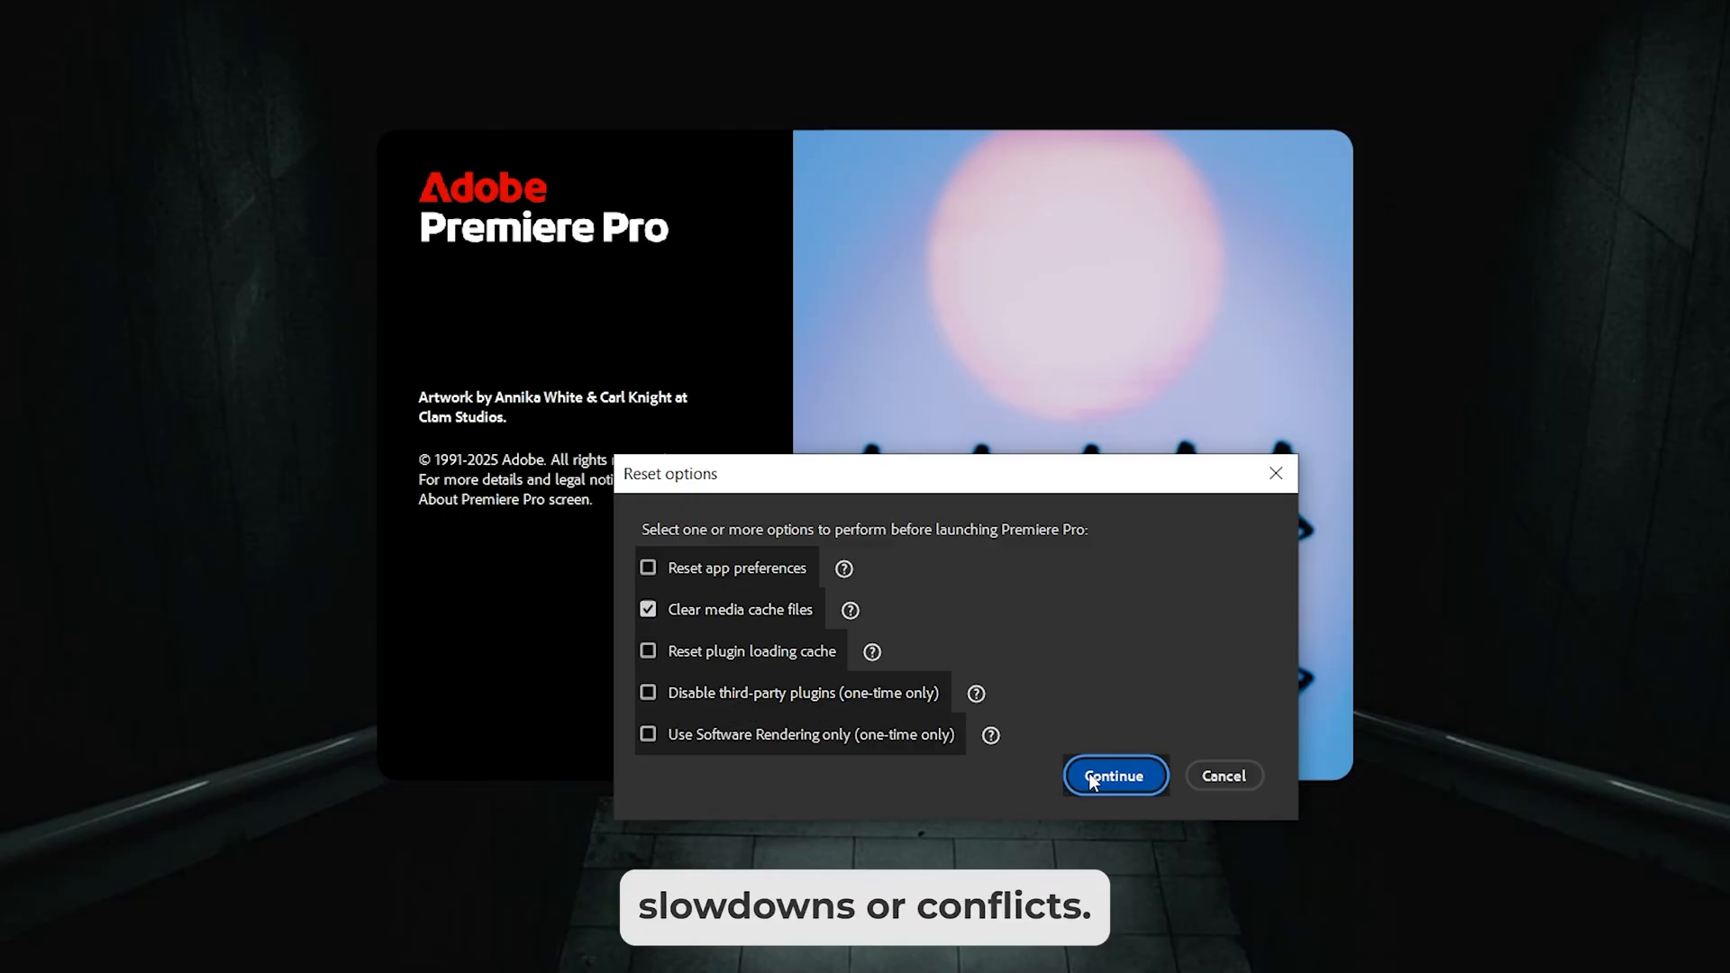
left_click(1113, 775)
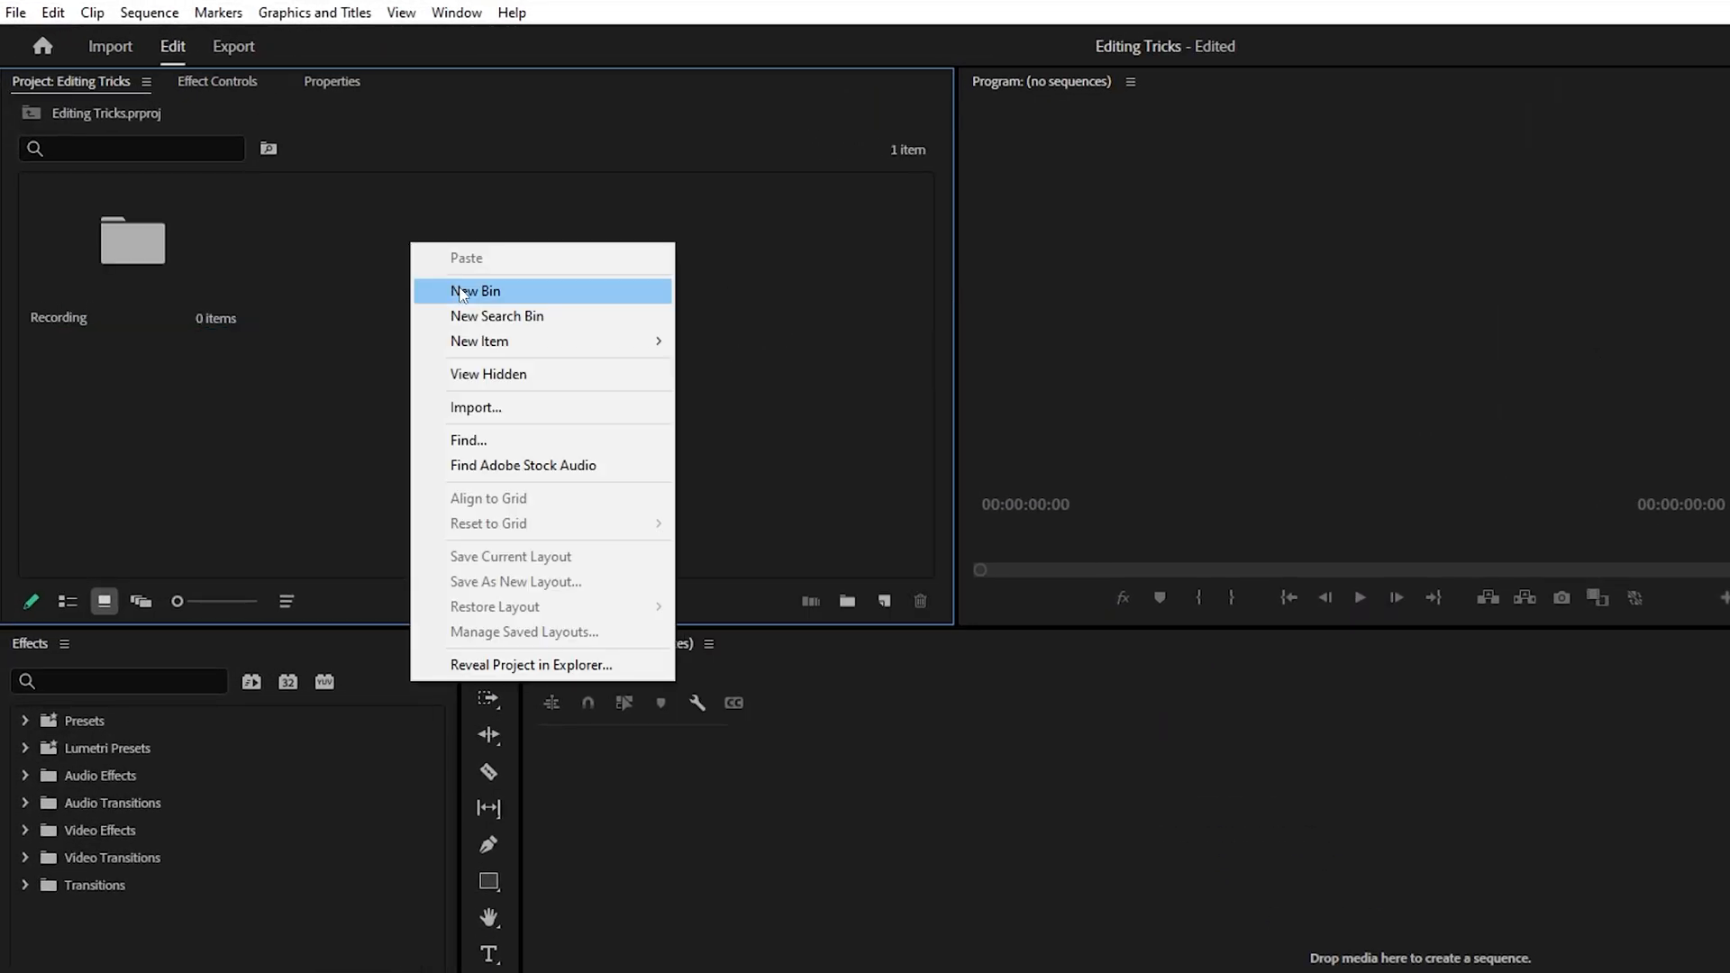
Step: Add the SFX bin and save the project as template 'New Project Template'
left_click(474, 290)
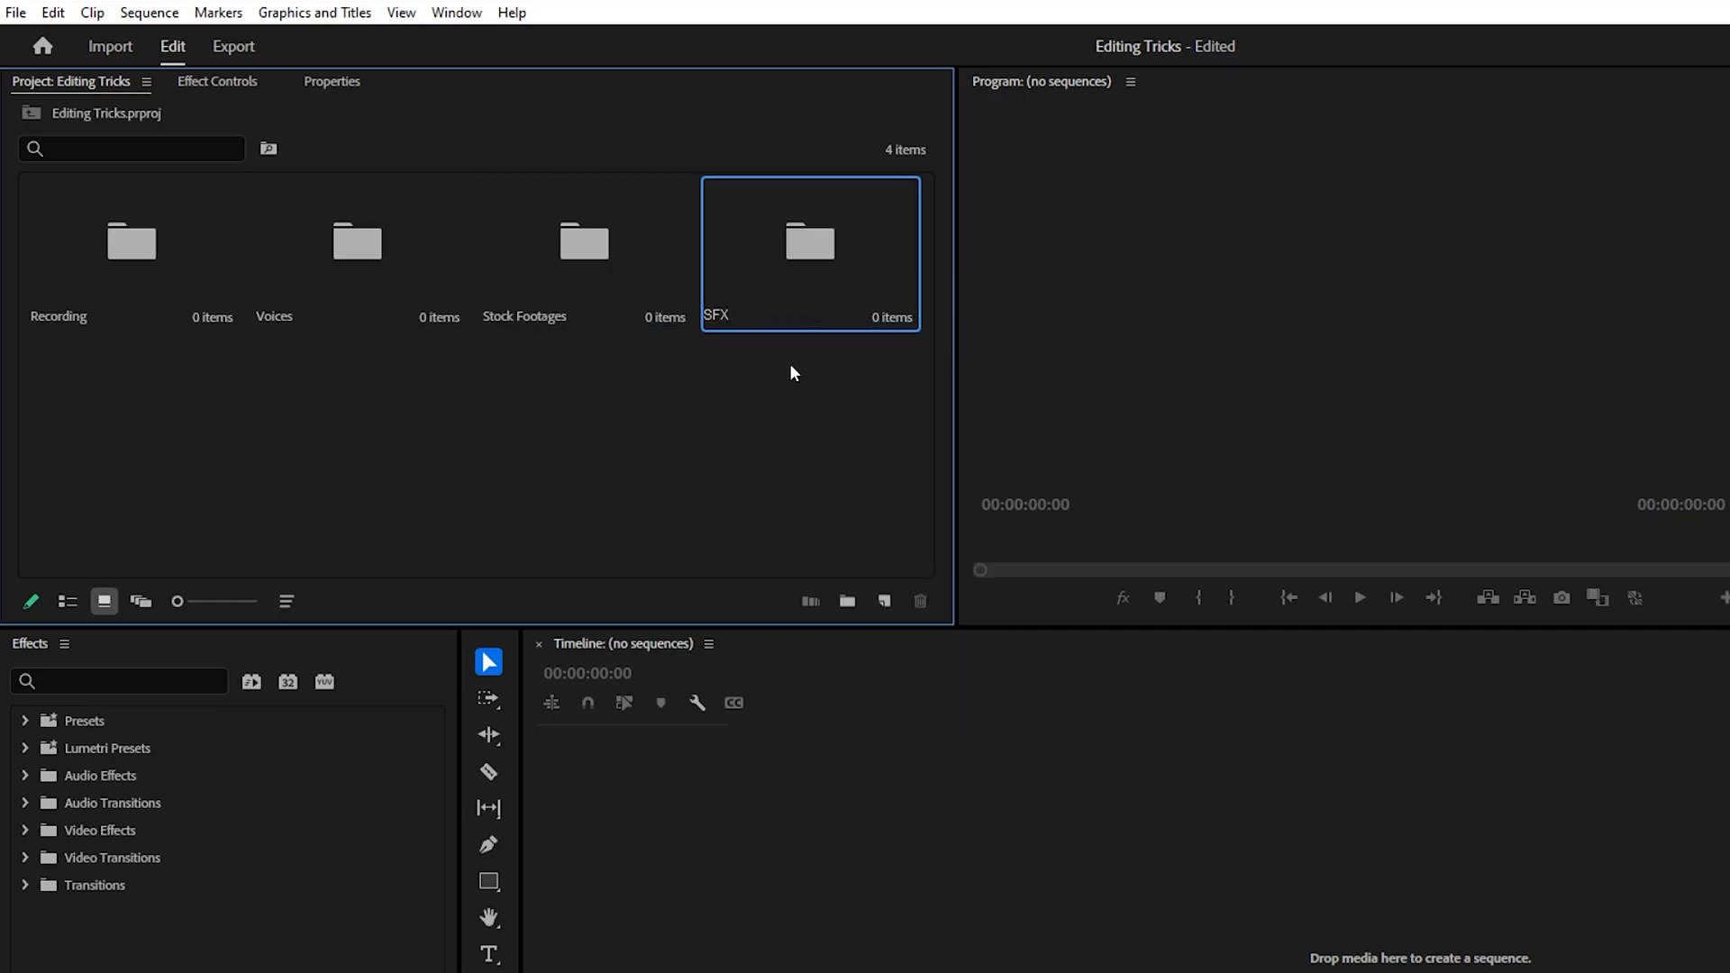
left_click(782, 382)
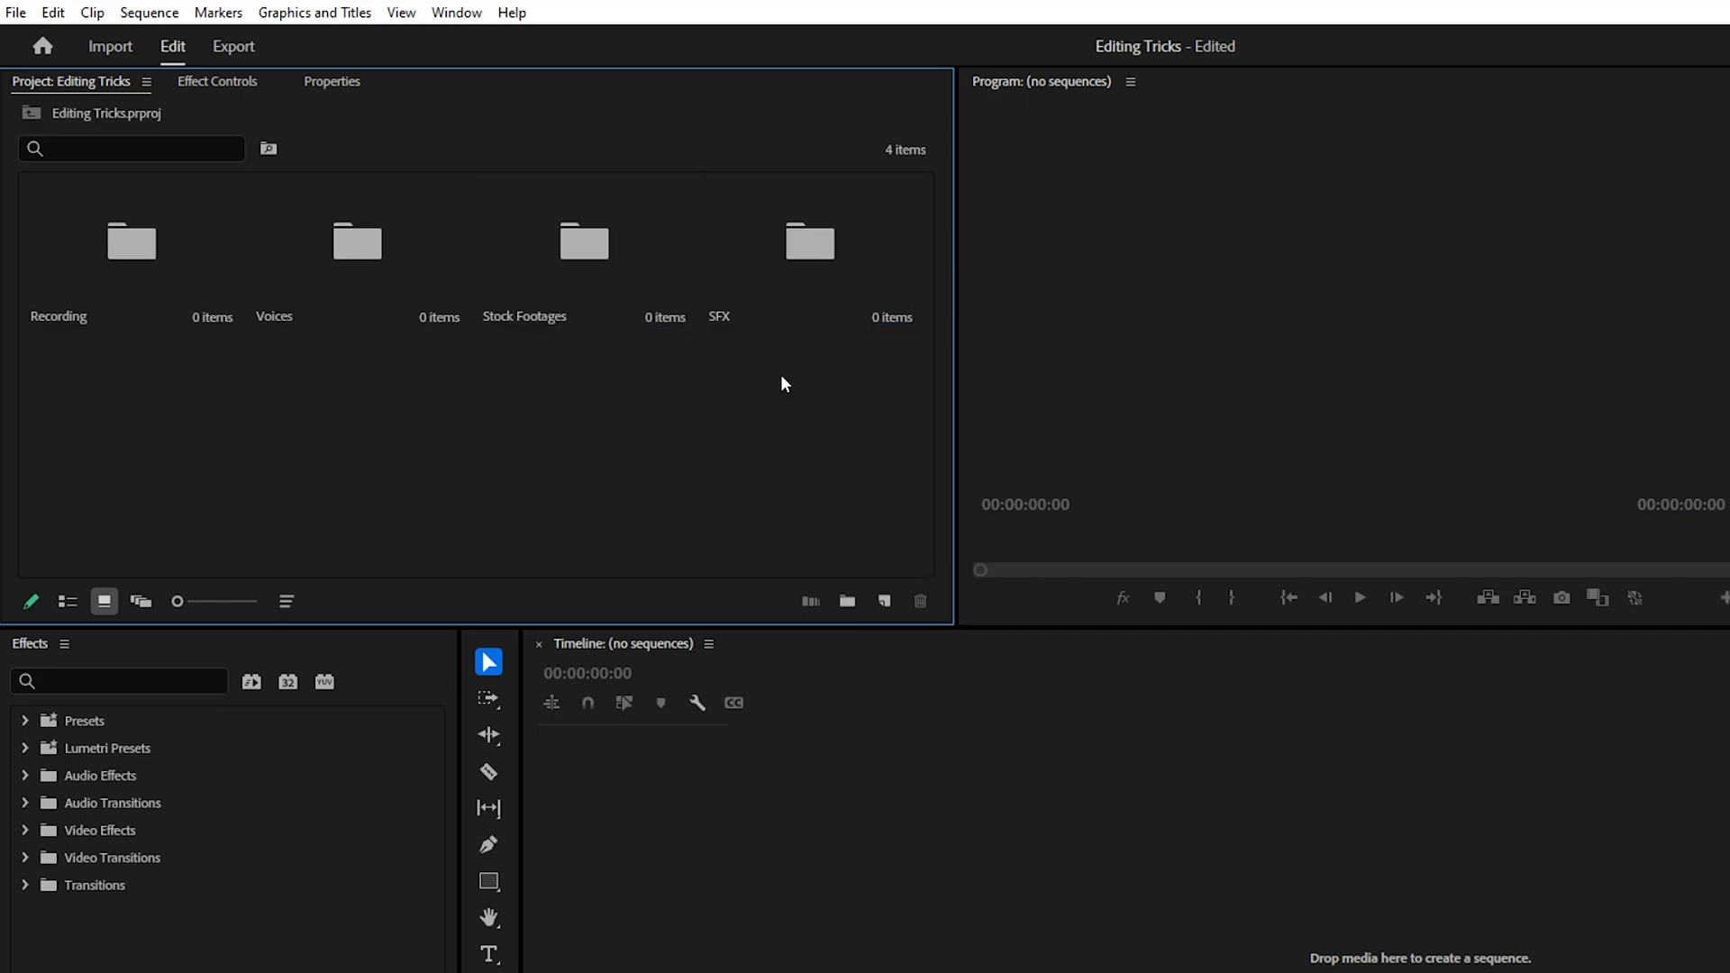
mouse_move(772, 380)
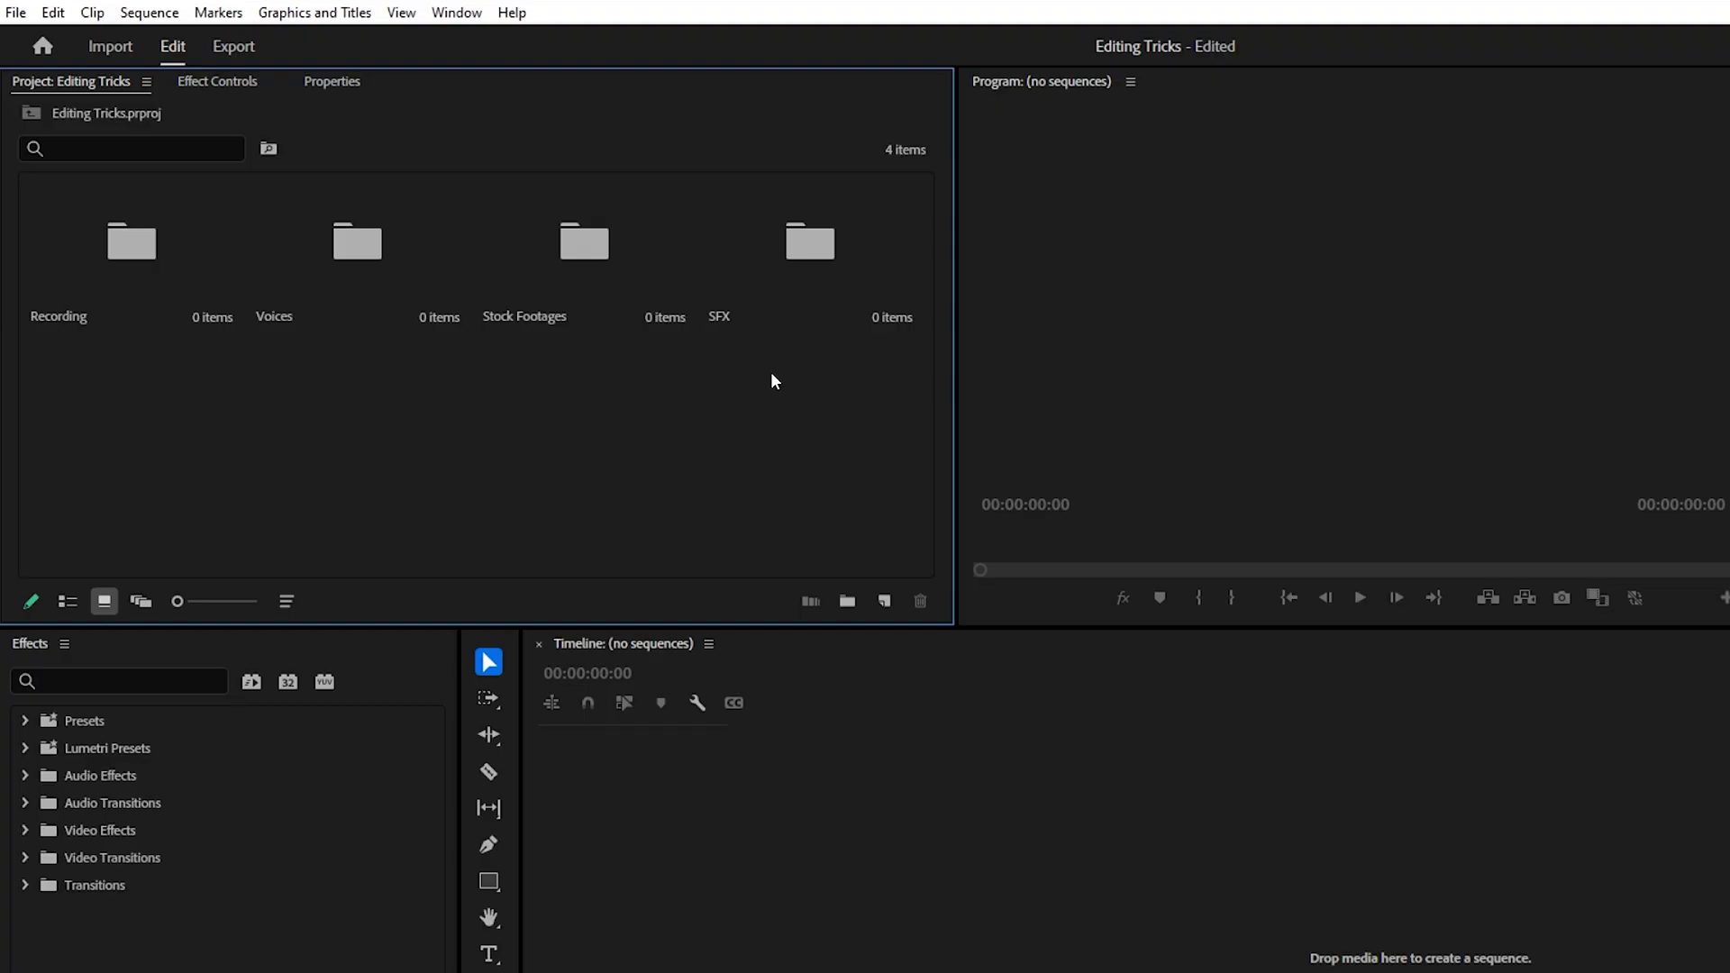
left_click(15, 11)
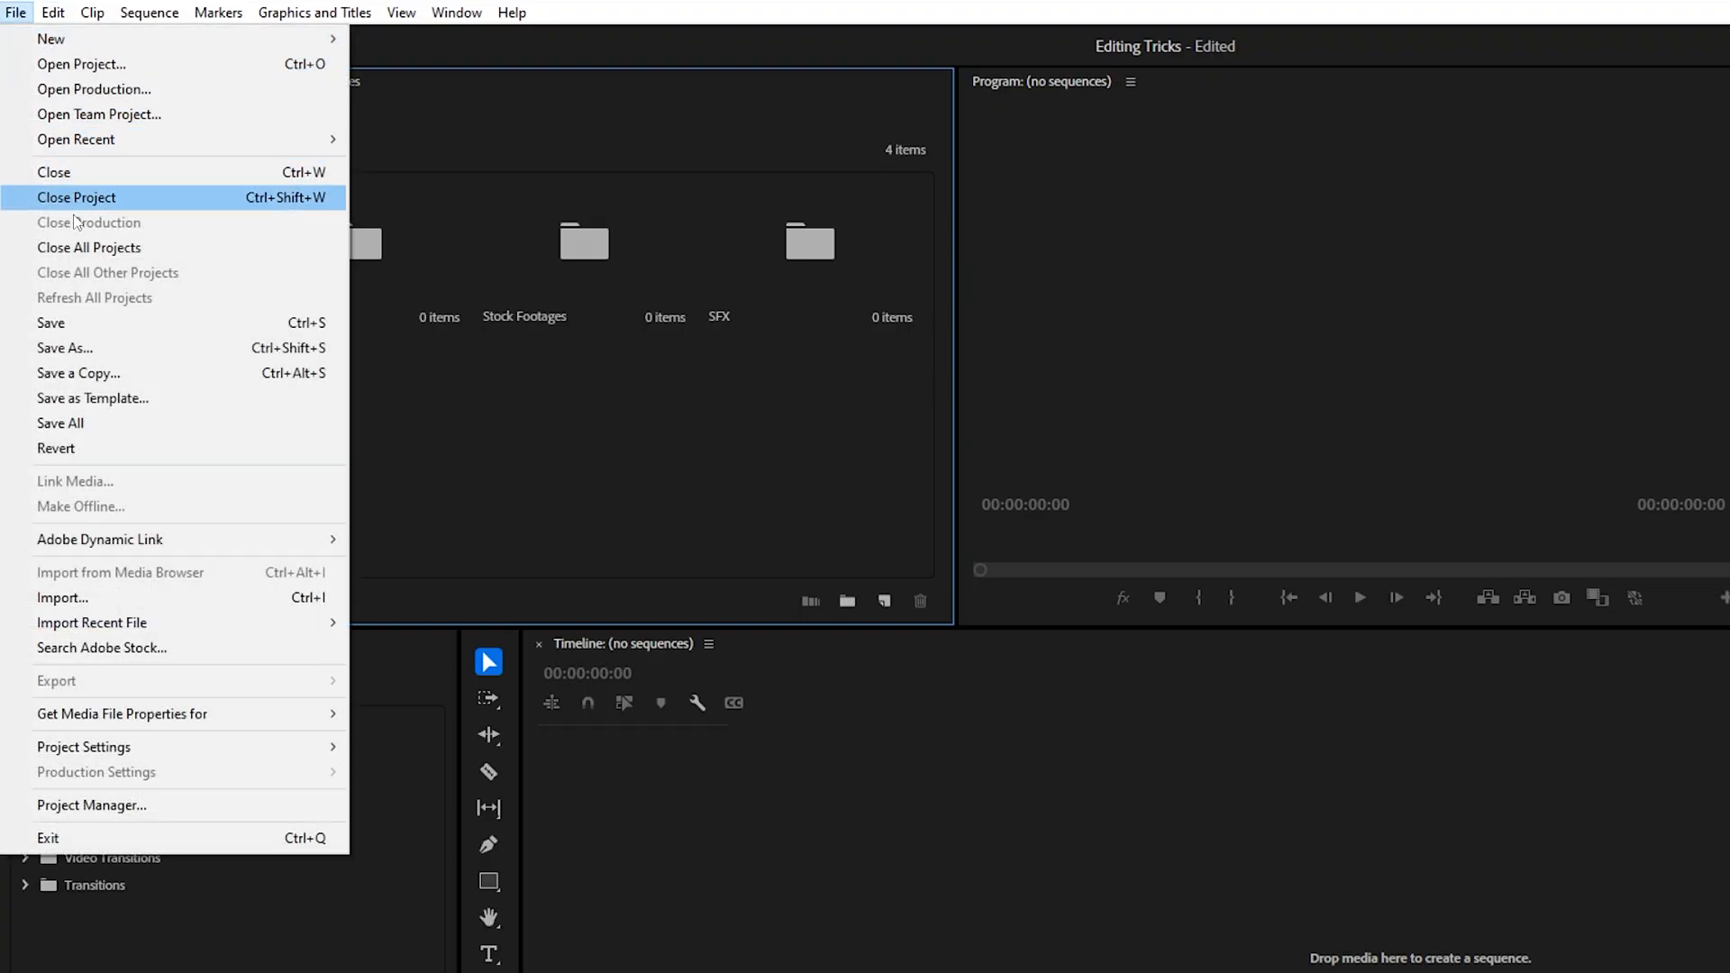
left_click(93, 398)
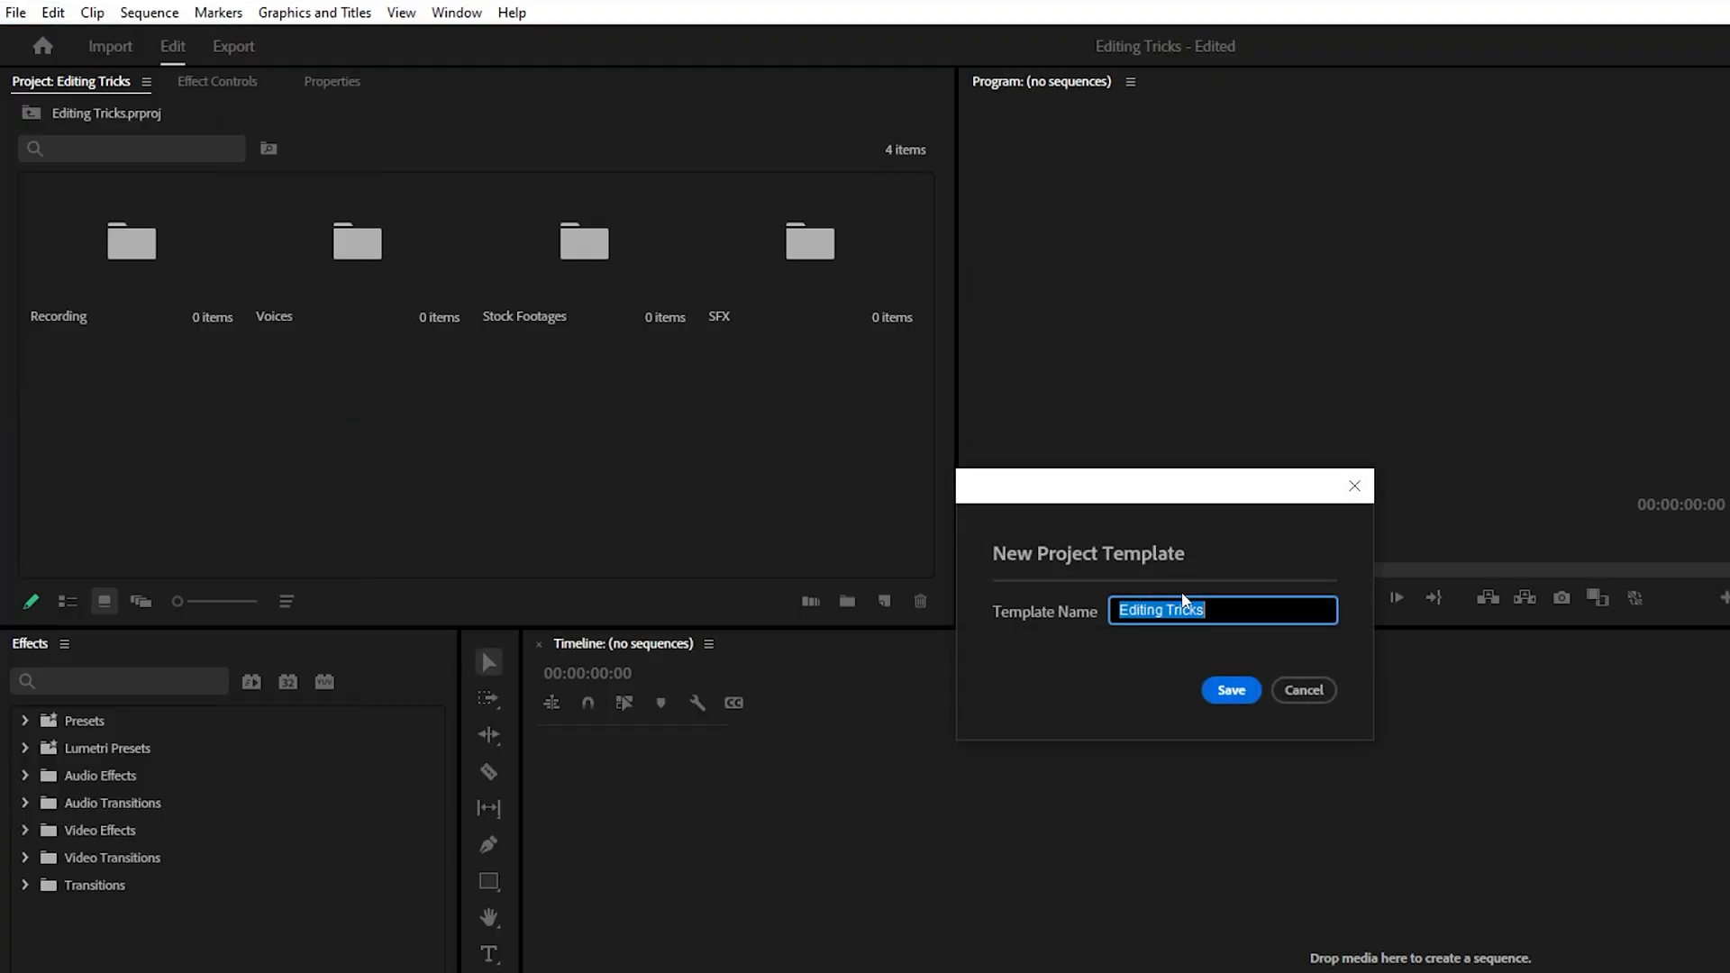
type("New Project Templat")
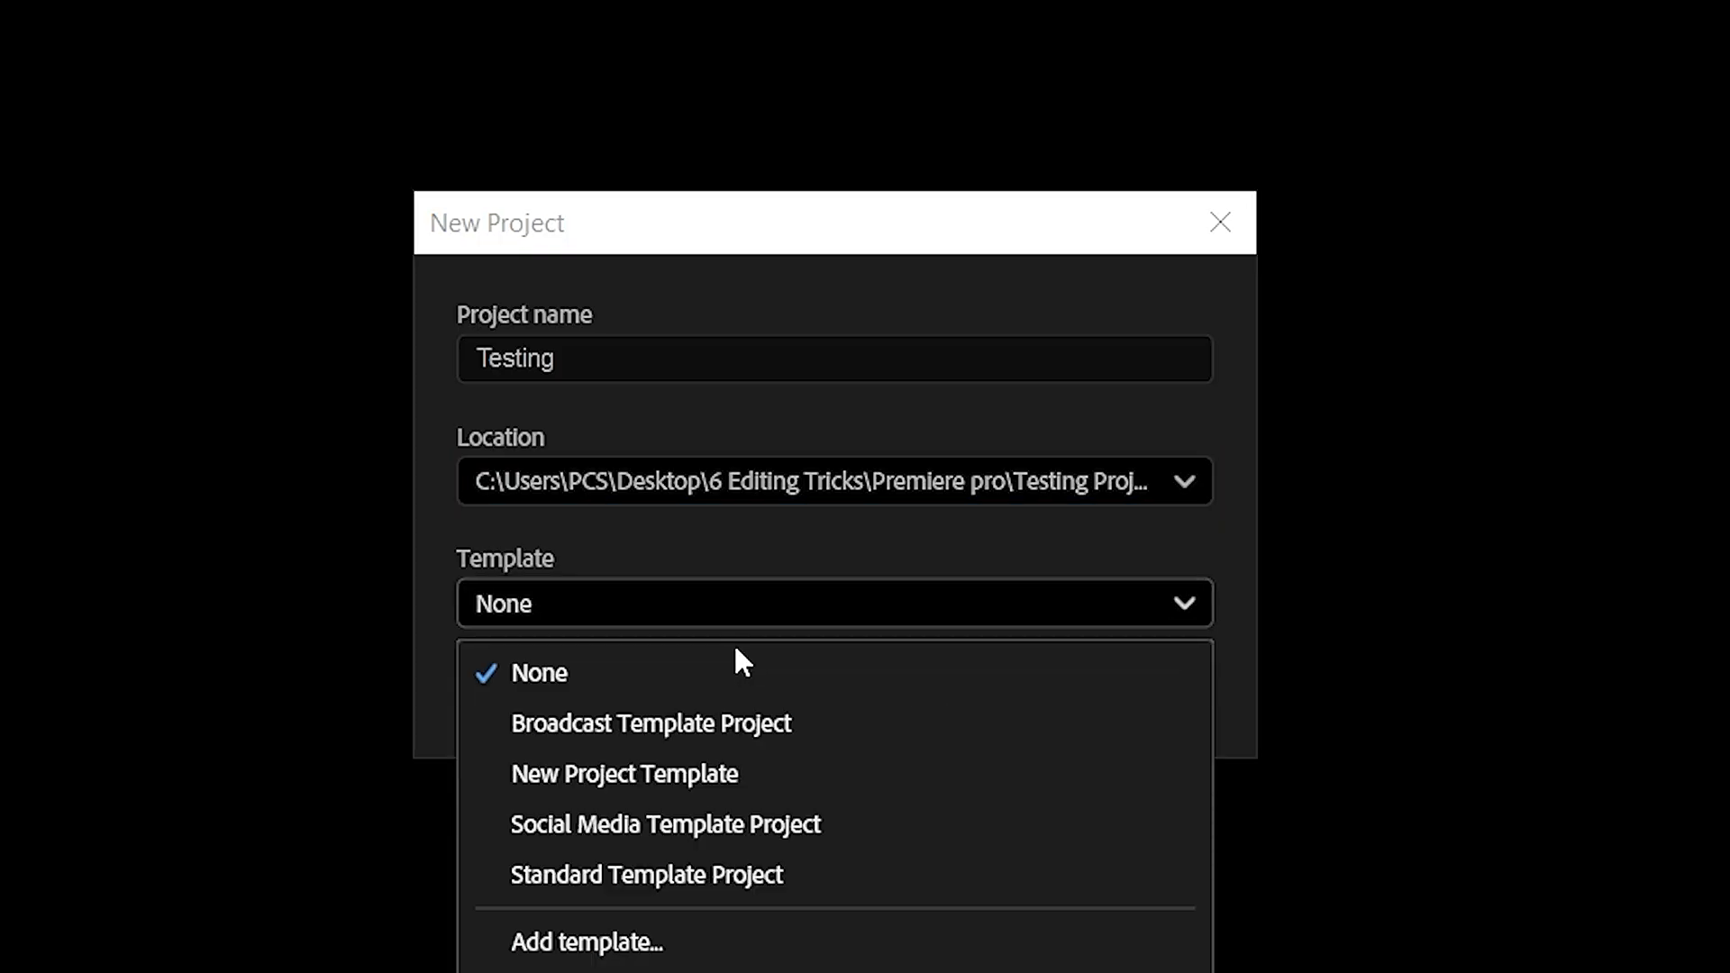
Step: Create the Testing project using New Project Template
left_click(623, 772)
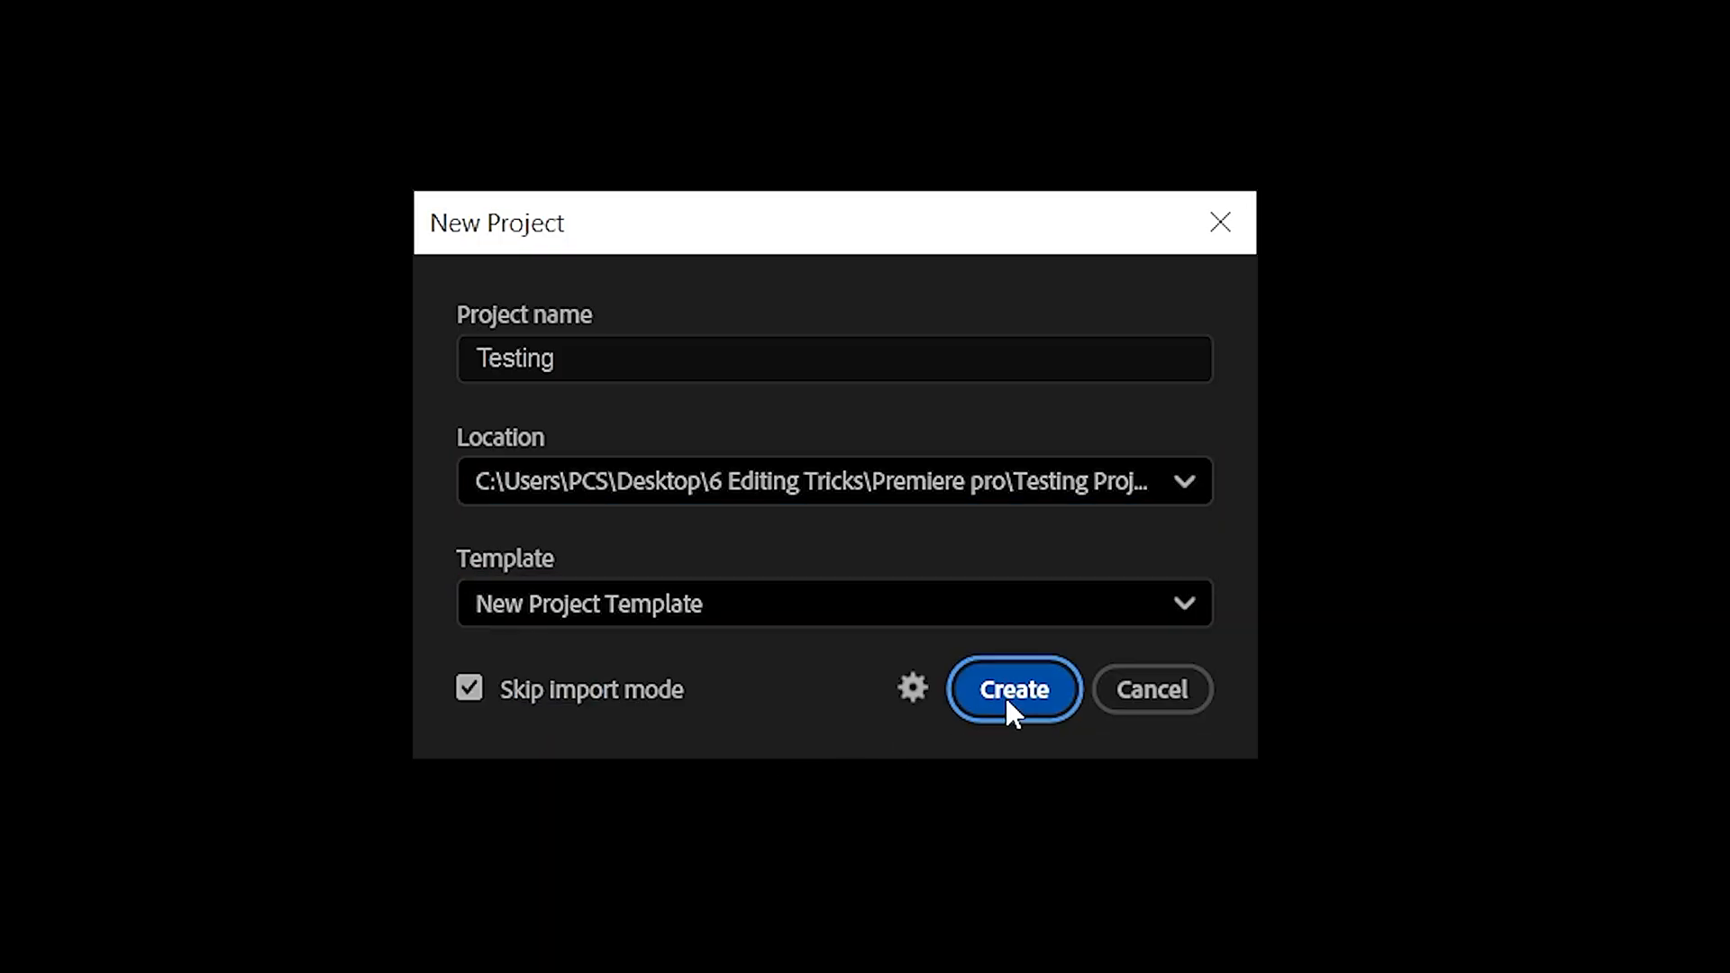
left_click(1011, 688)
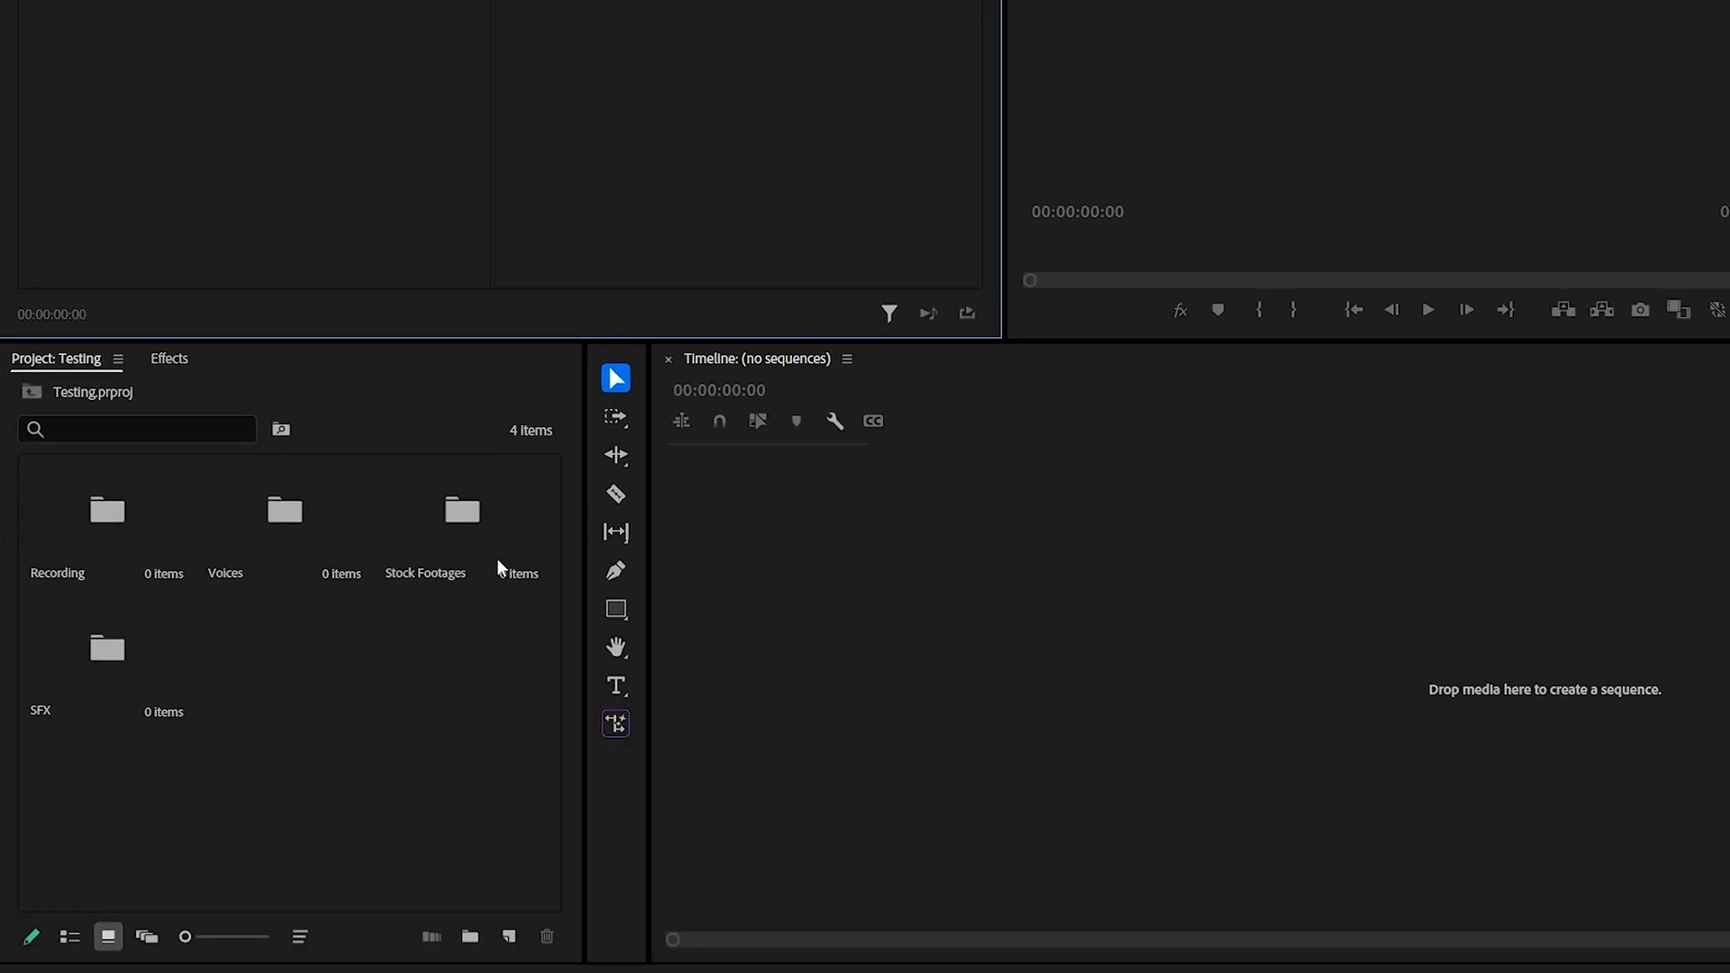
mouse_move(98, 655)
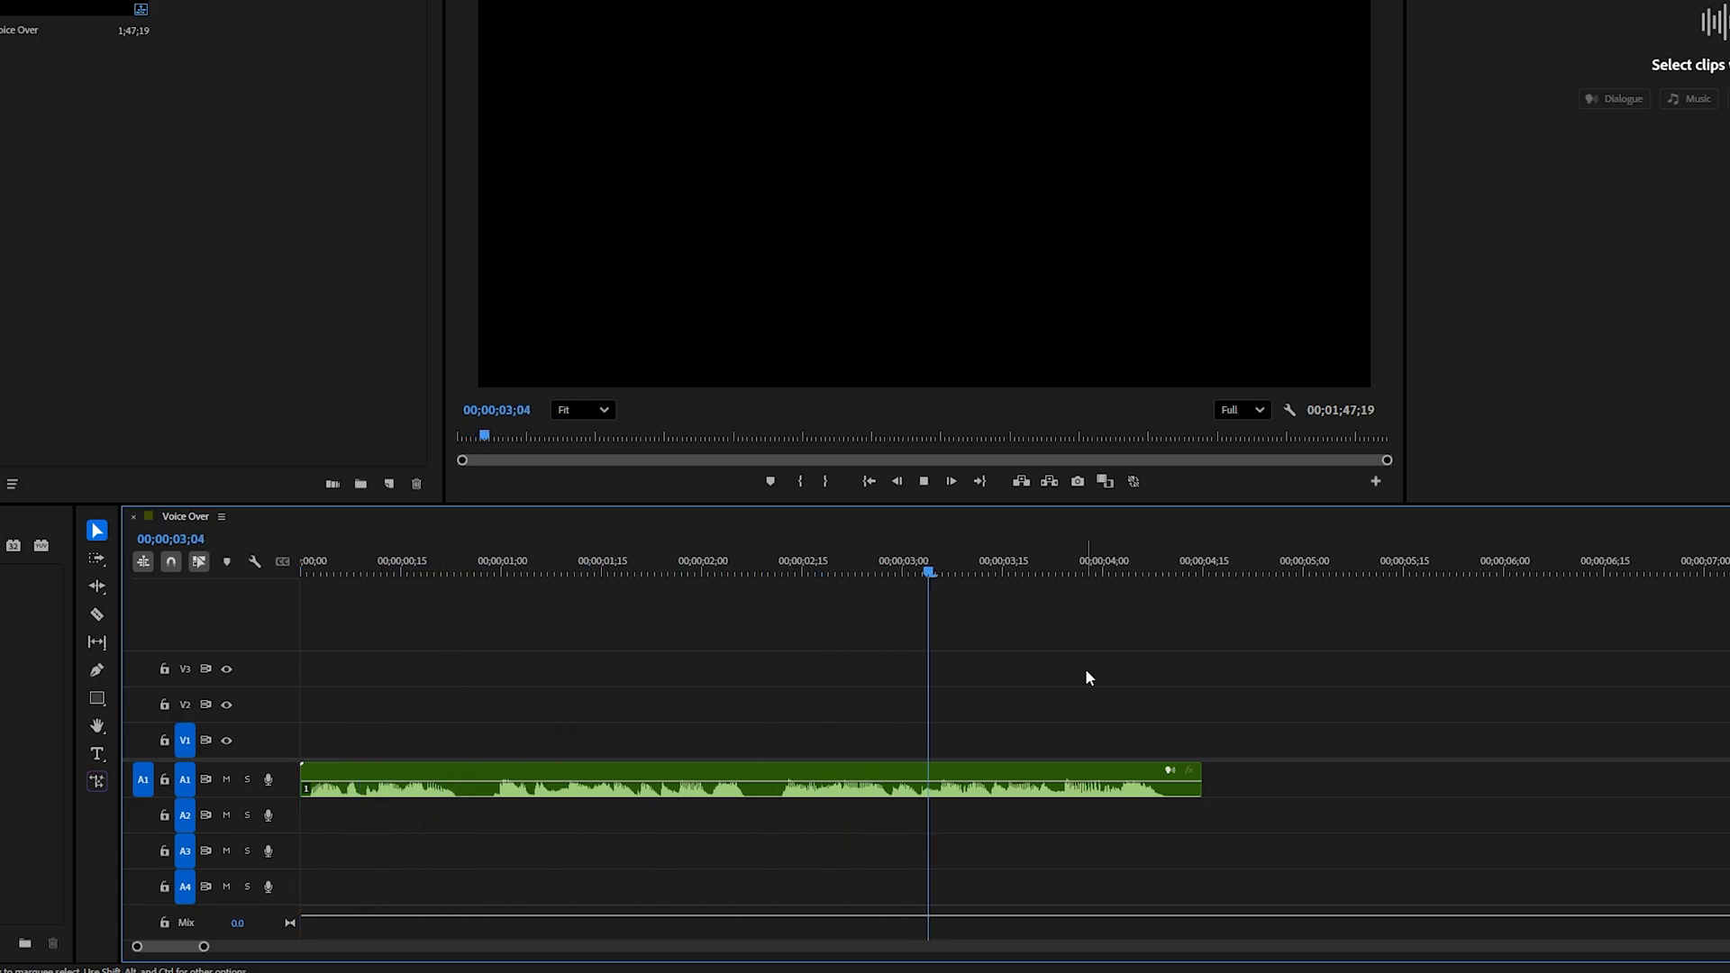
Step: Search Effects for 'parametric' and apply Parametric Equalizer to Voice Over
left_click(1189, 570)
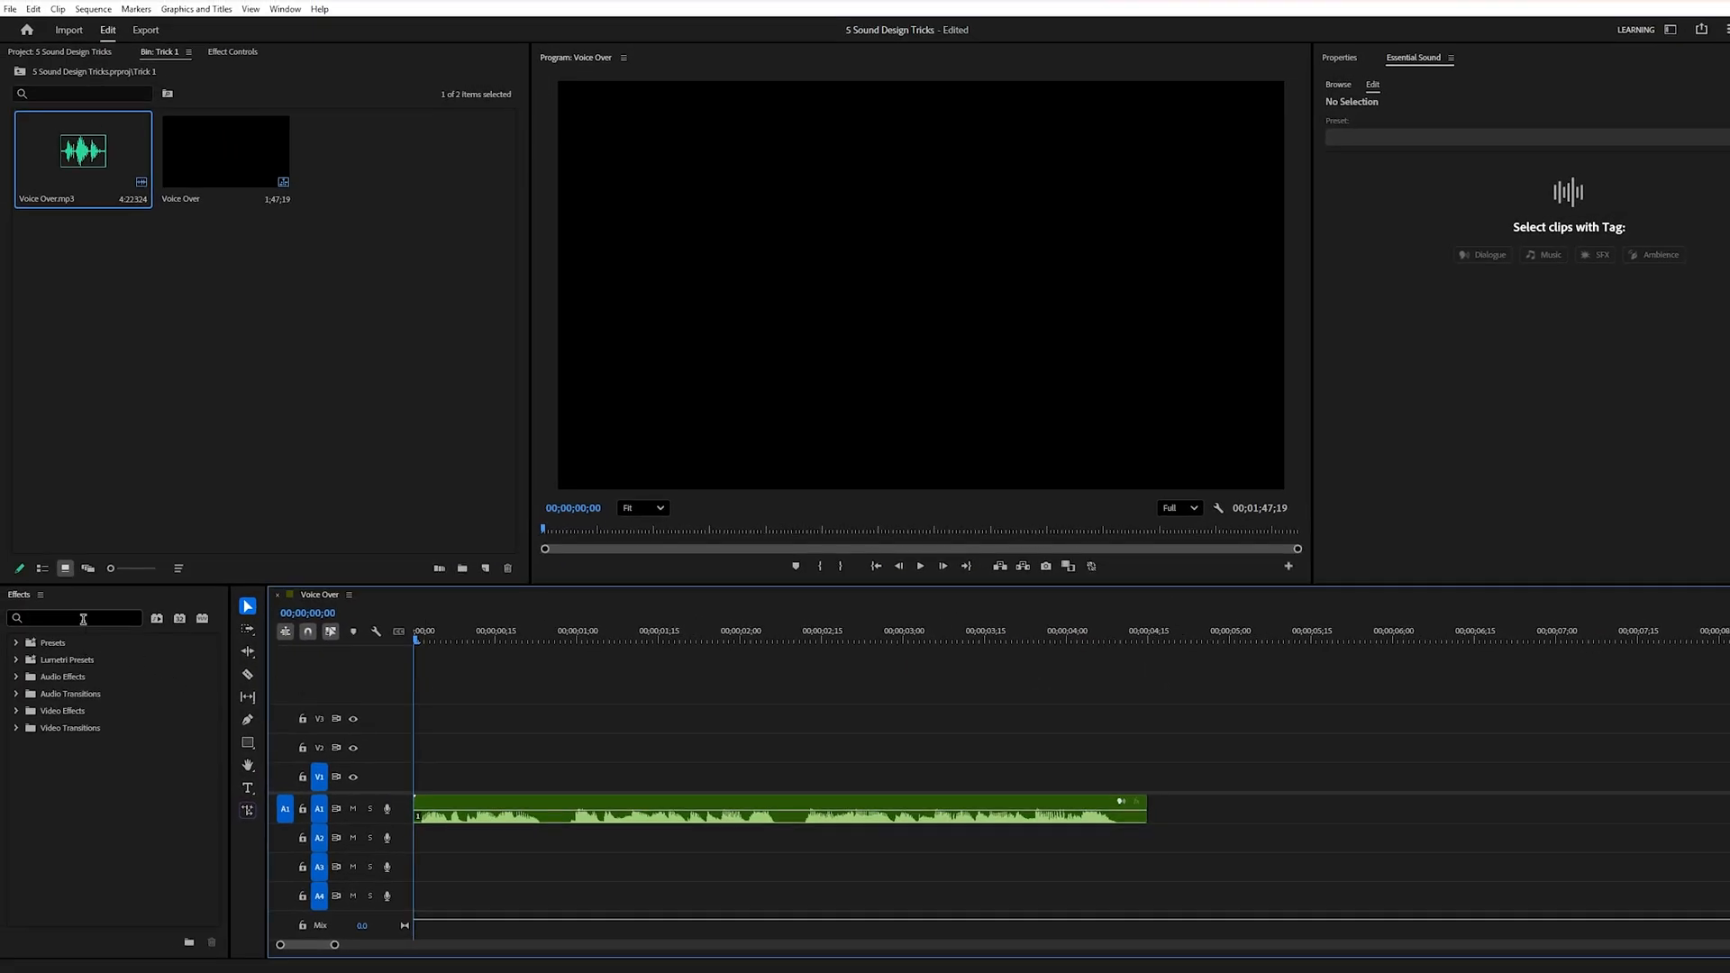
type("parametric")
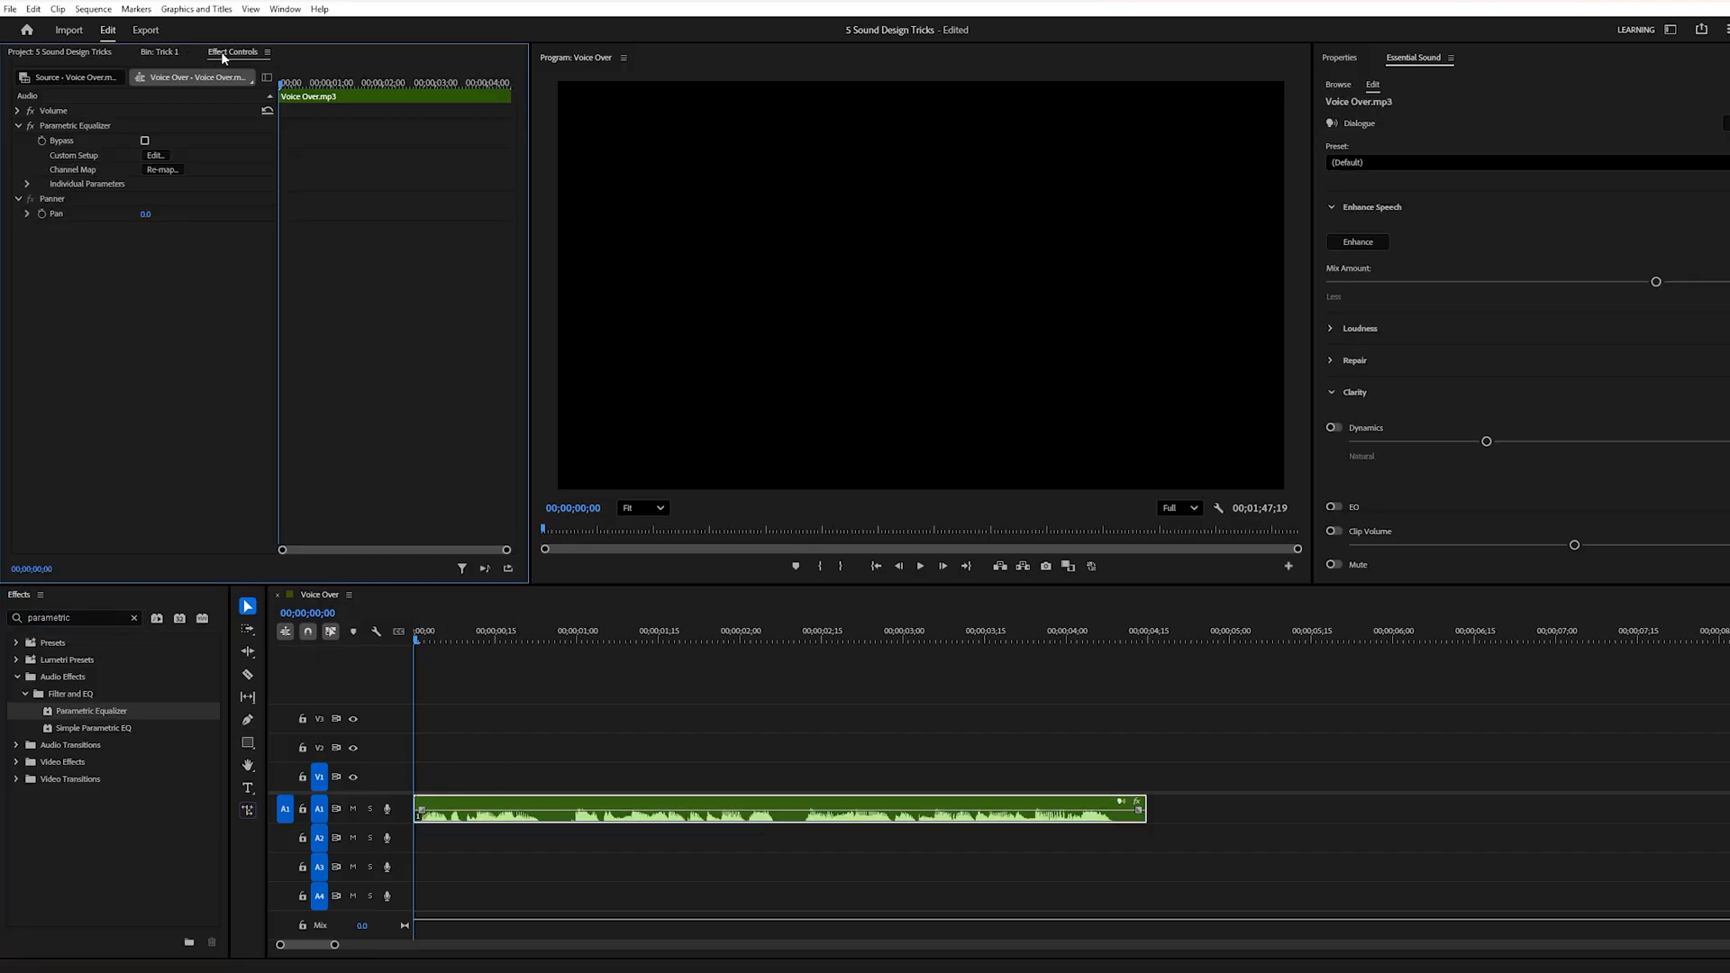
mouse_move(131, 168)
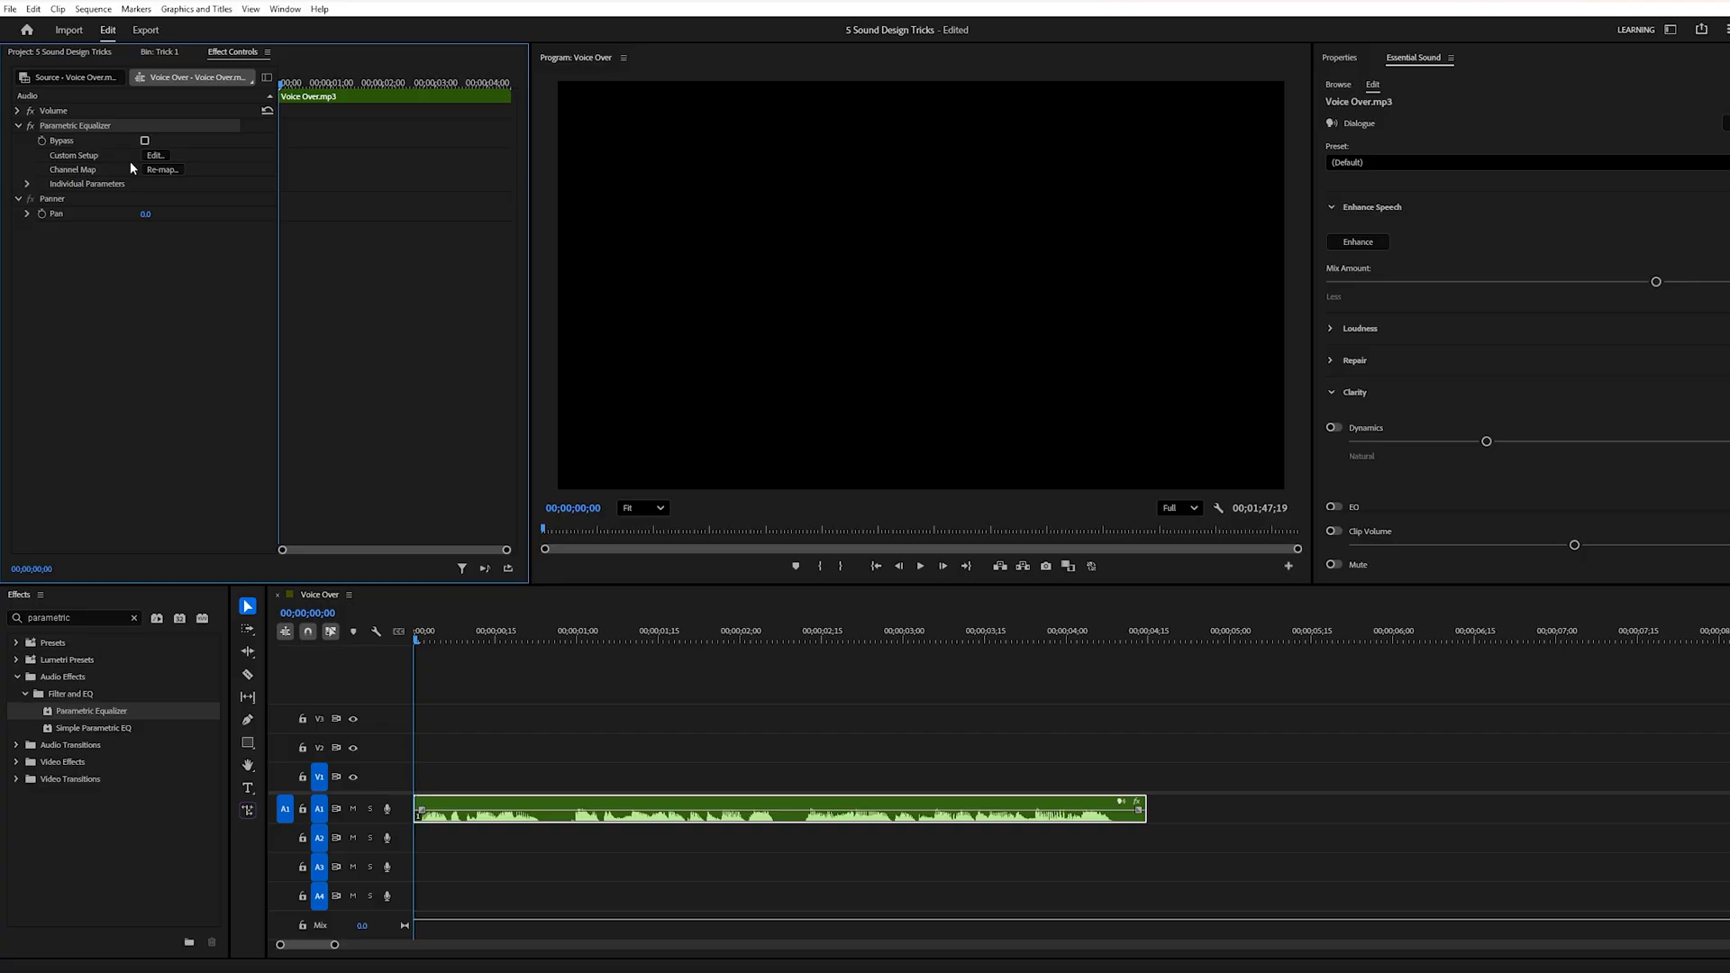
Step: Apply the Loudness Maximizer EQ preset and retune low and high bands
left_click(156, 156)
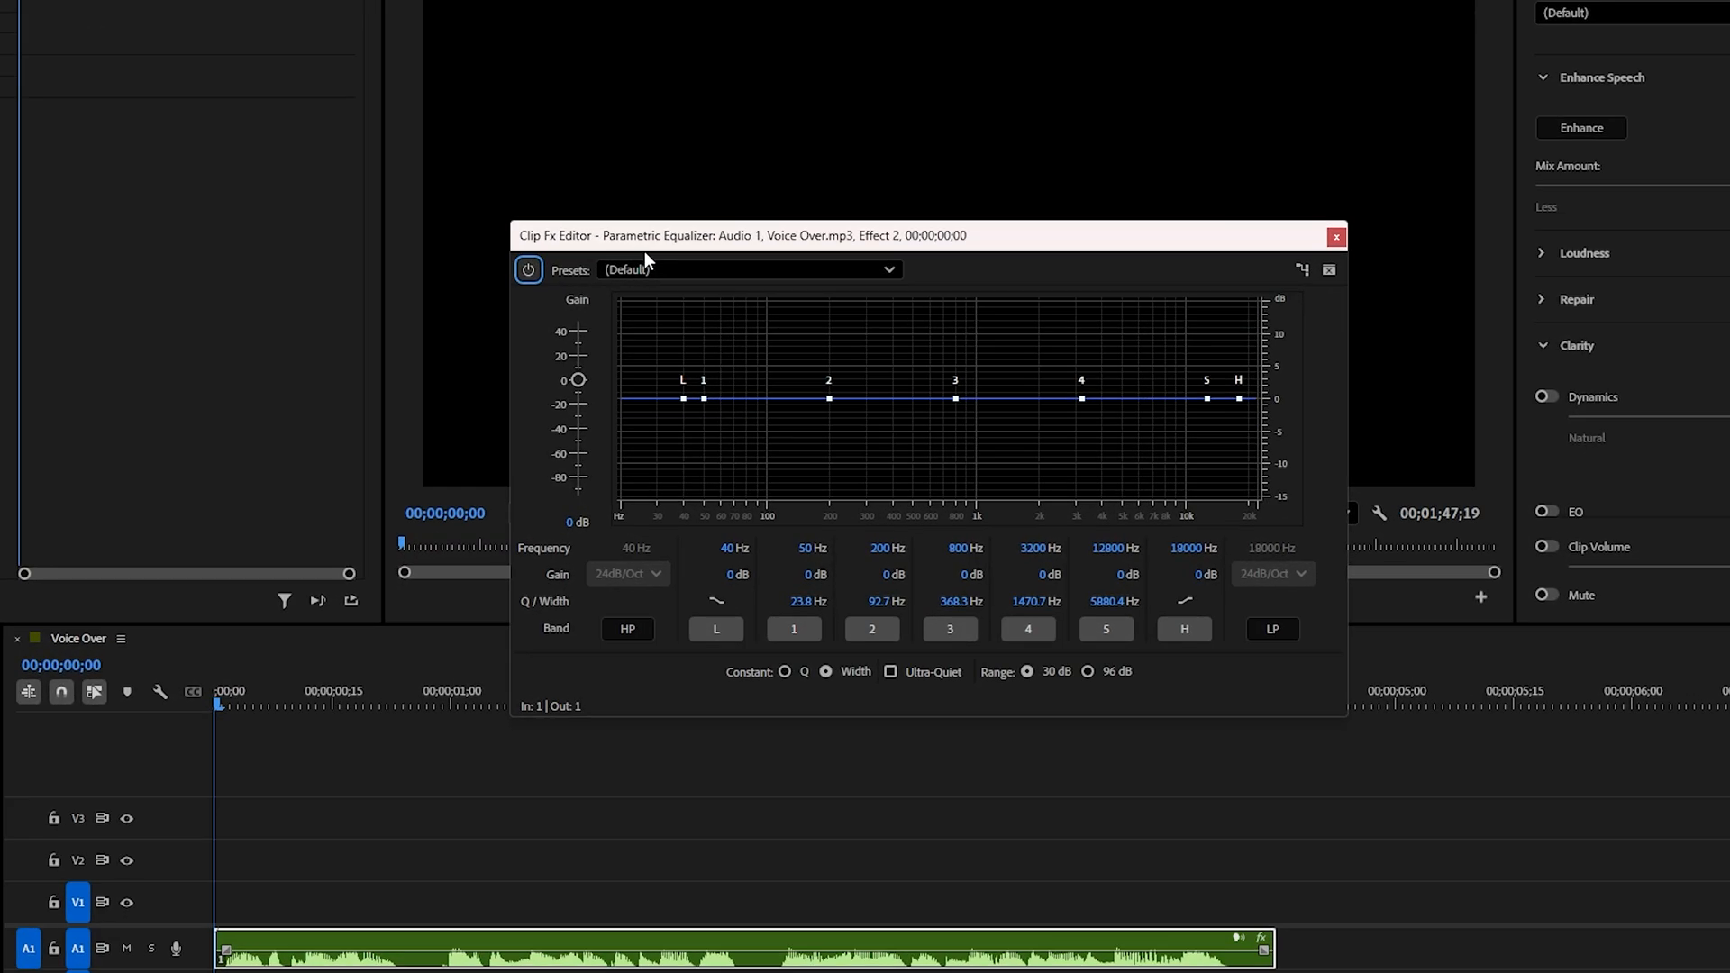
left_click(748, 270)
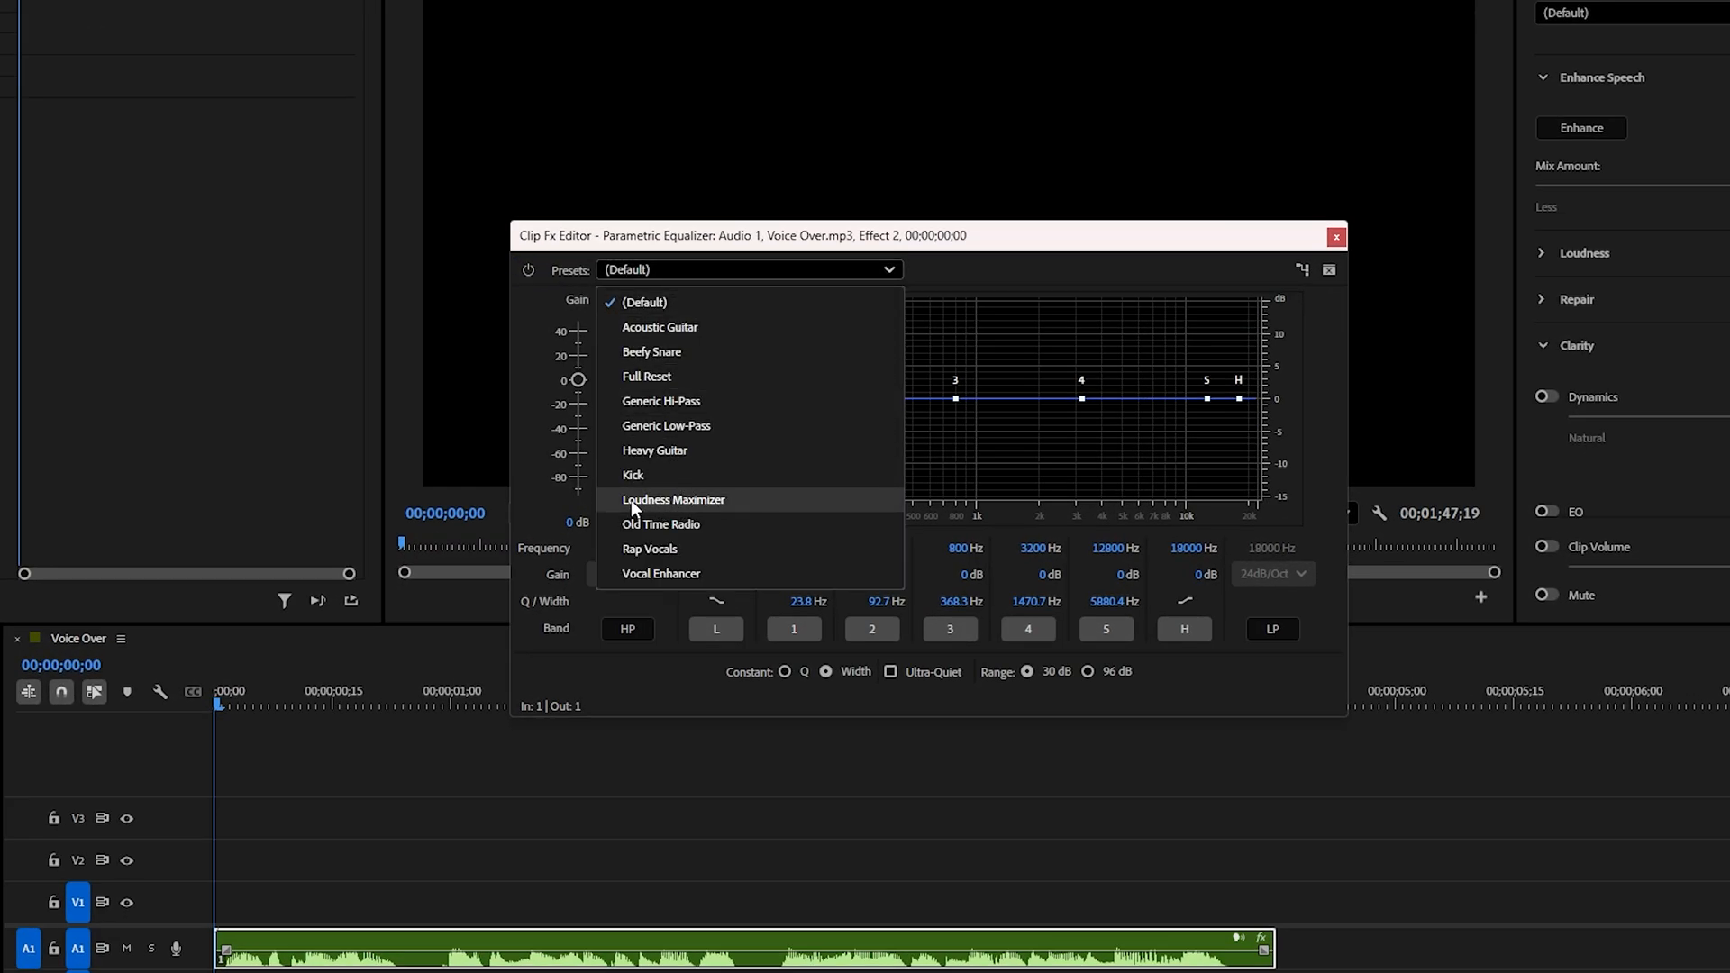
left_click(673, 500)
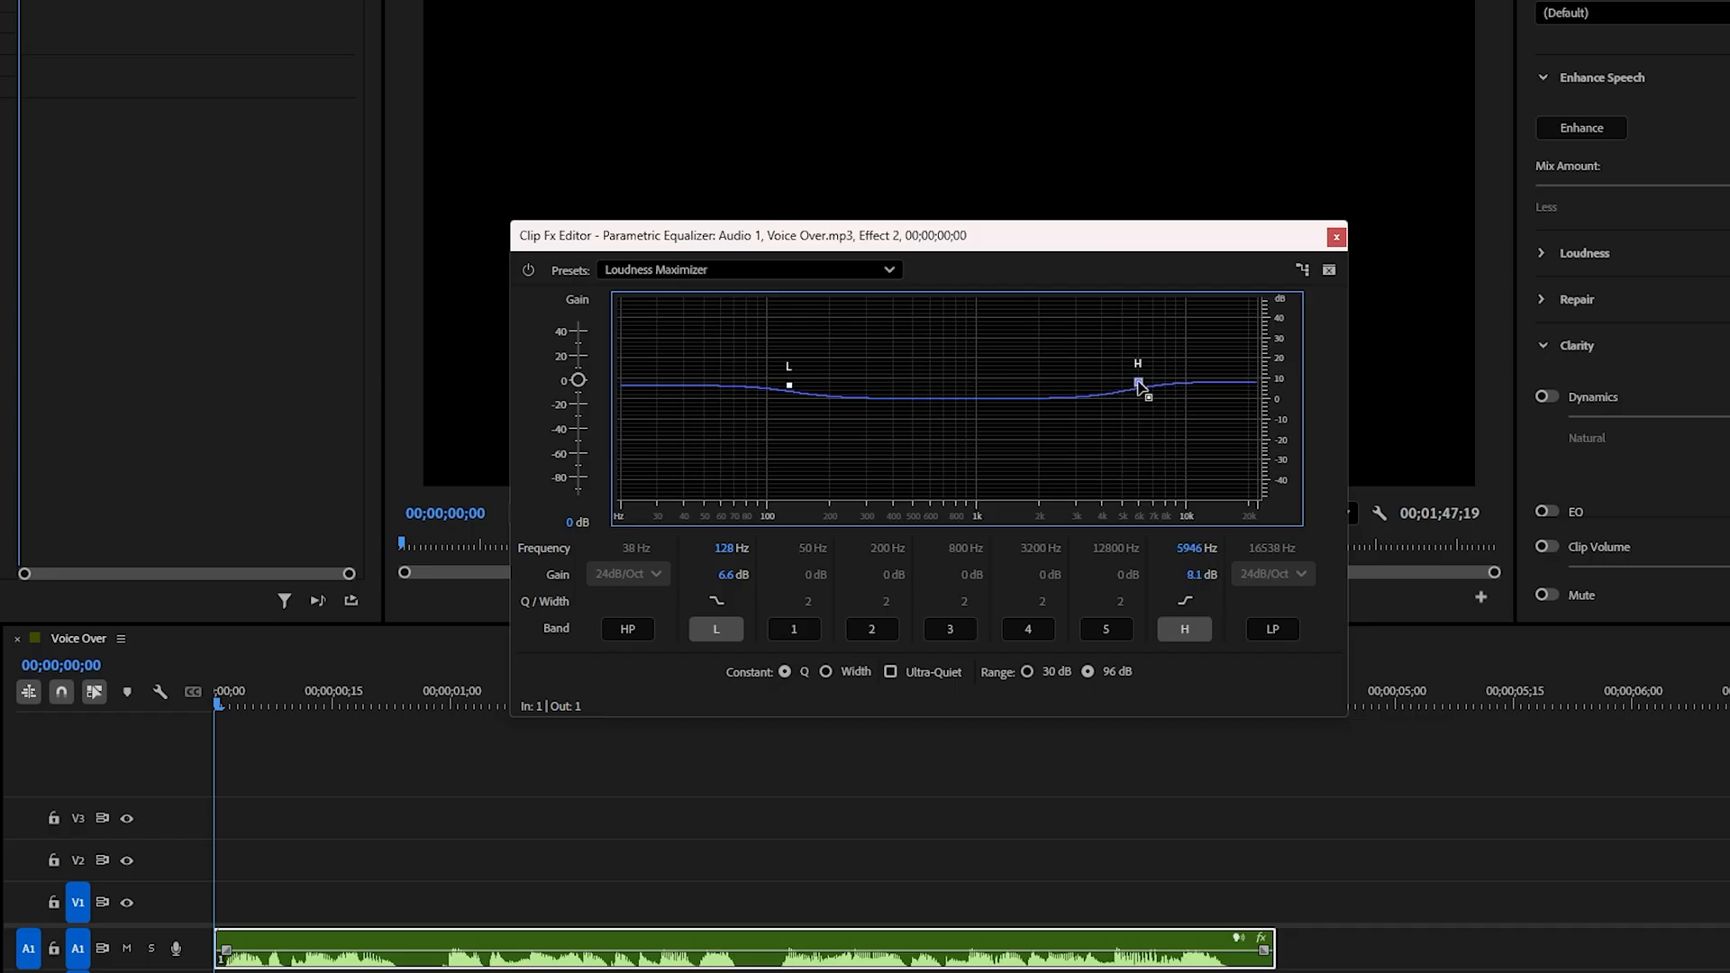
mouse_move(1139, 386)
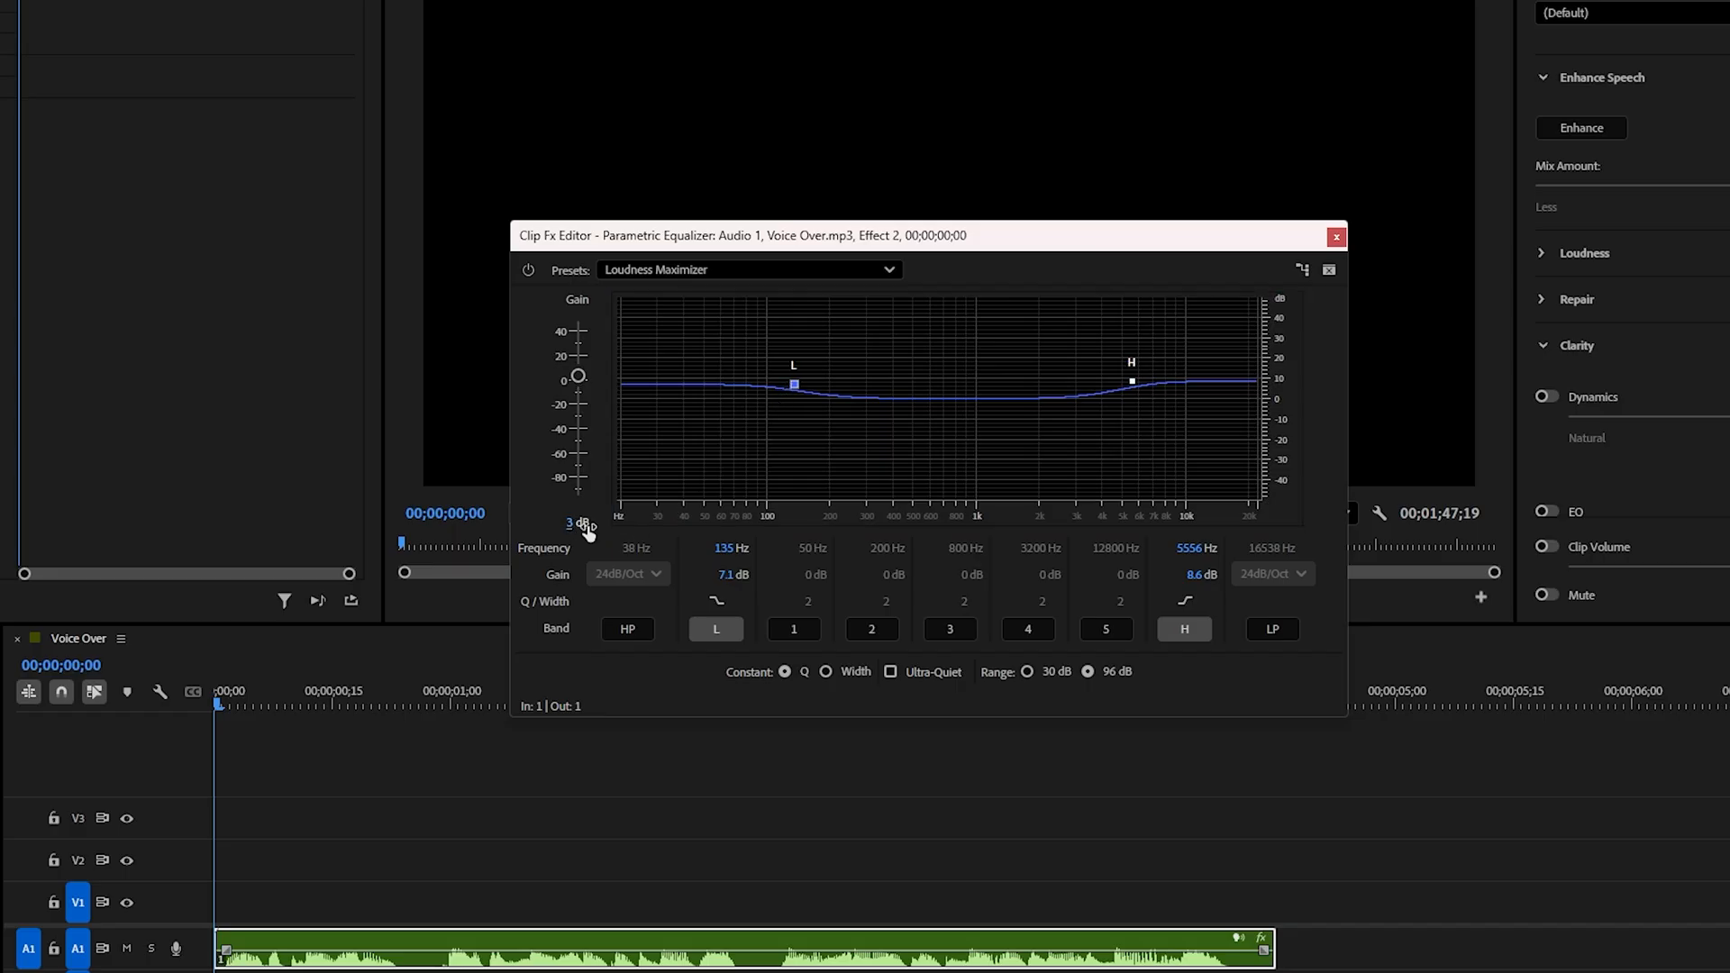
left_click(1335, 236)
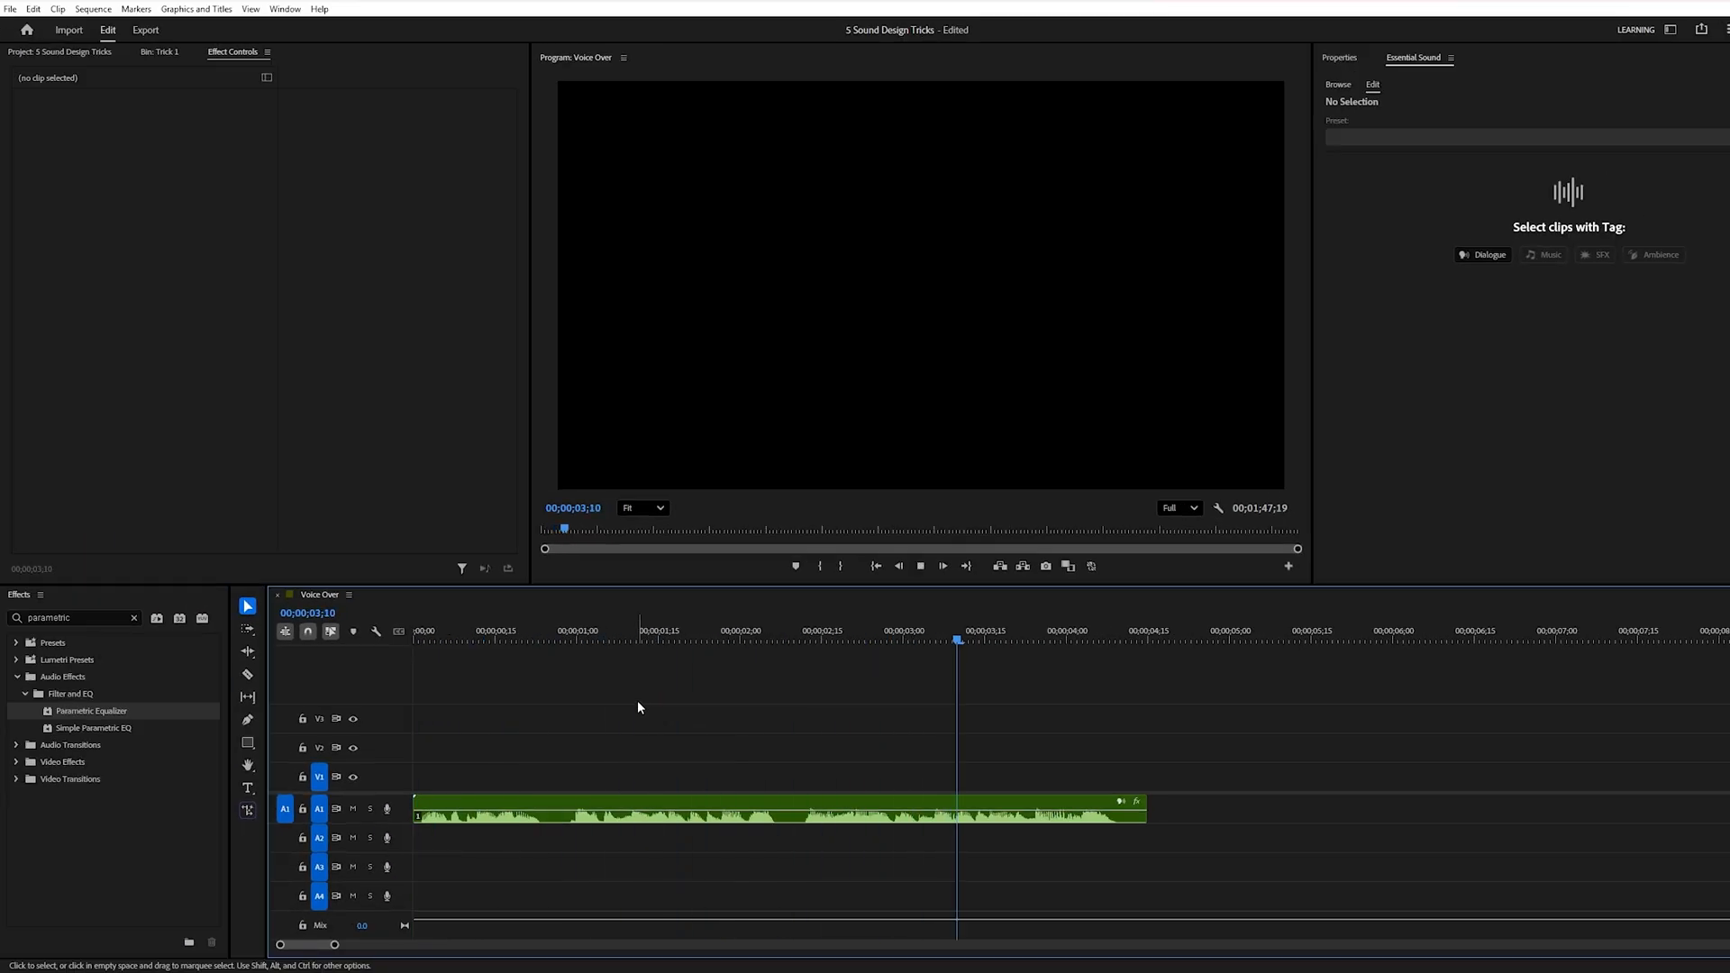
Step: Add Multiband Compressor to the Voice Over clip and open its editor
left_click(772, 807)
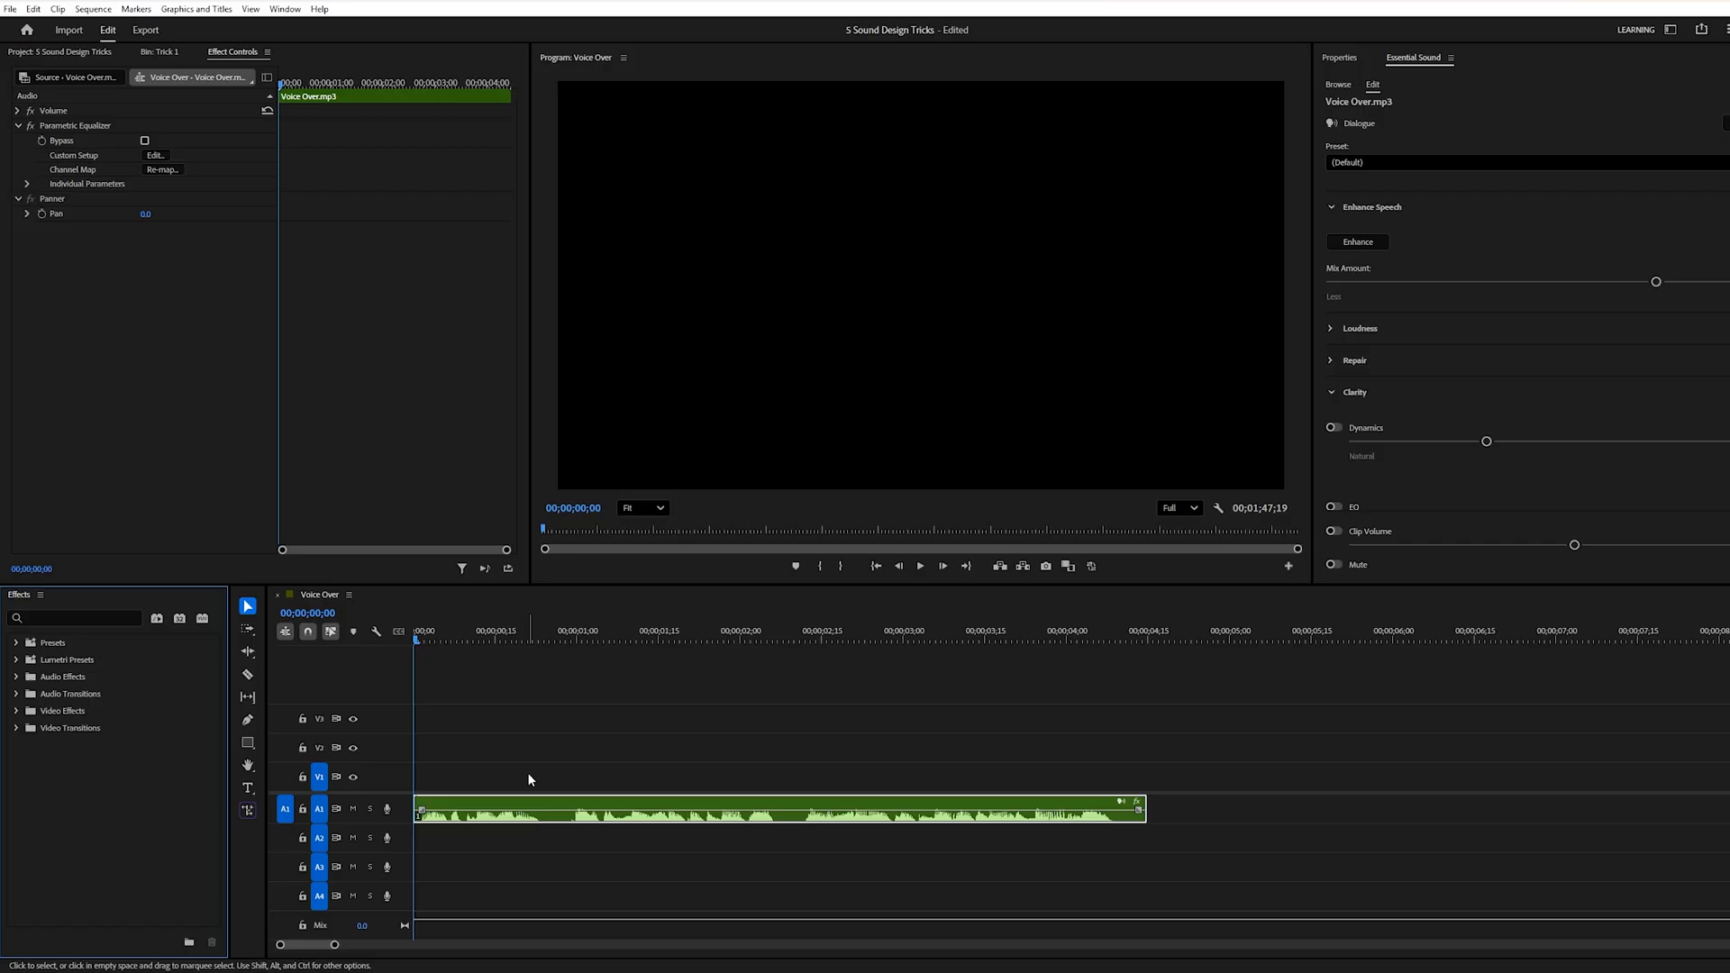
type("mult")
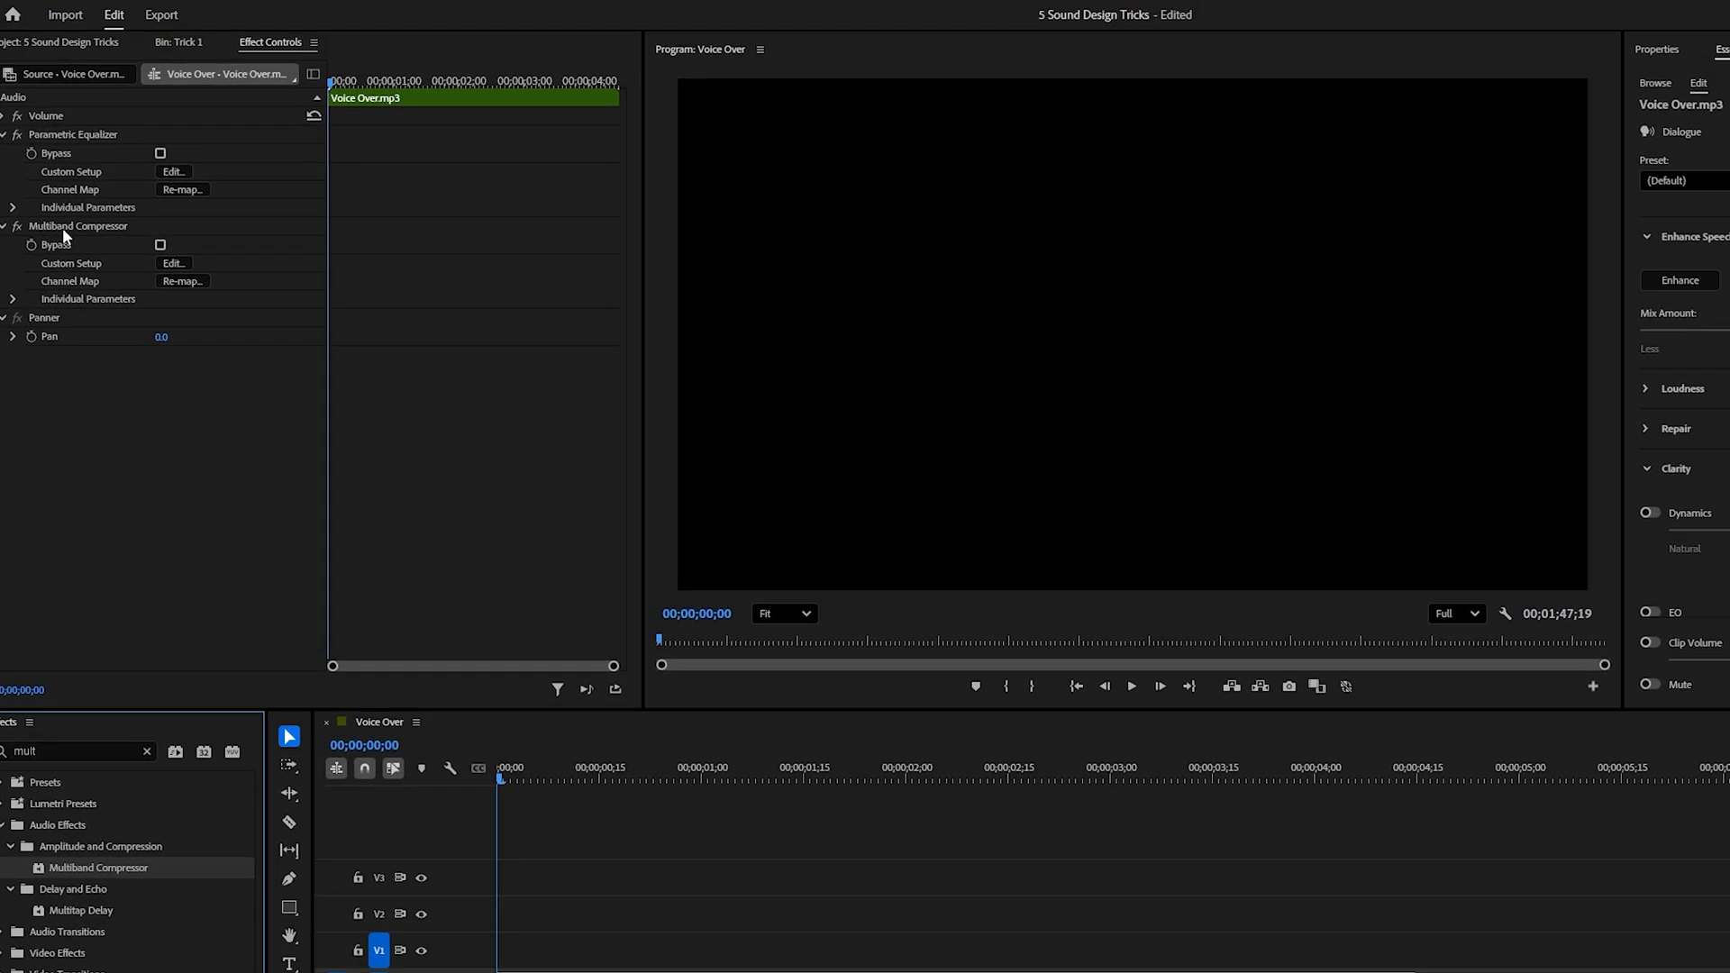
left_click(172, 262)
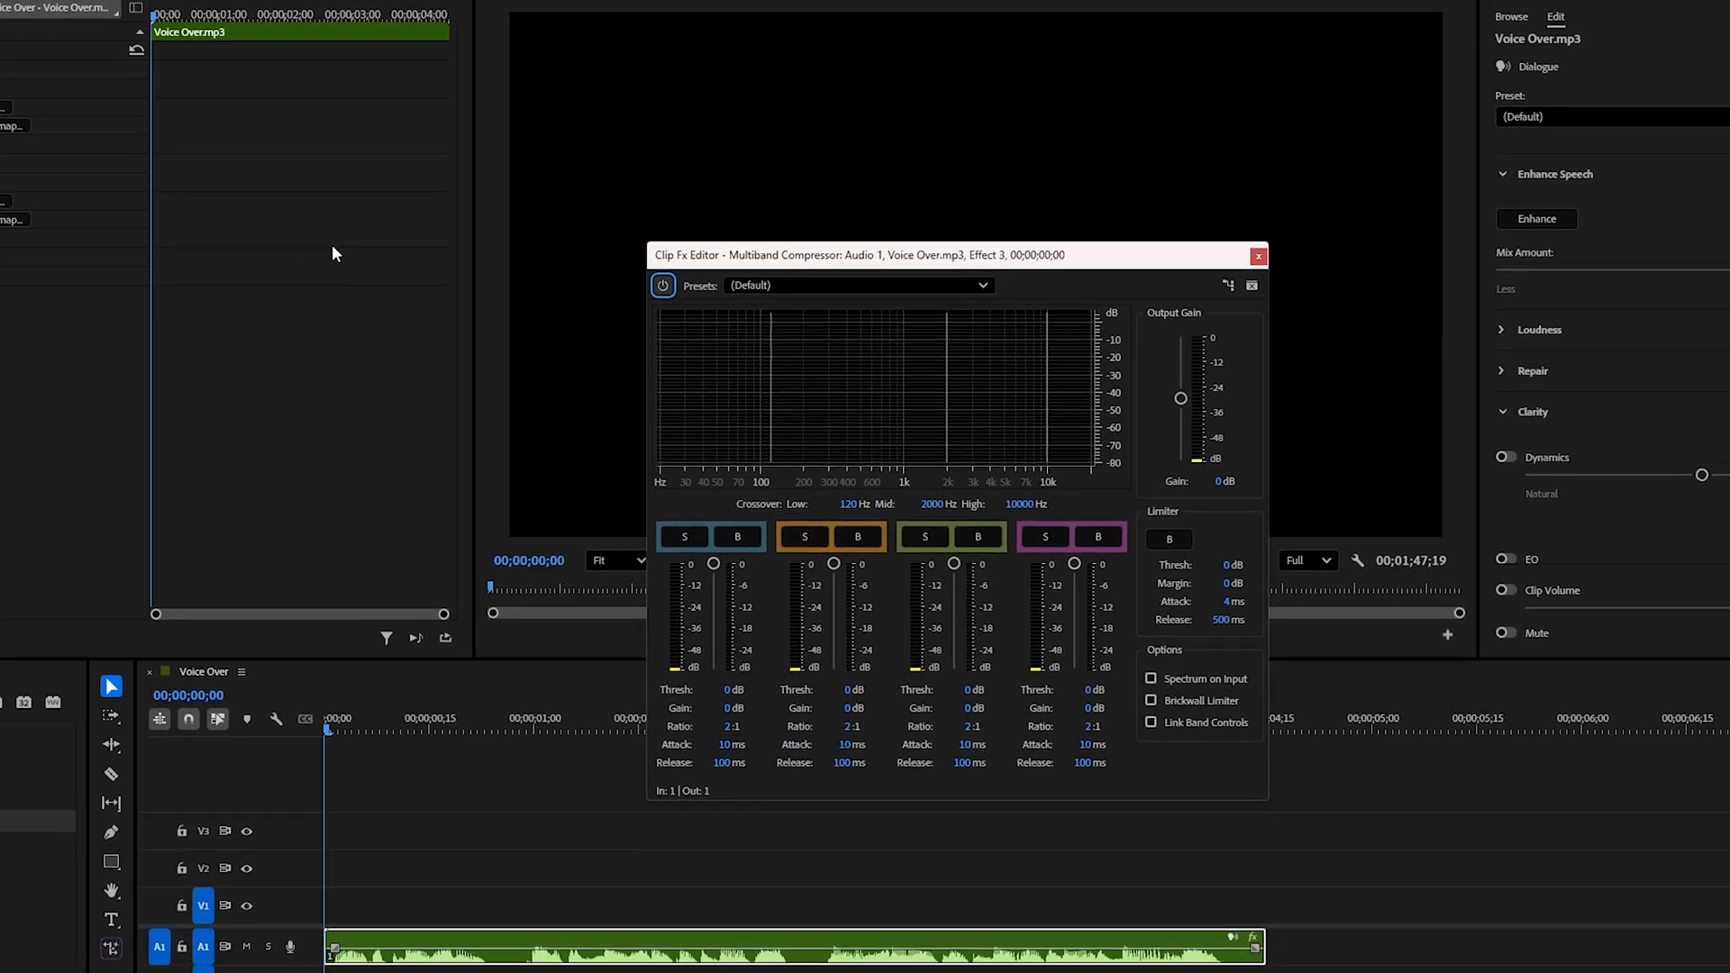
Step: Choose the Broadcast compressor preset, toggle the limiter, and set output gain to -3 dB
left_click(858, 284)
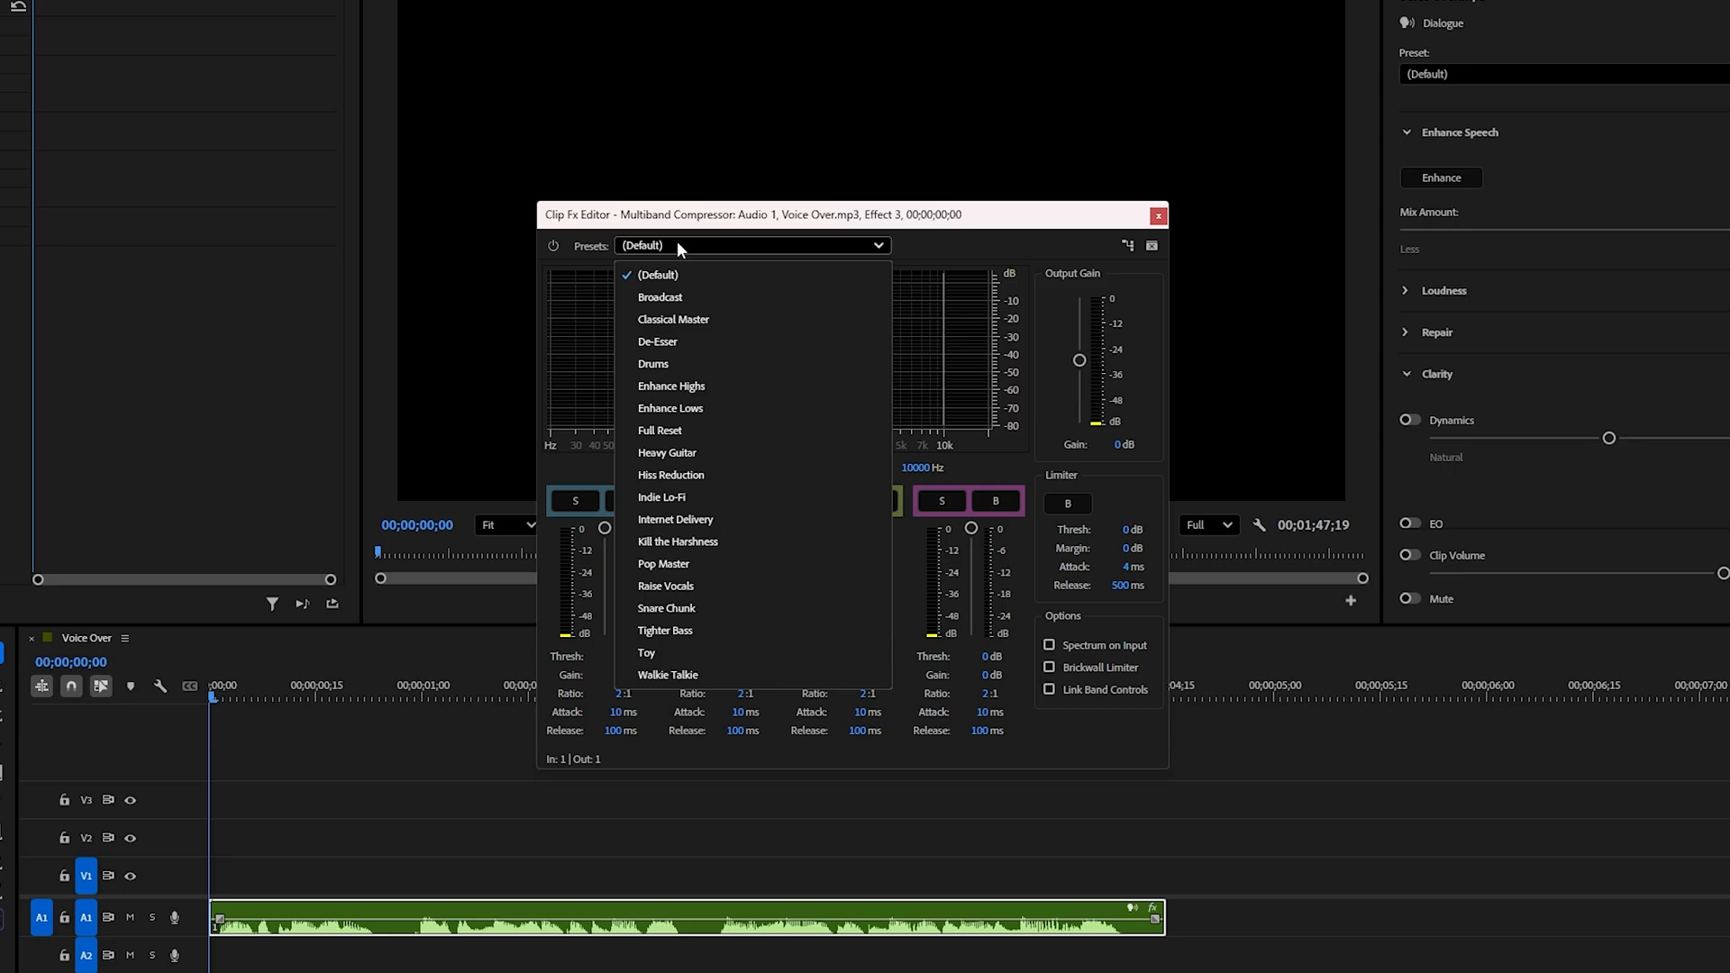
mouse_move(659, 296)
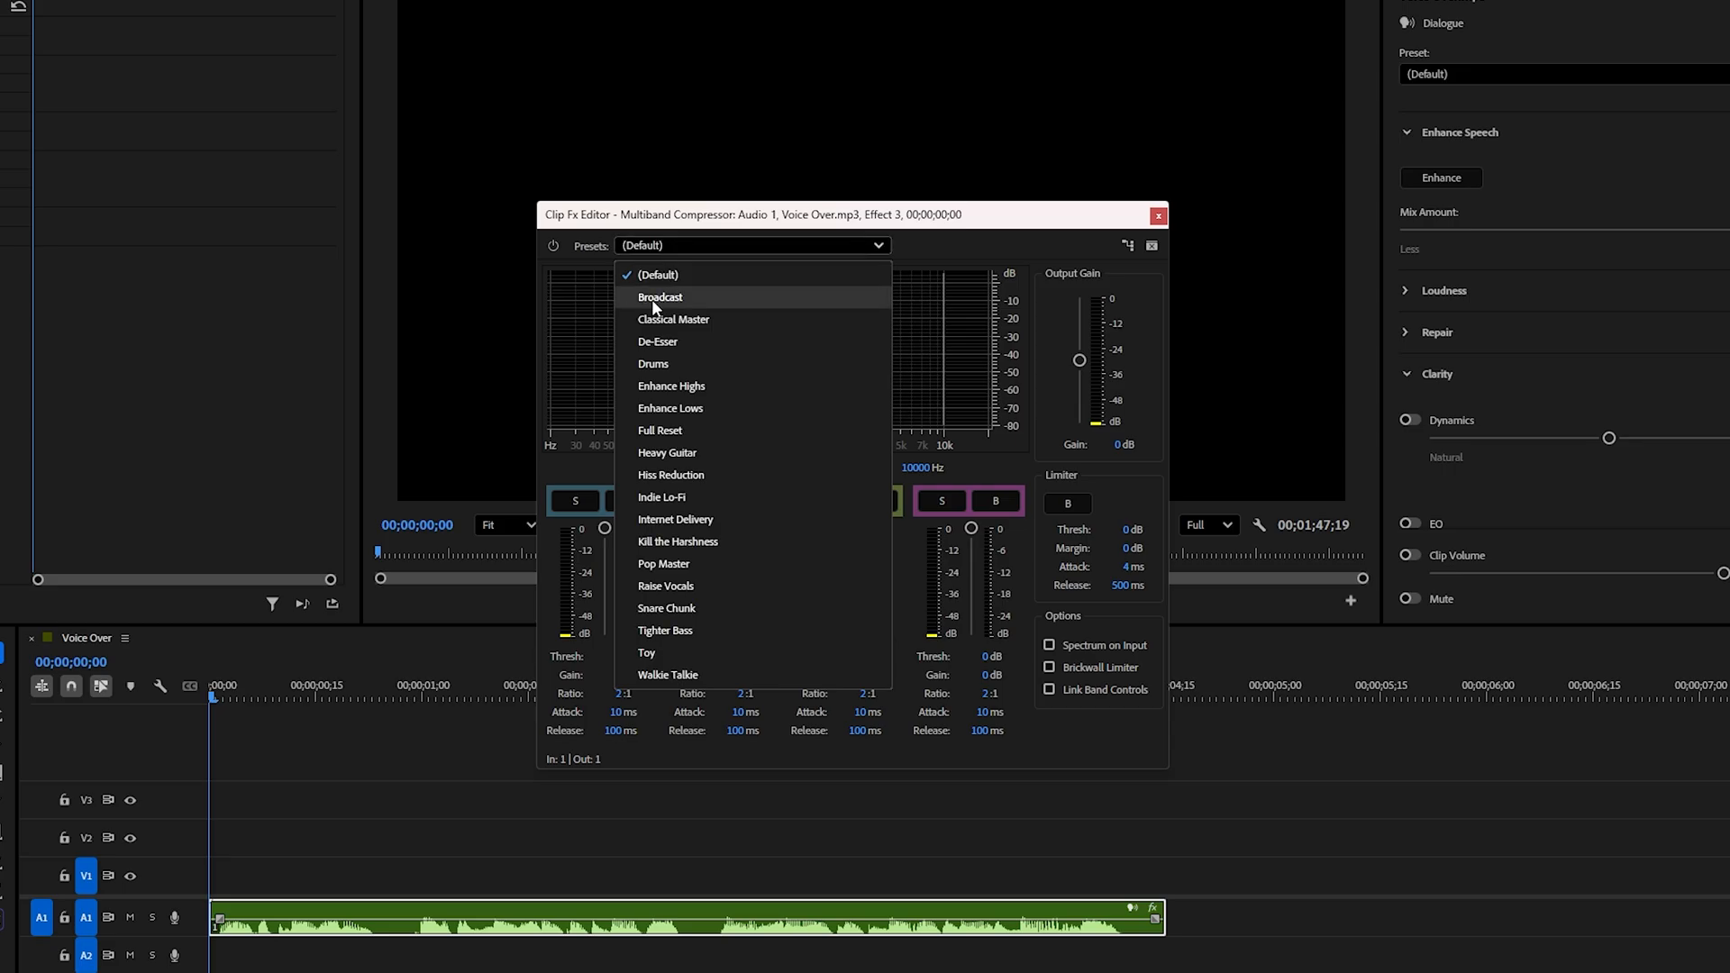
mouse_move(705, 307)
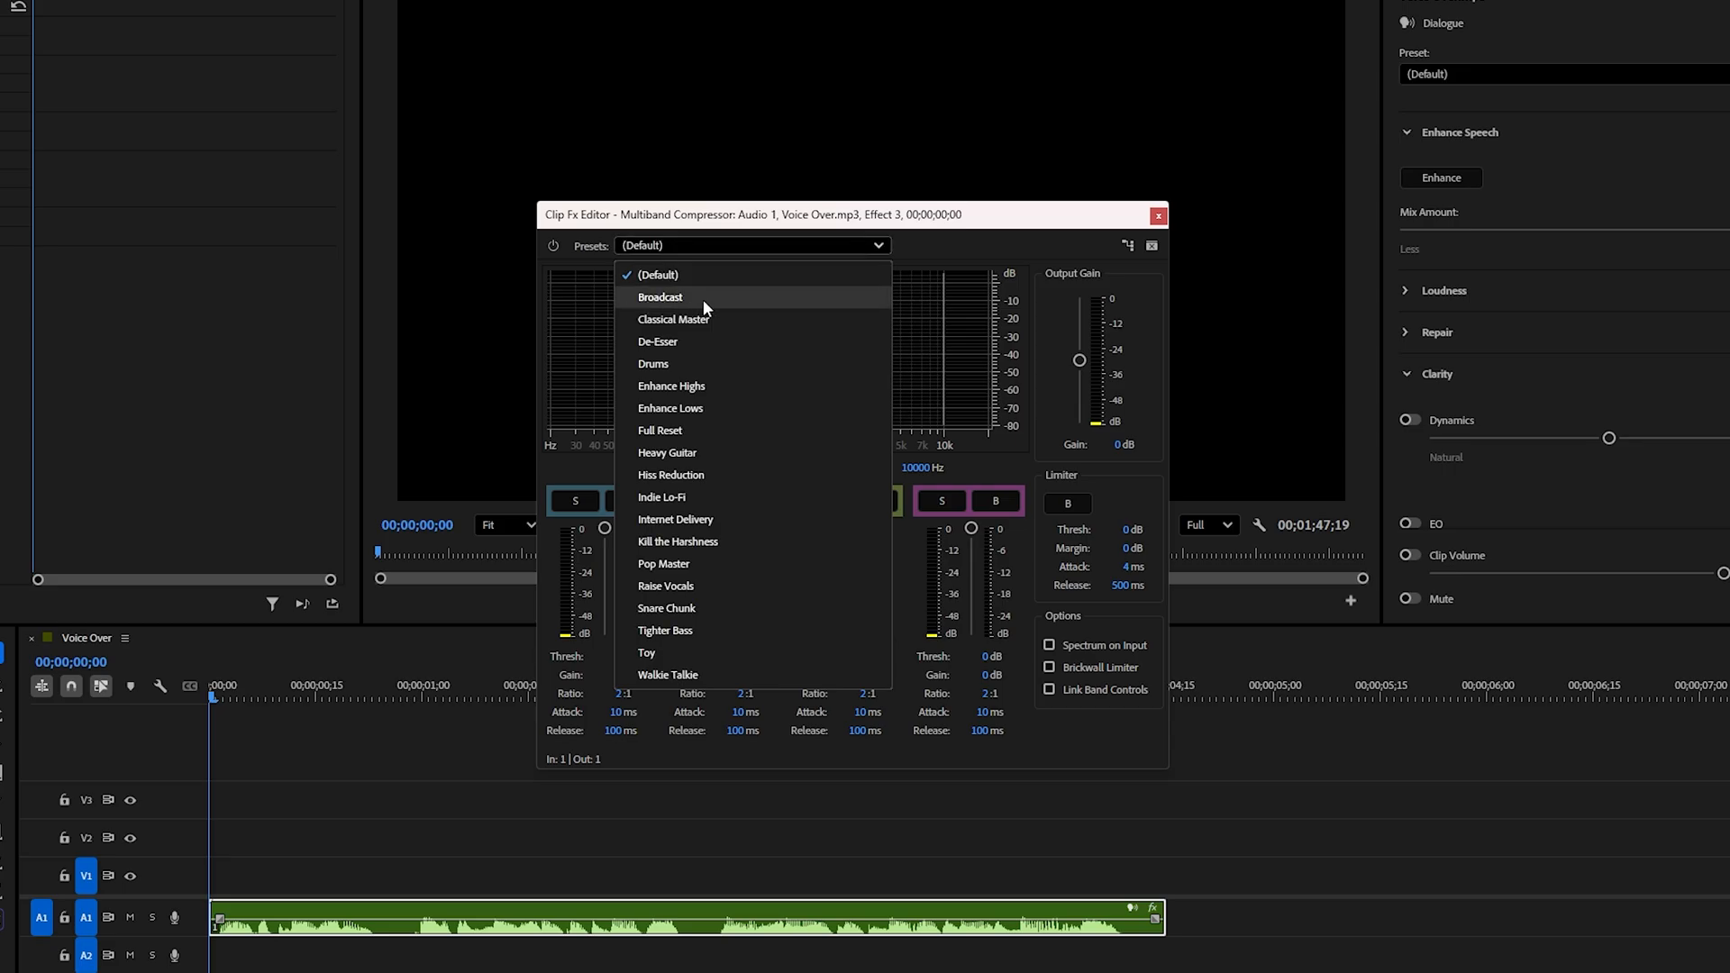
left_click(660, 296)
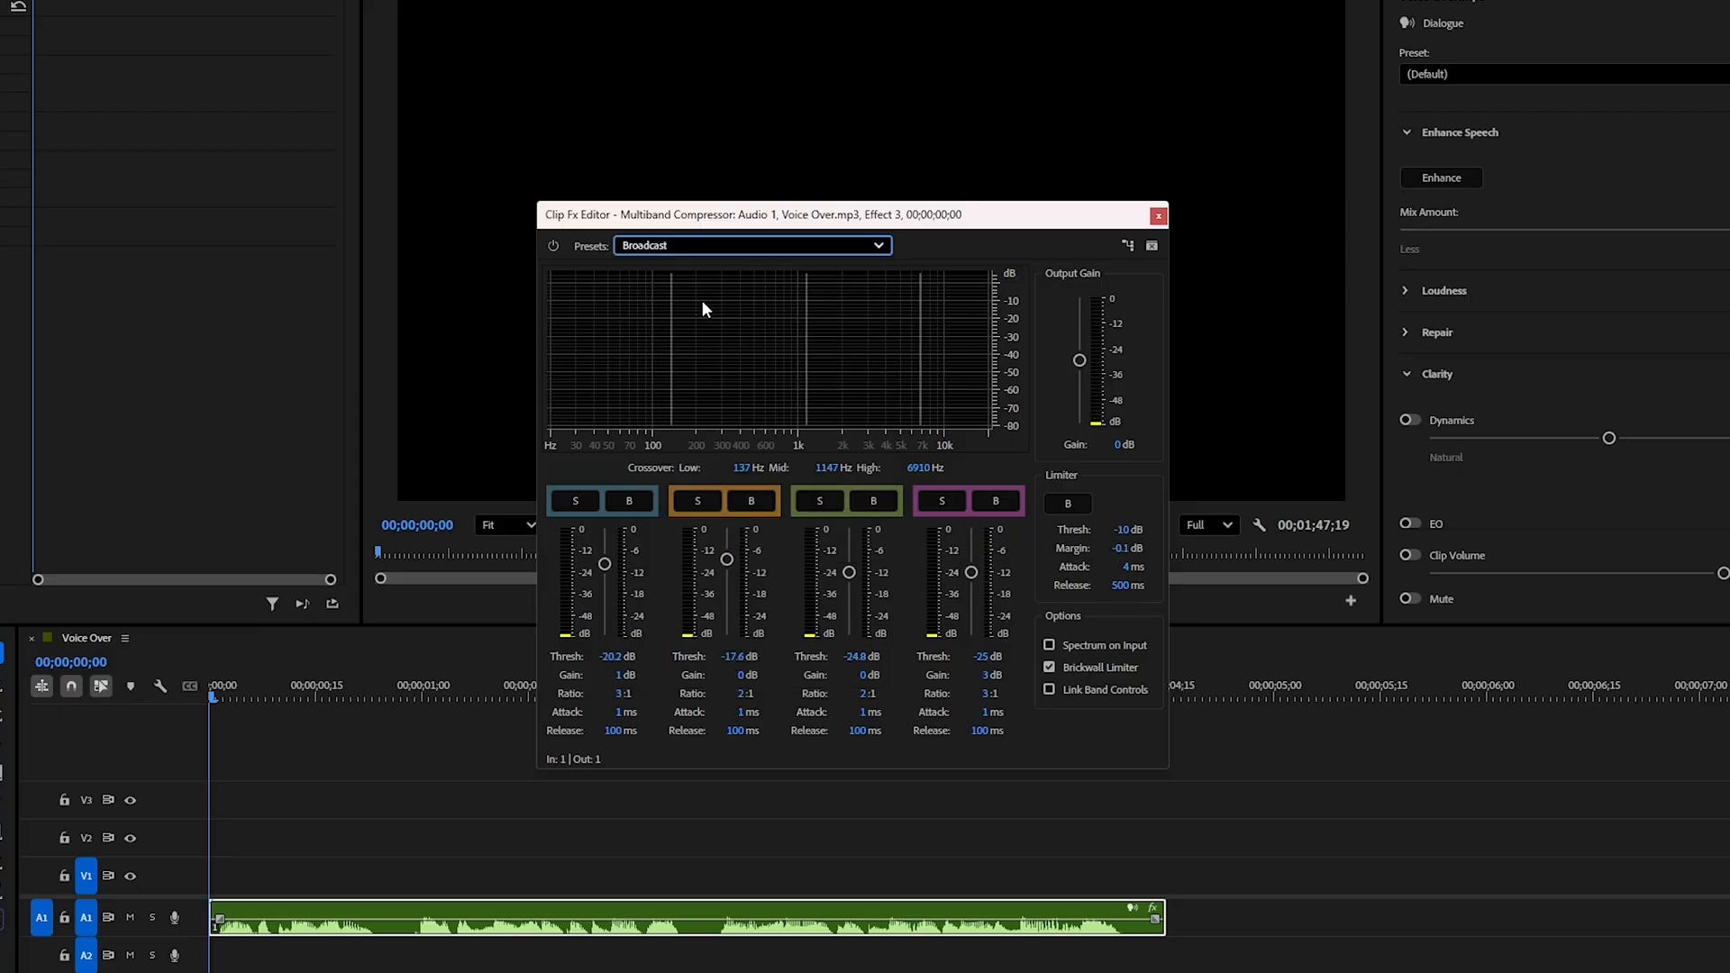
mouse_move(1077, 490)
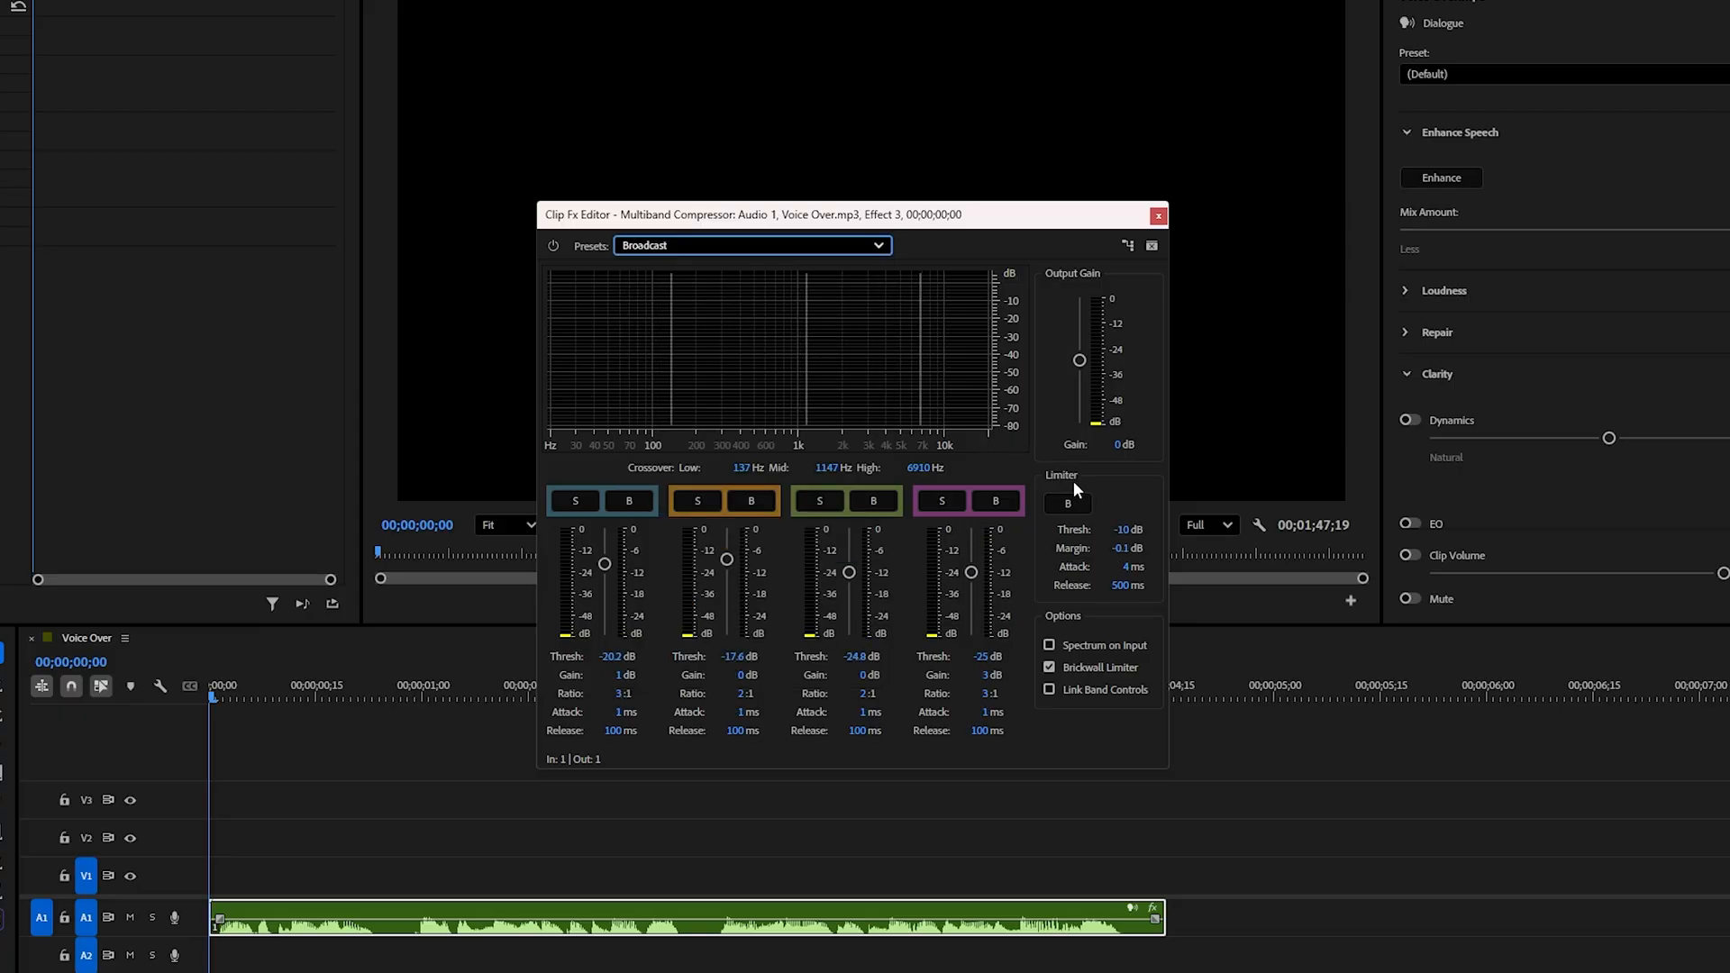
left_click(1067, 502)
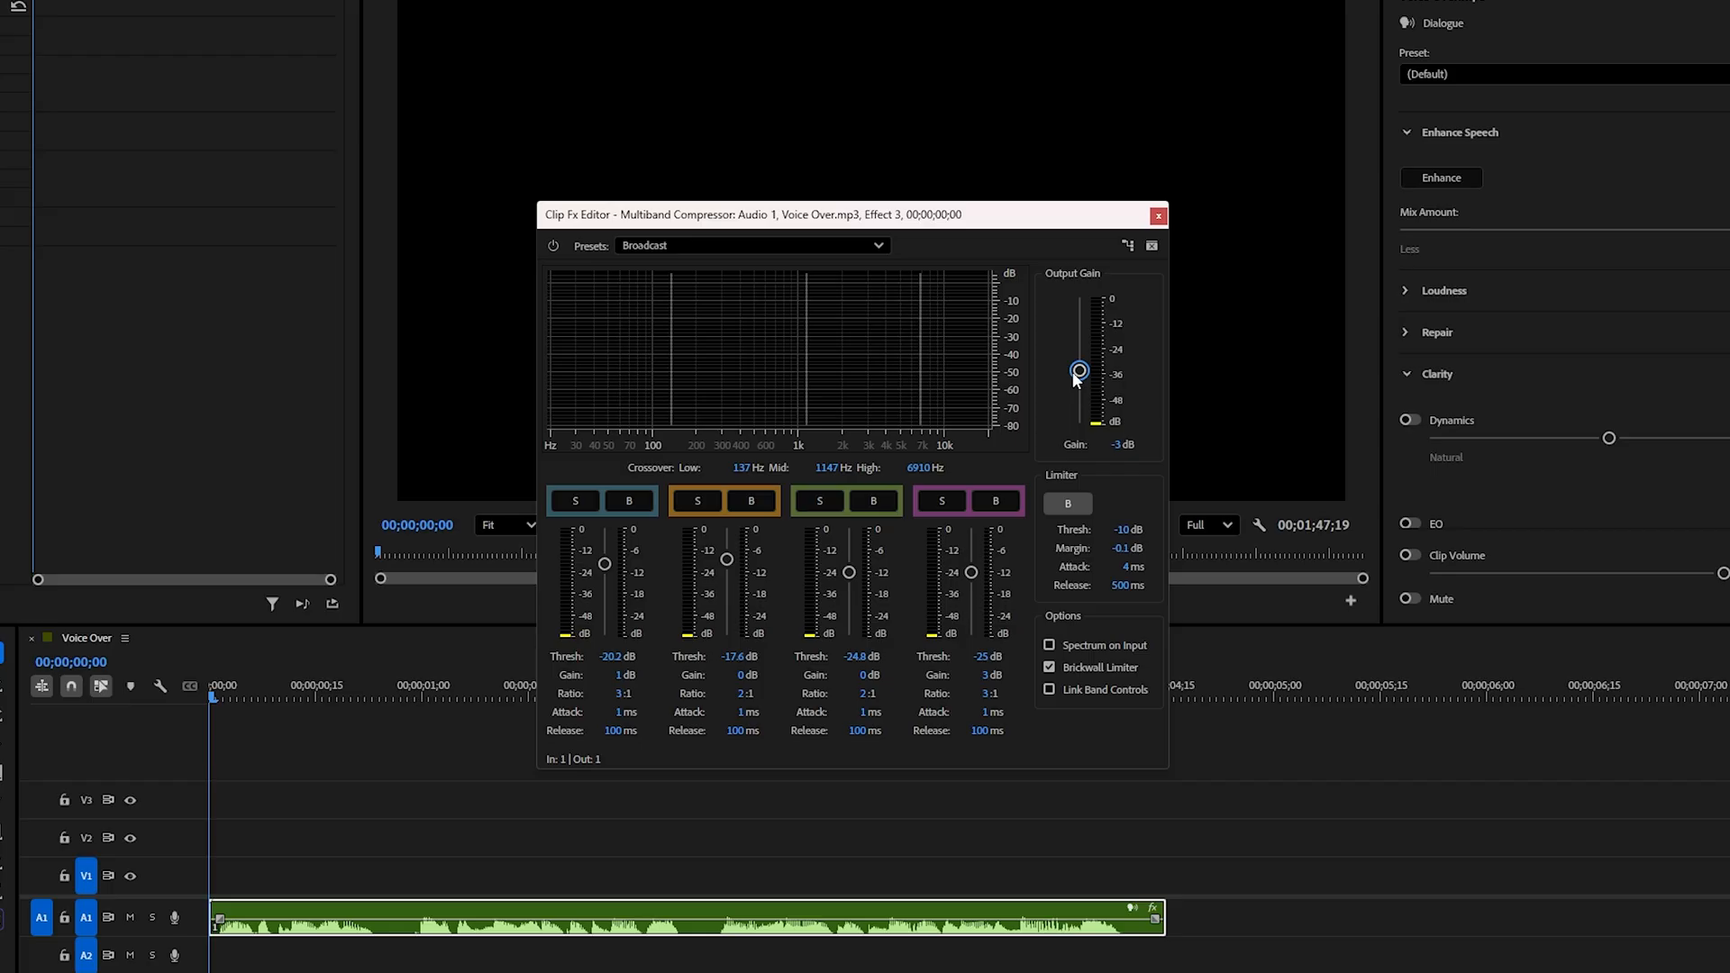
left_click(1157, 215)
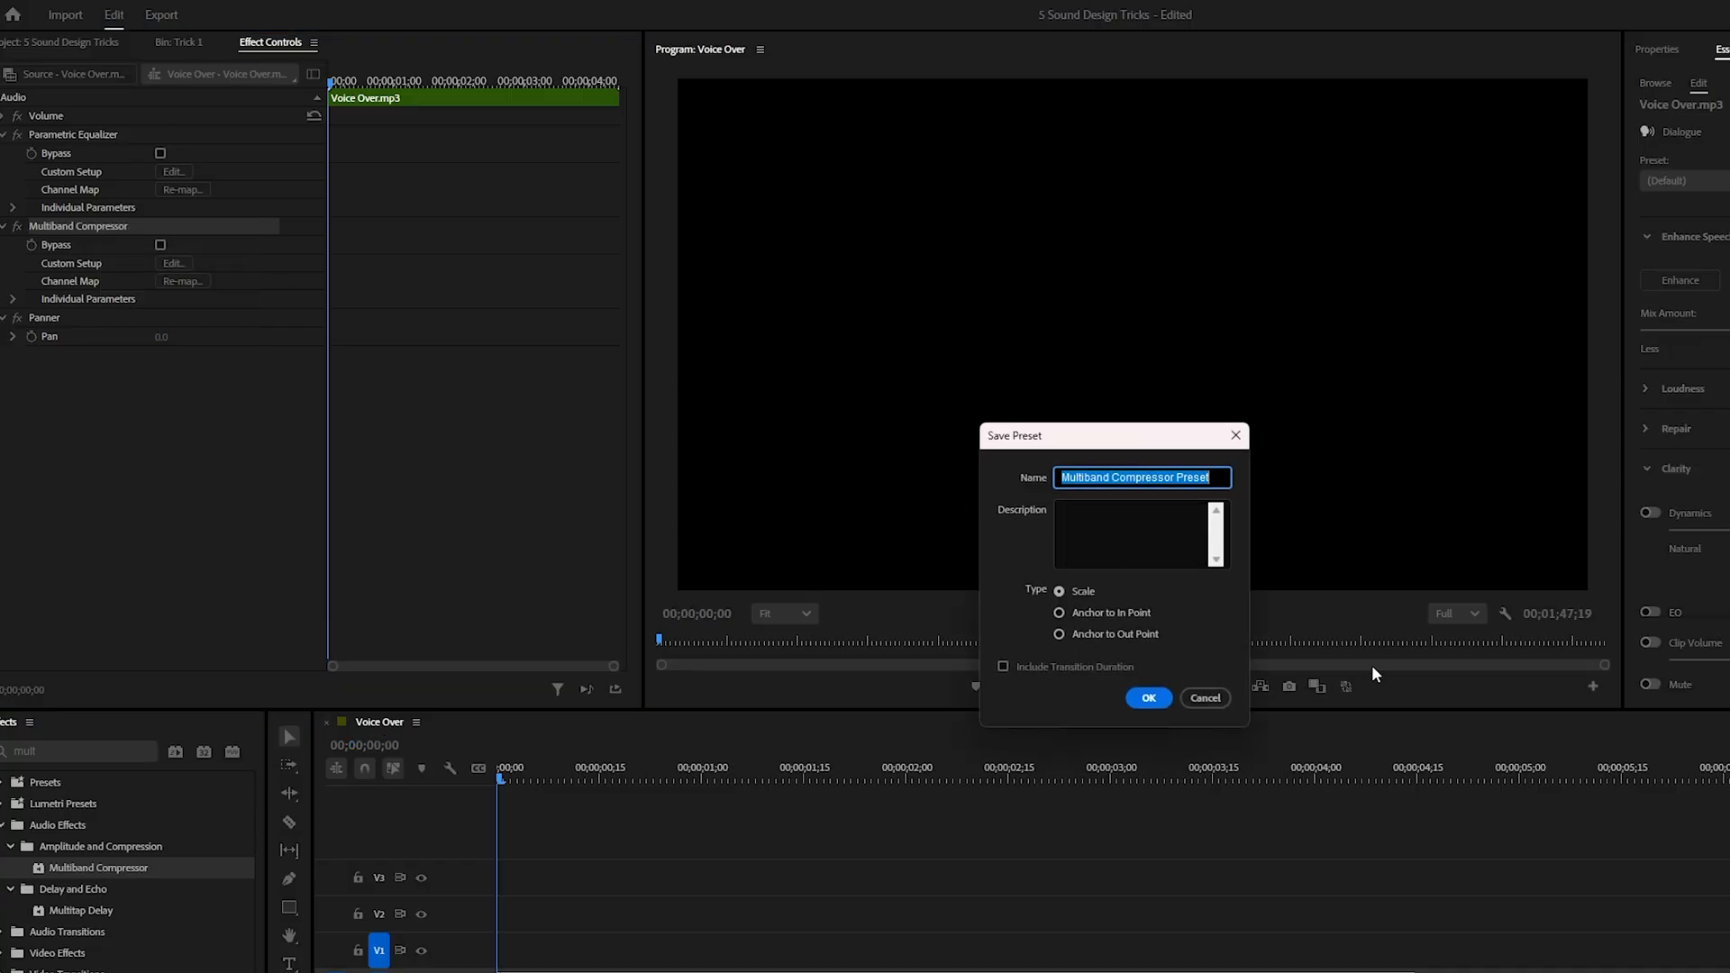
mouse_move(1204, 697)
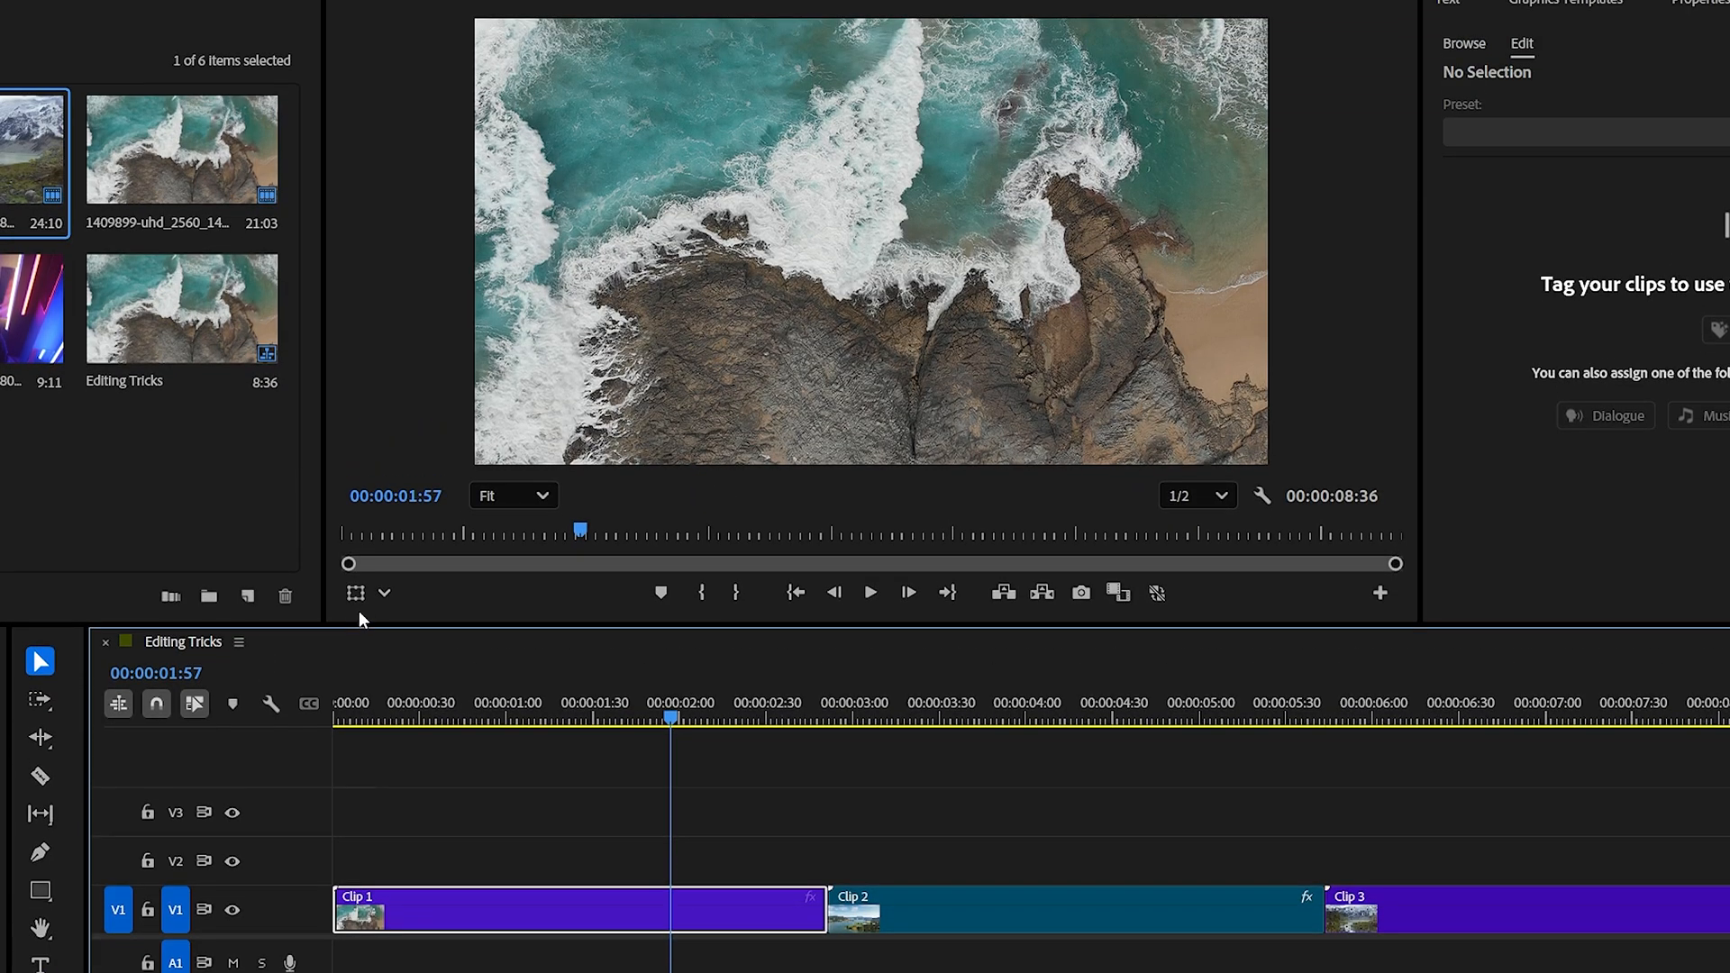
mouse_move(355, 593)
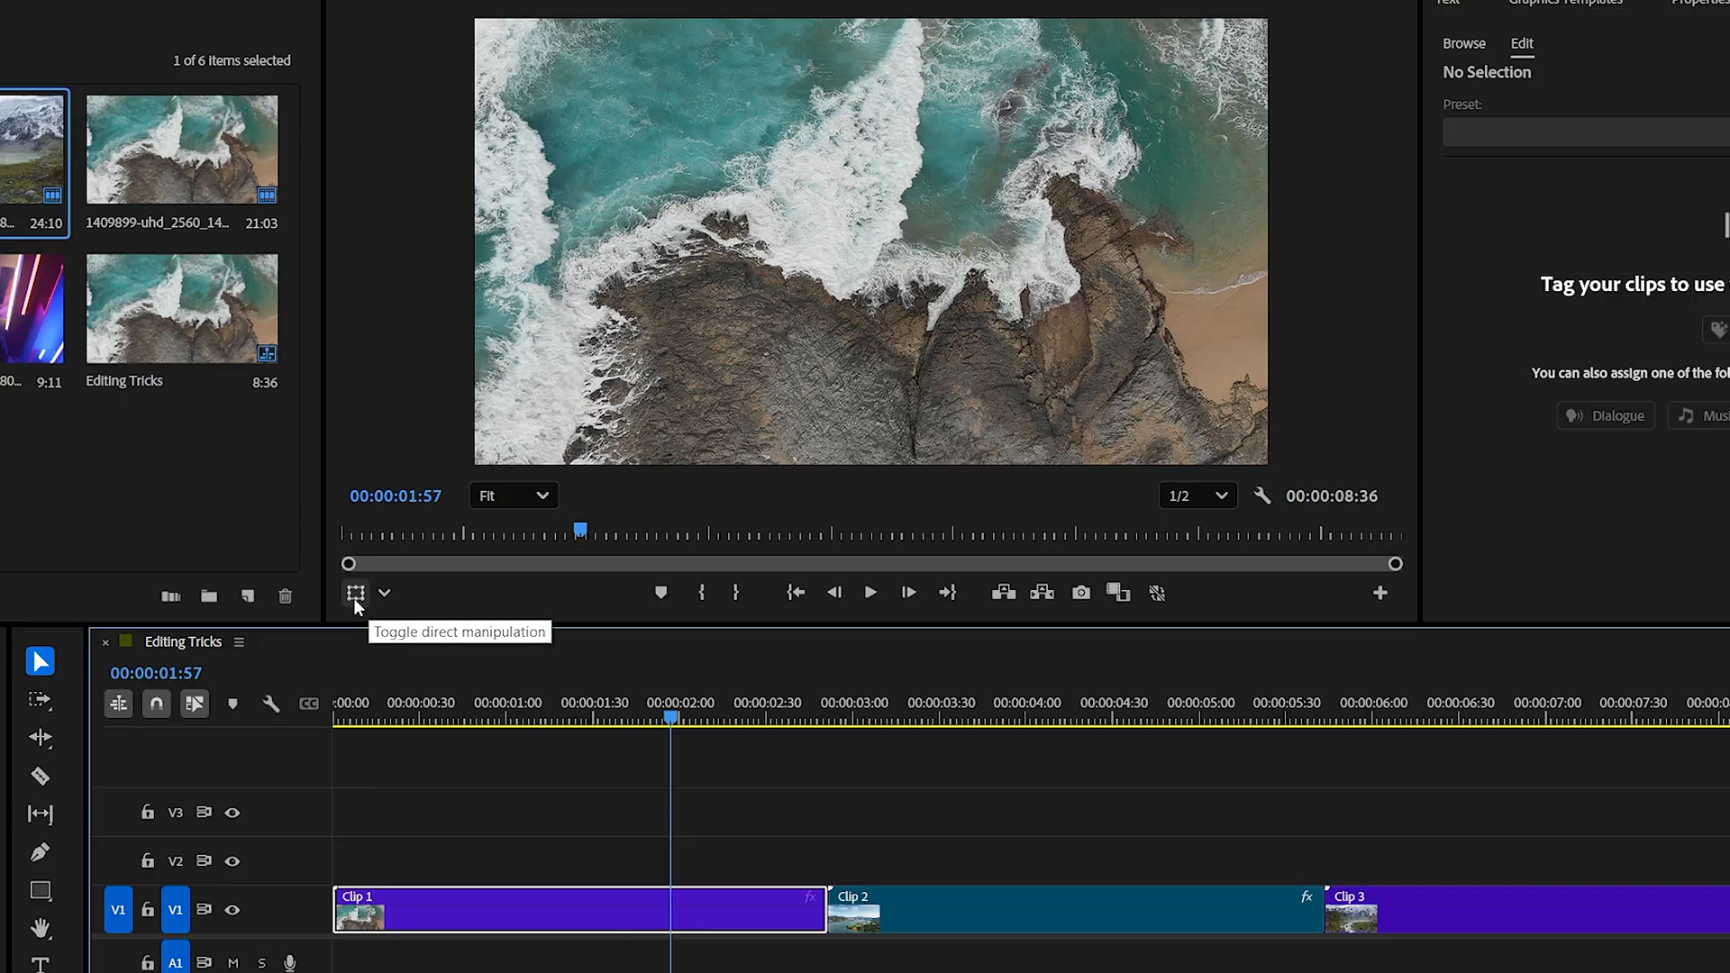
Step: Enable direct manipulation of clips in the Program Monitor
left_click(355, 593)
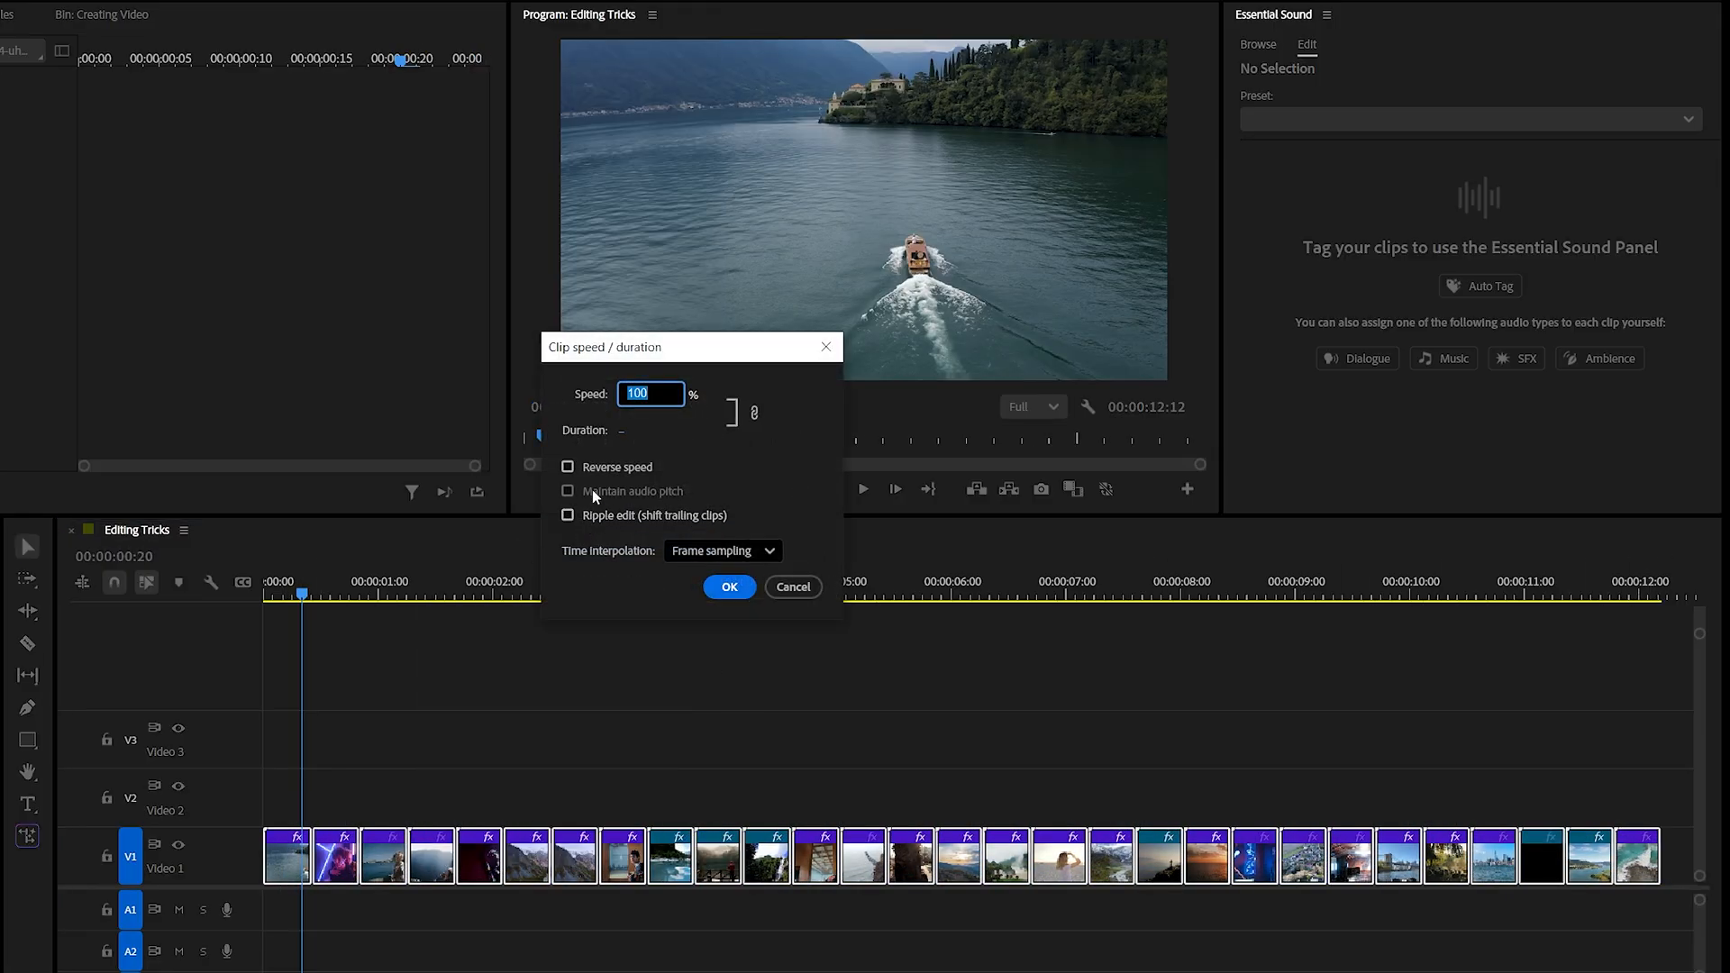
Step: Set the selected clips' duration to 00:00:00:10 and confirm
left_click(659, 429)
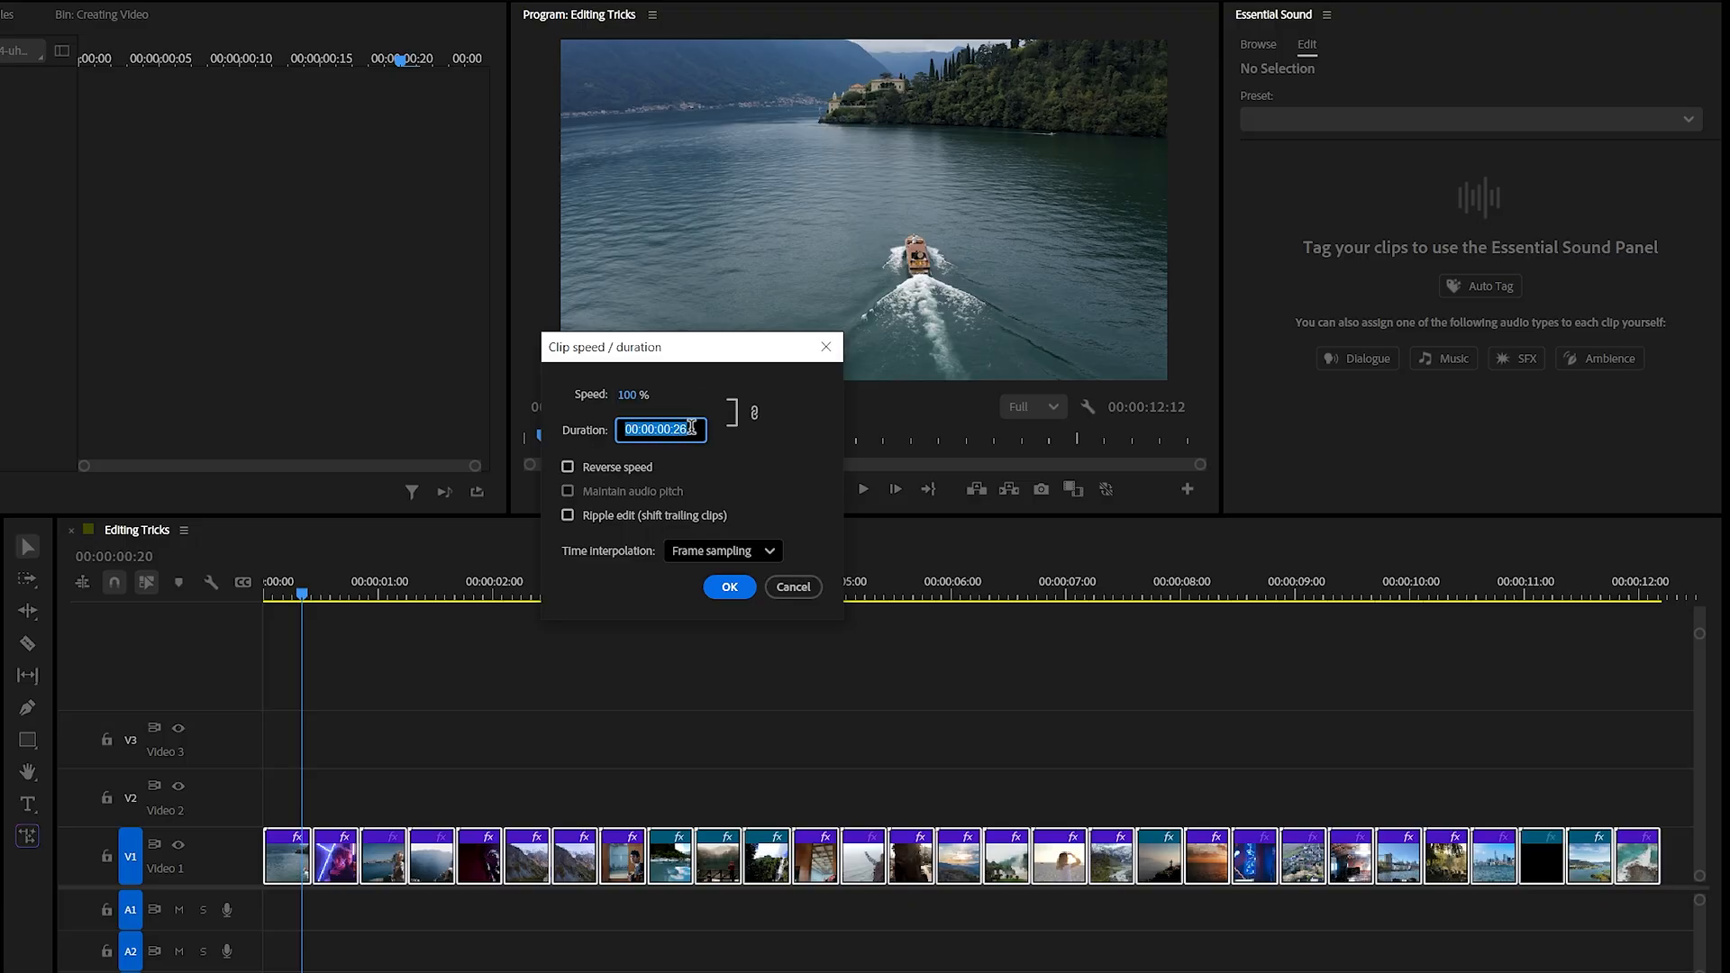
type("00:00:00:10")
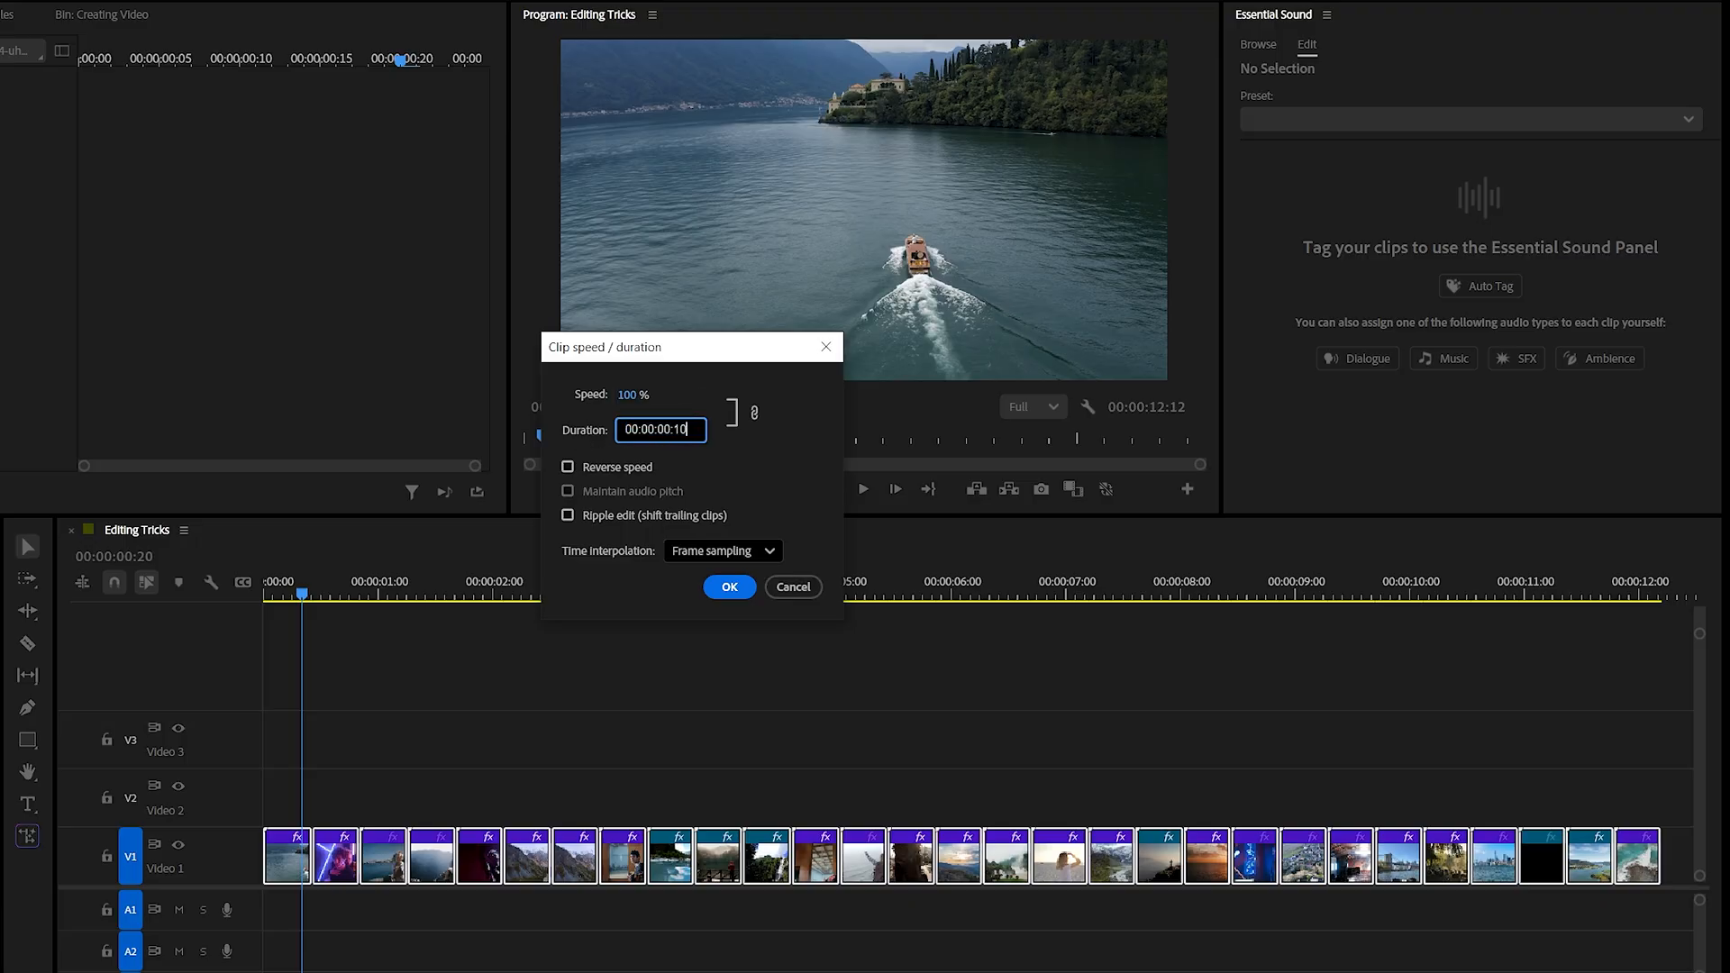
left_click(728, 585)
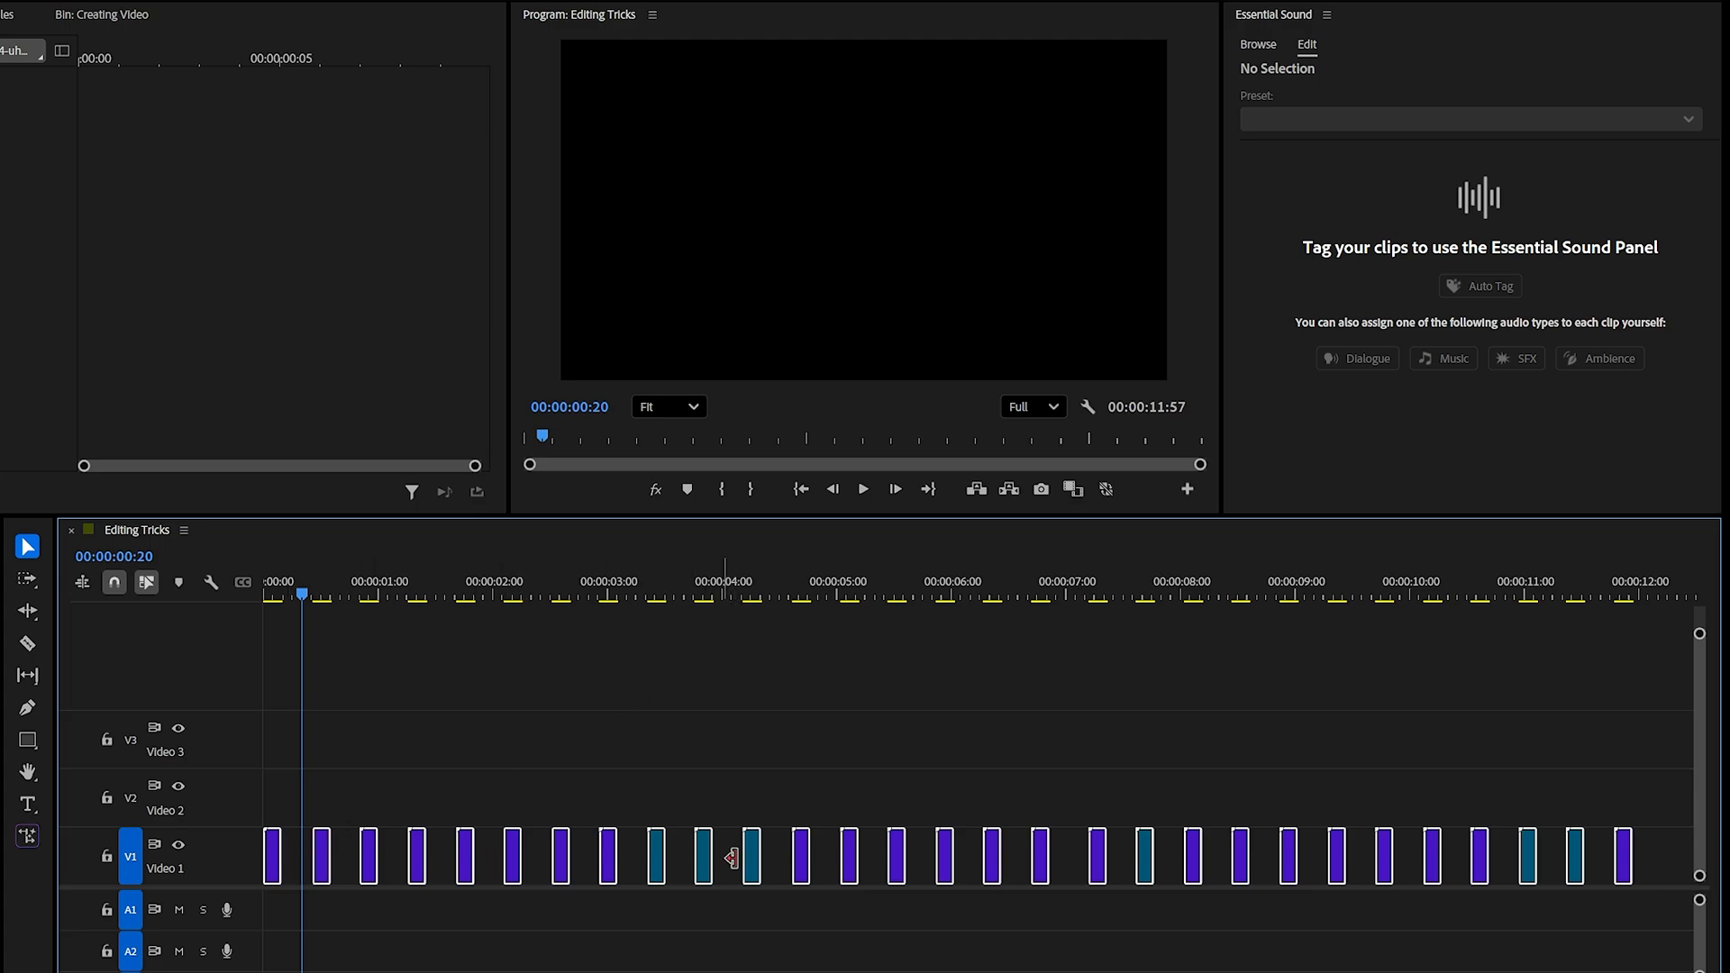
mouse_move(681, 859)
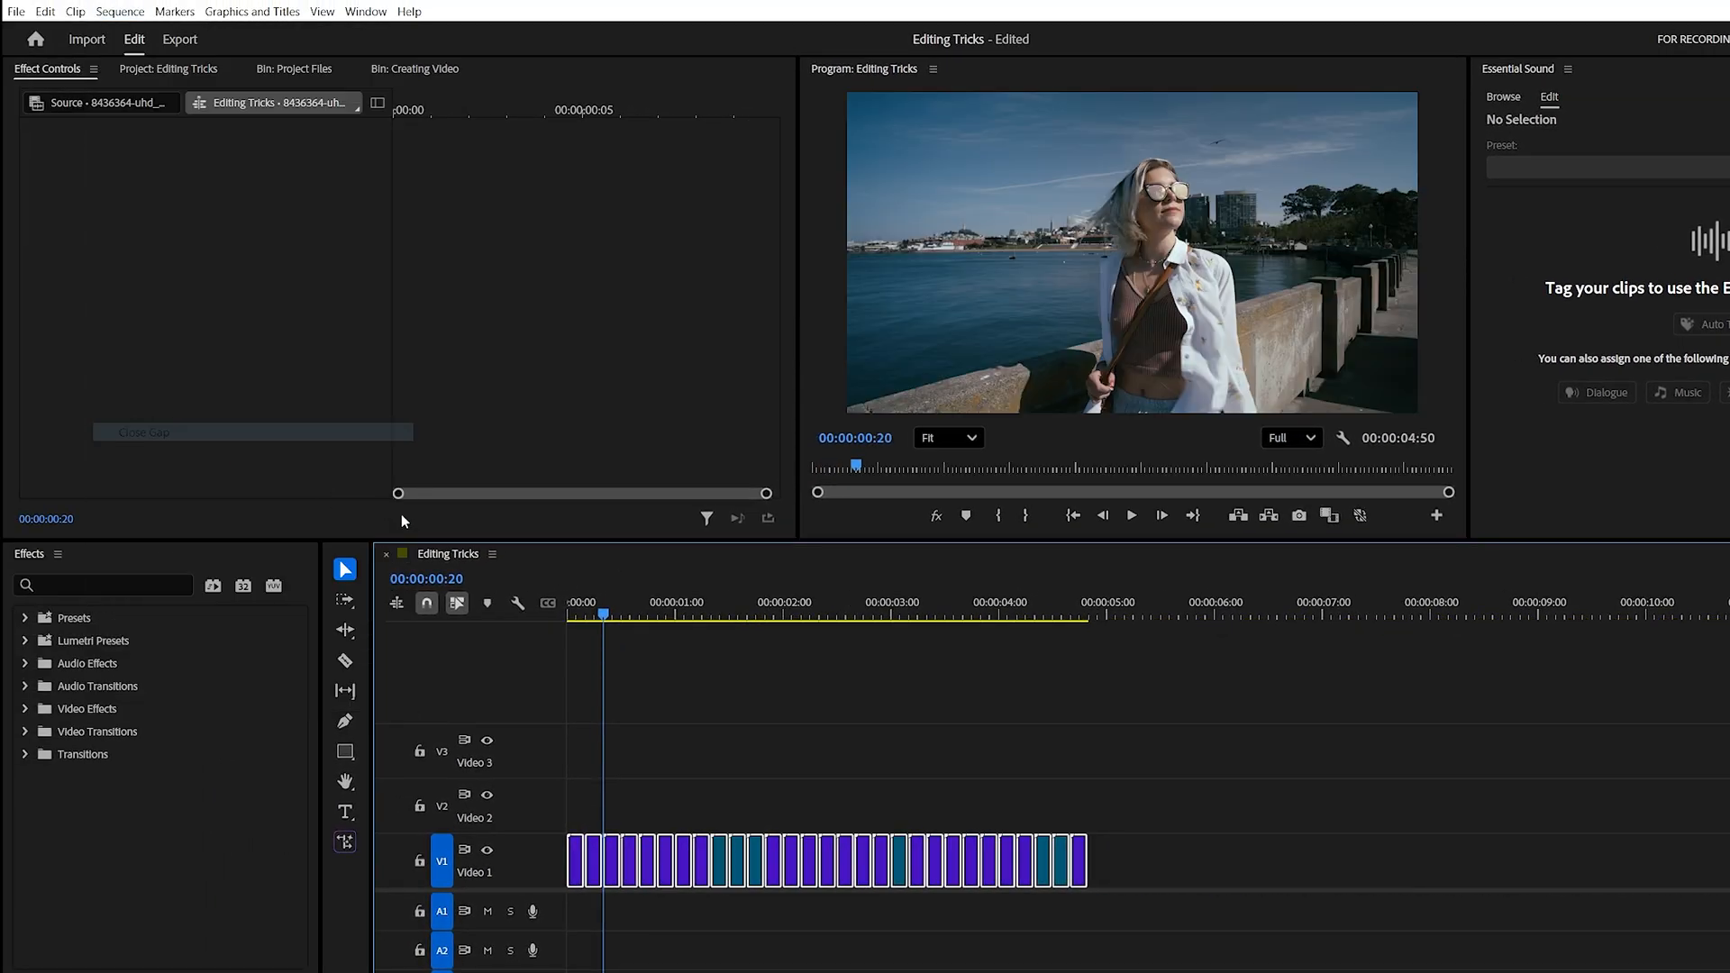
mouse_move(750, 742)
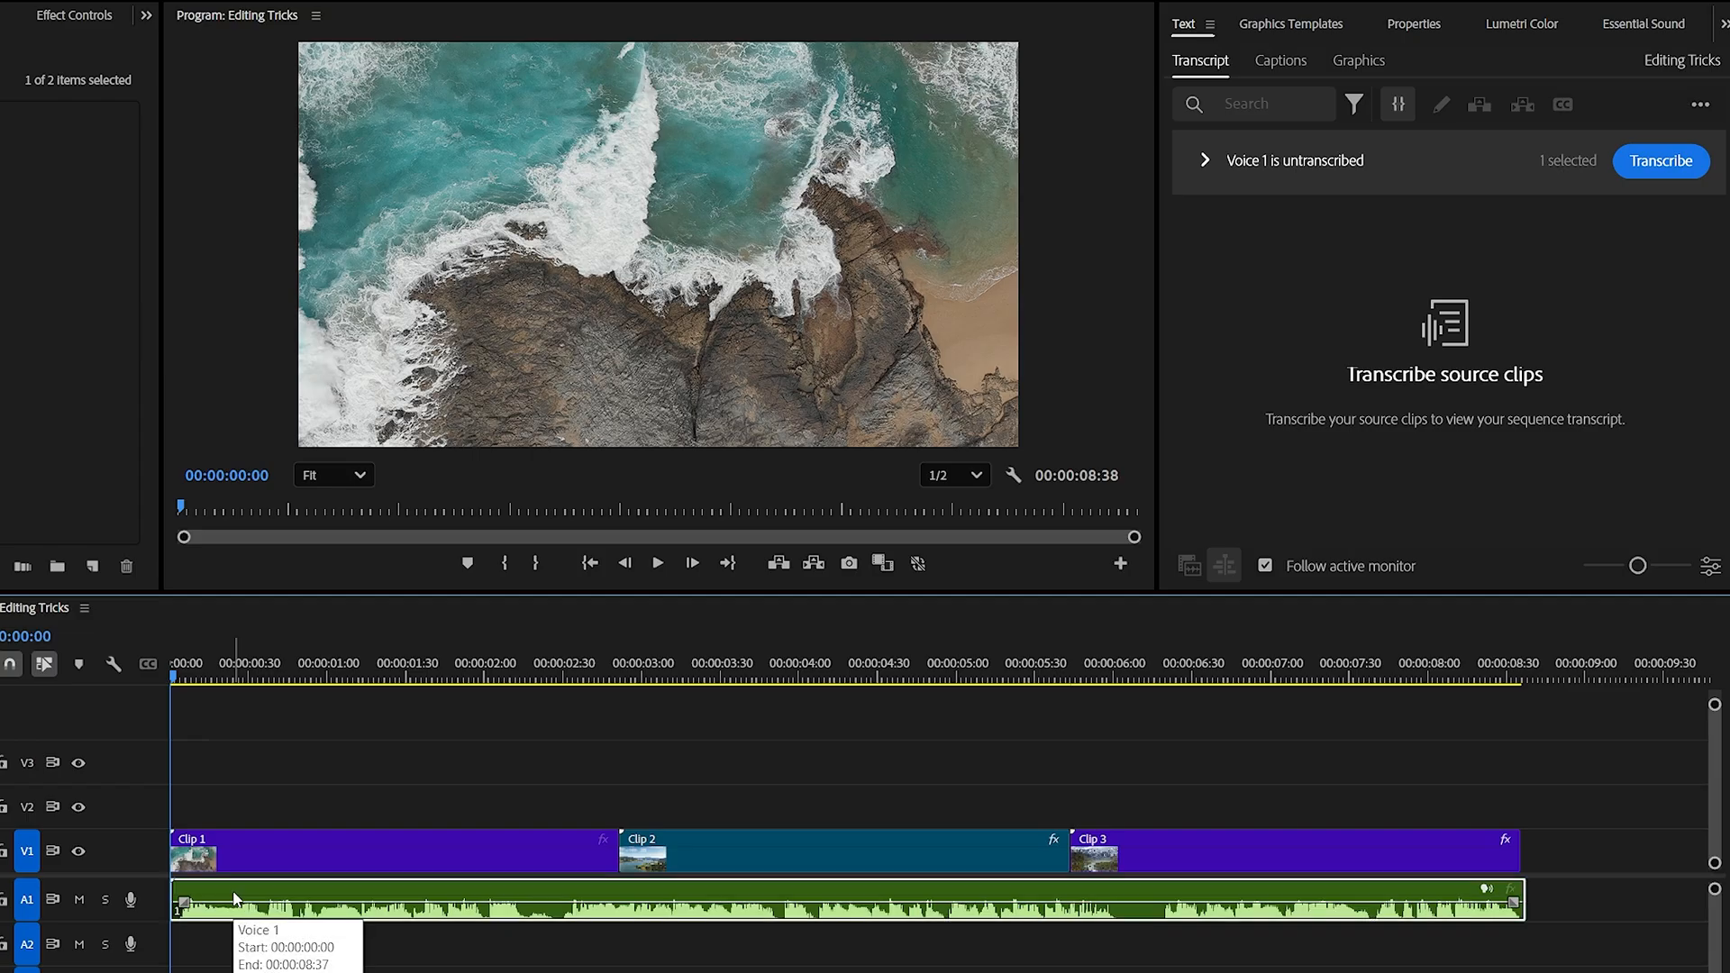
mouse_move(1203, 84)
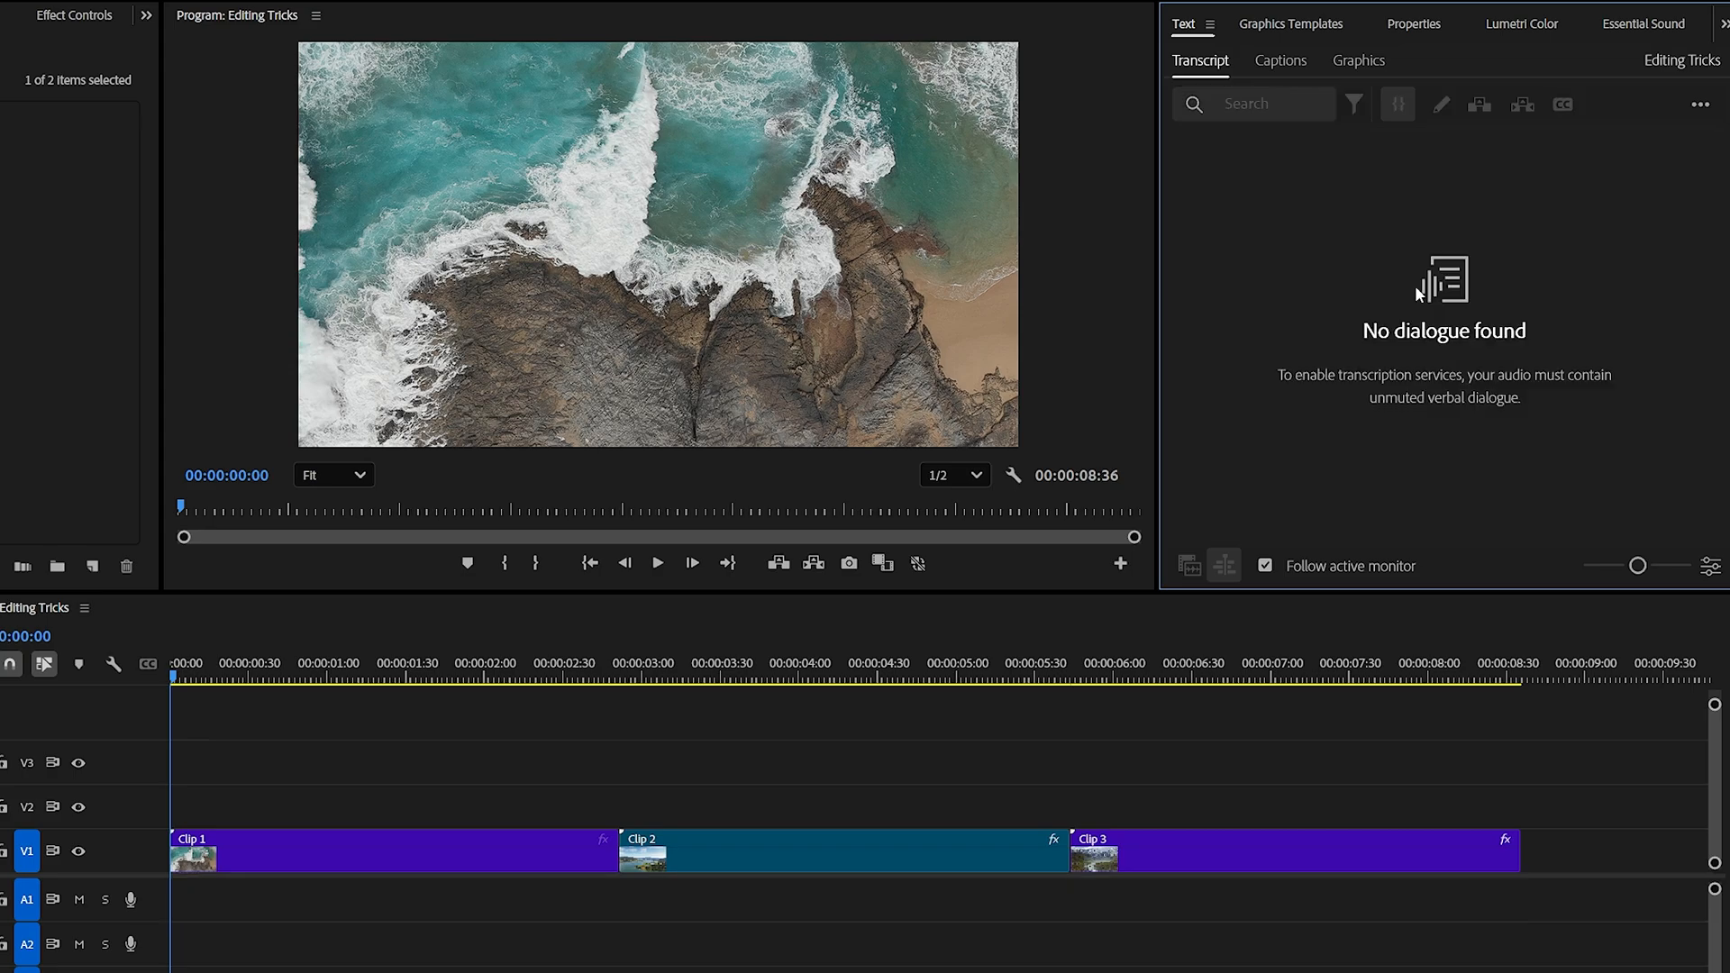
Step: Start opening the program preferences from the Edit menu
left_click(44, 14)
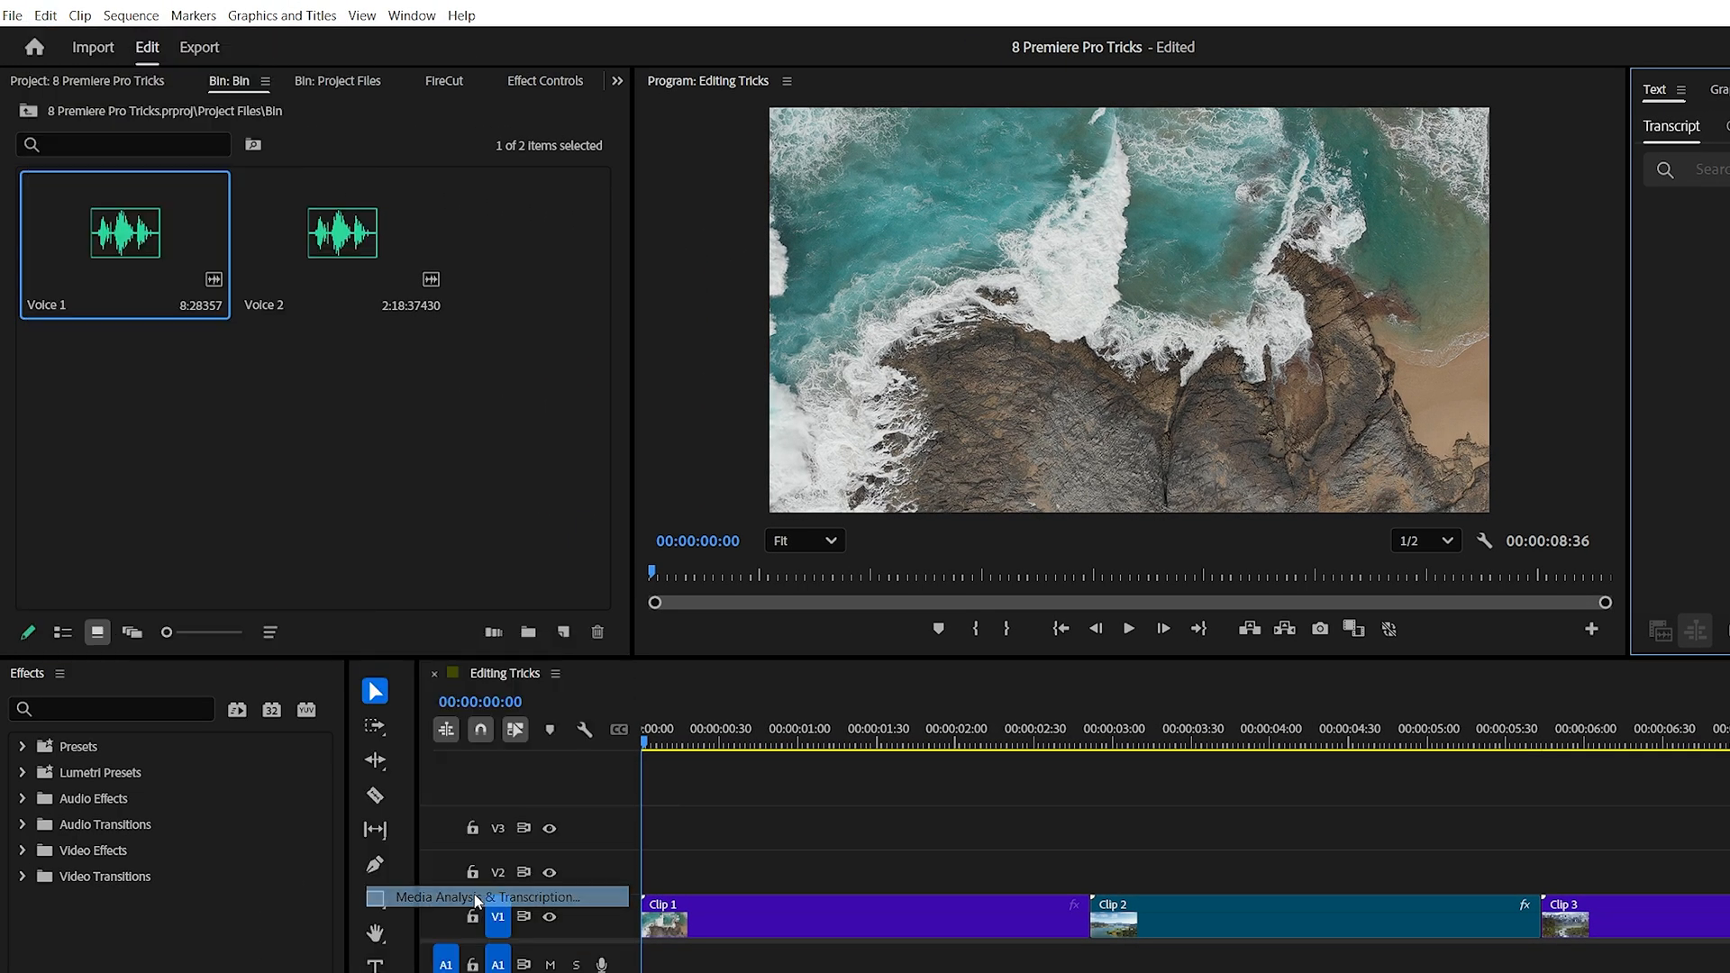
Step: Enable 'Automatically transcribe clips' for clips in sequence in Media Analysis & Transcription preferences
left_click(477, 898)
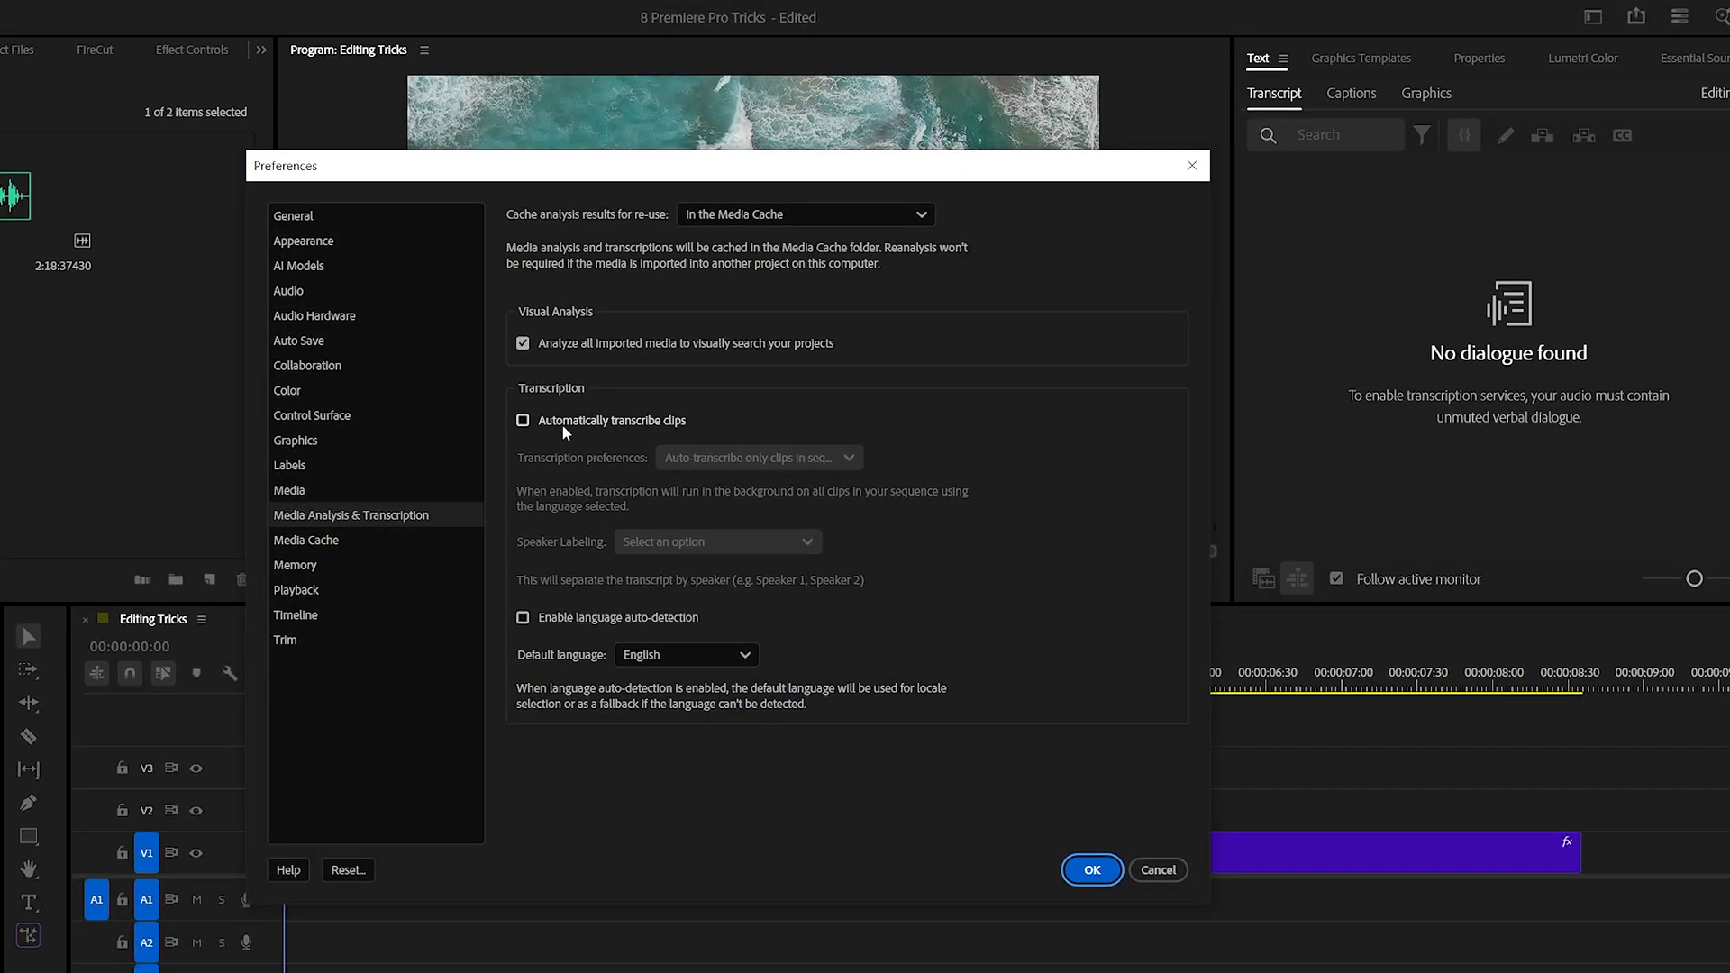
left_click(522, 418)
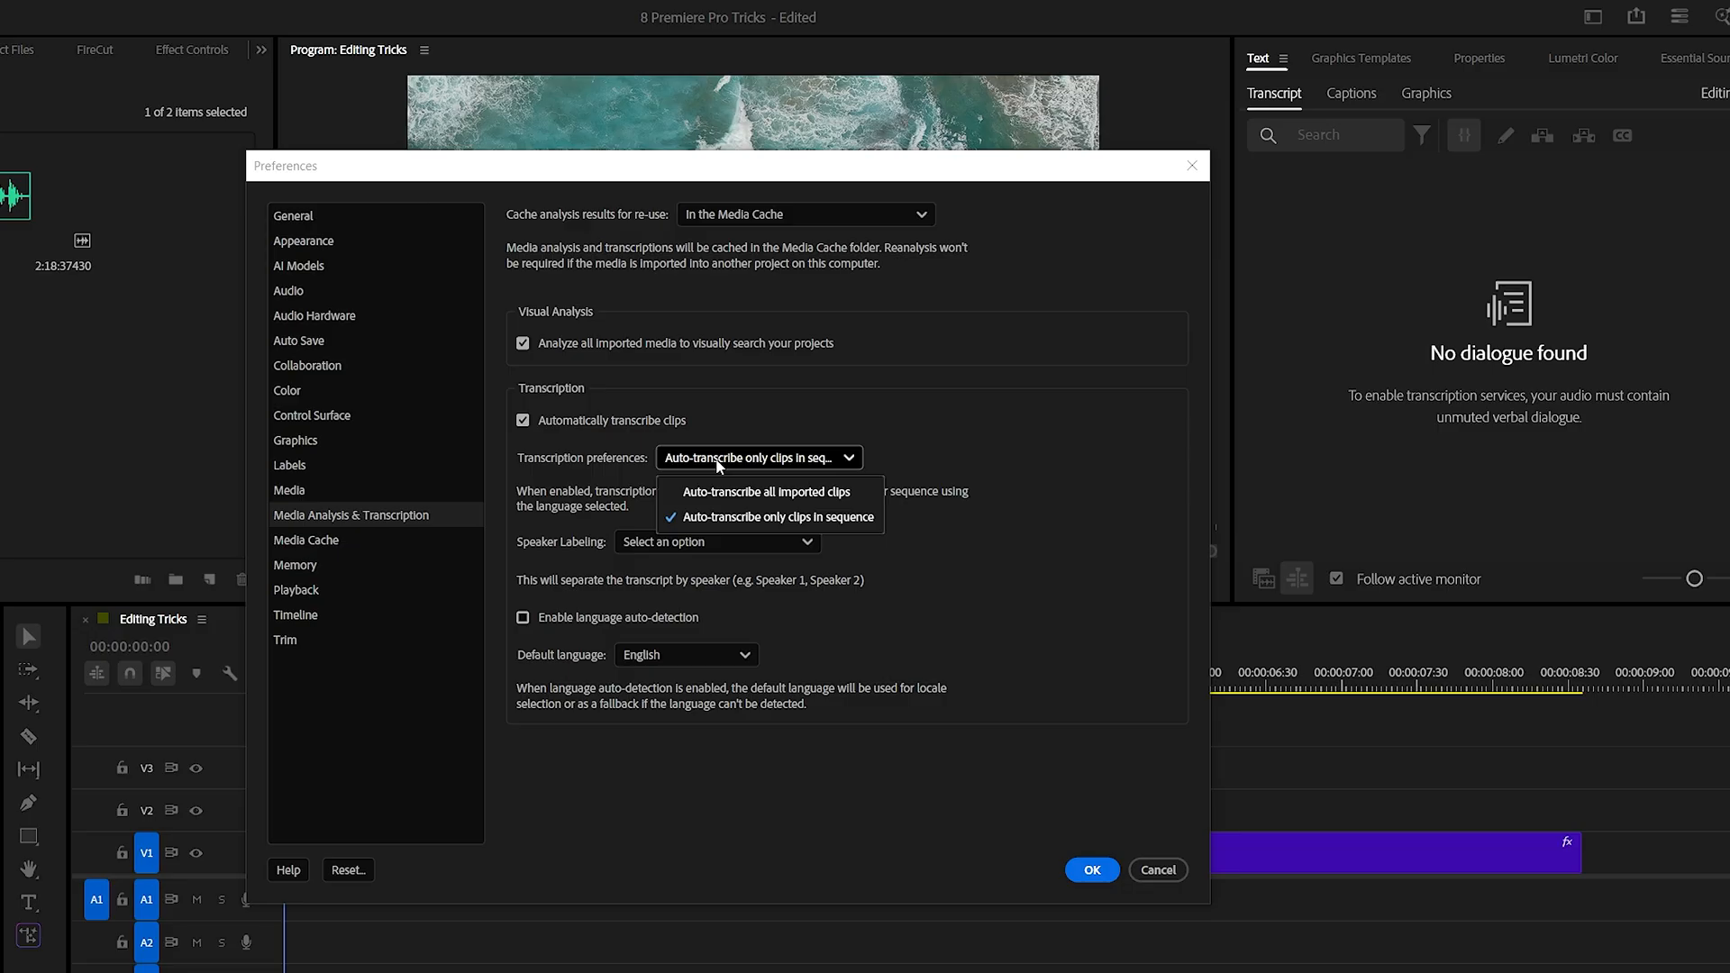
mouse_move(827, 503)
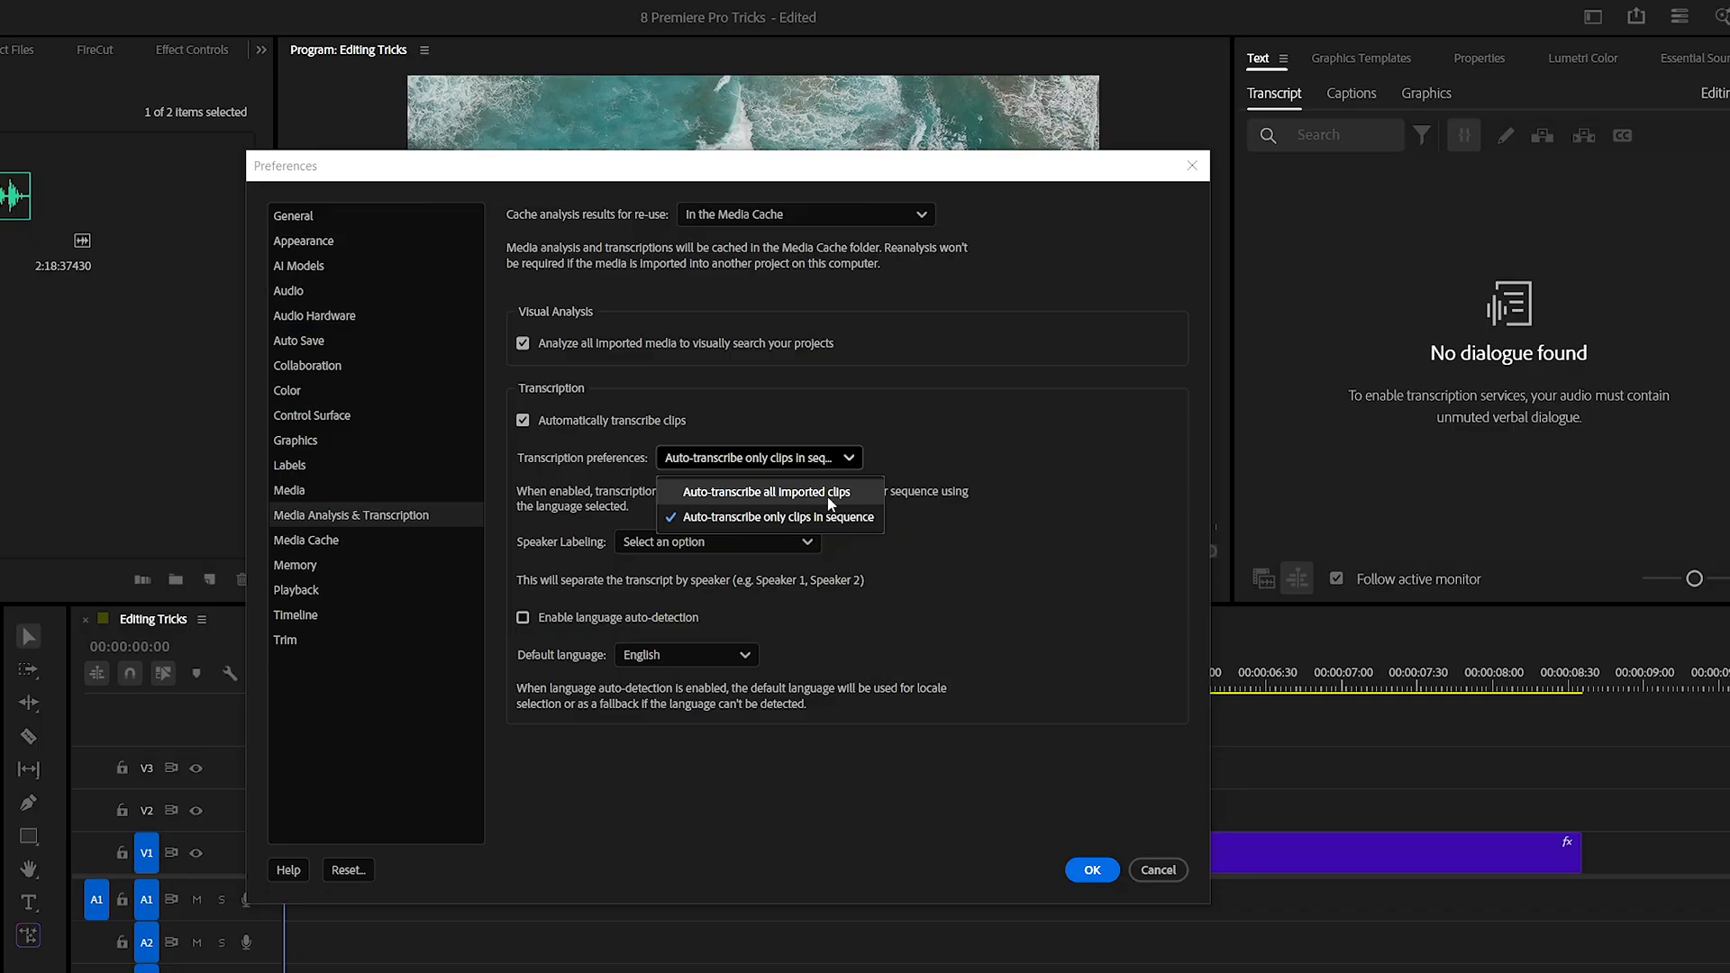
mouse_move(707, 516)
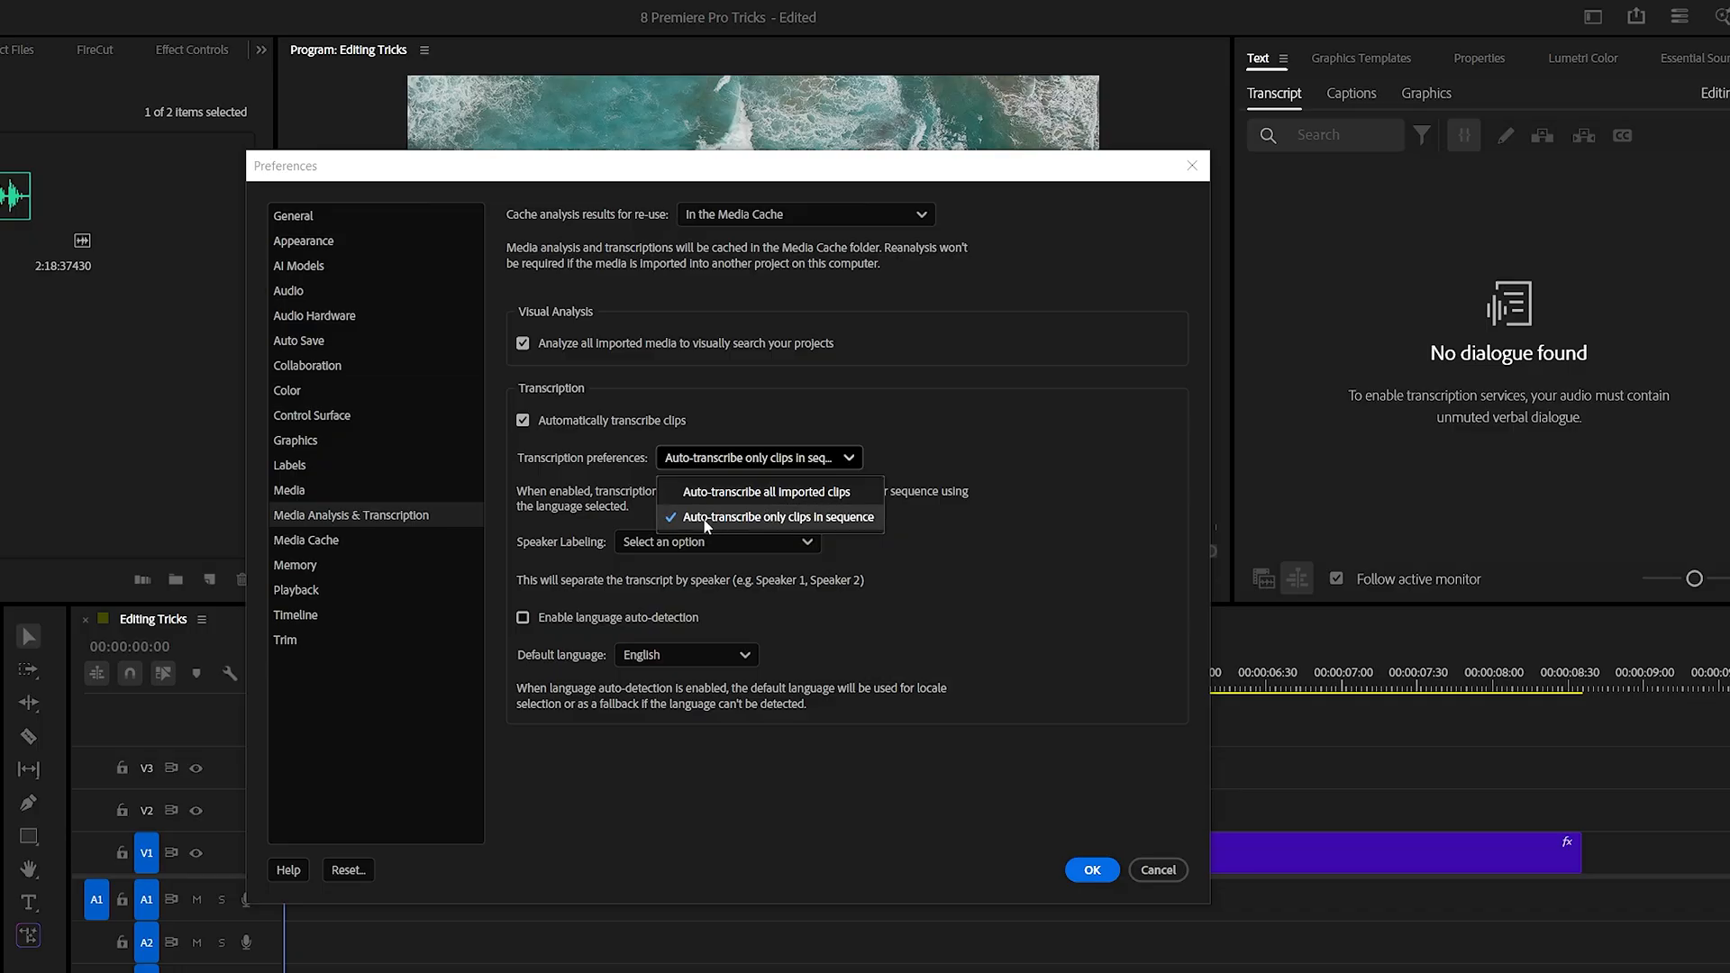
mouse_move(805, 532)
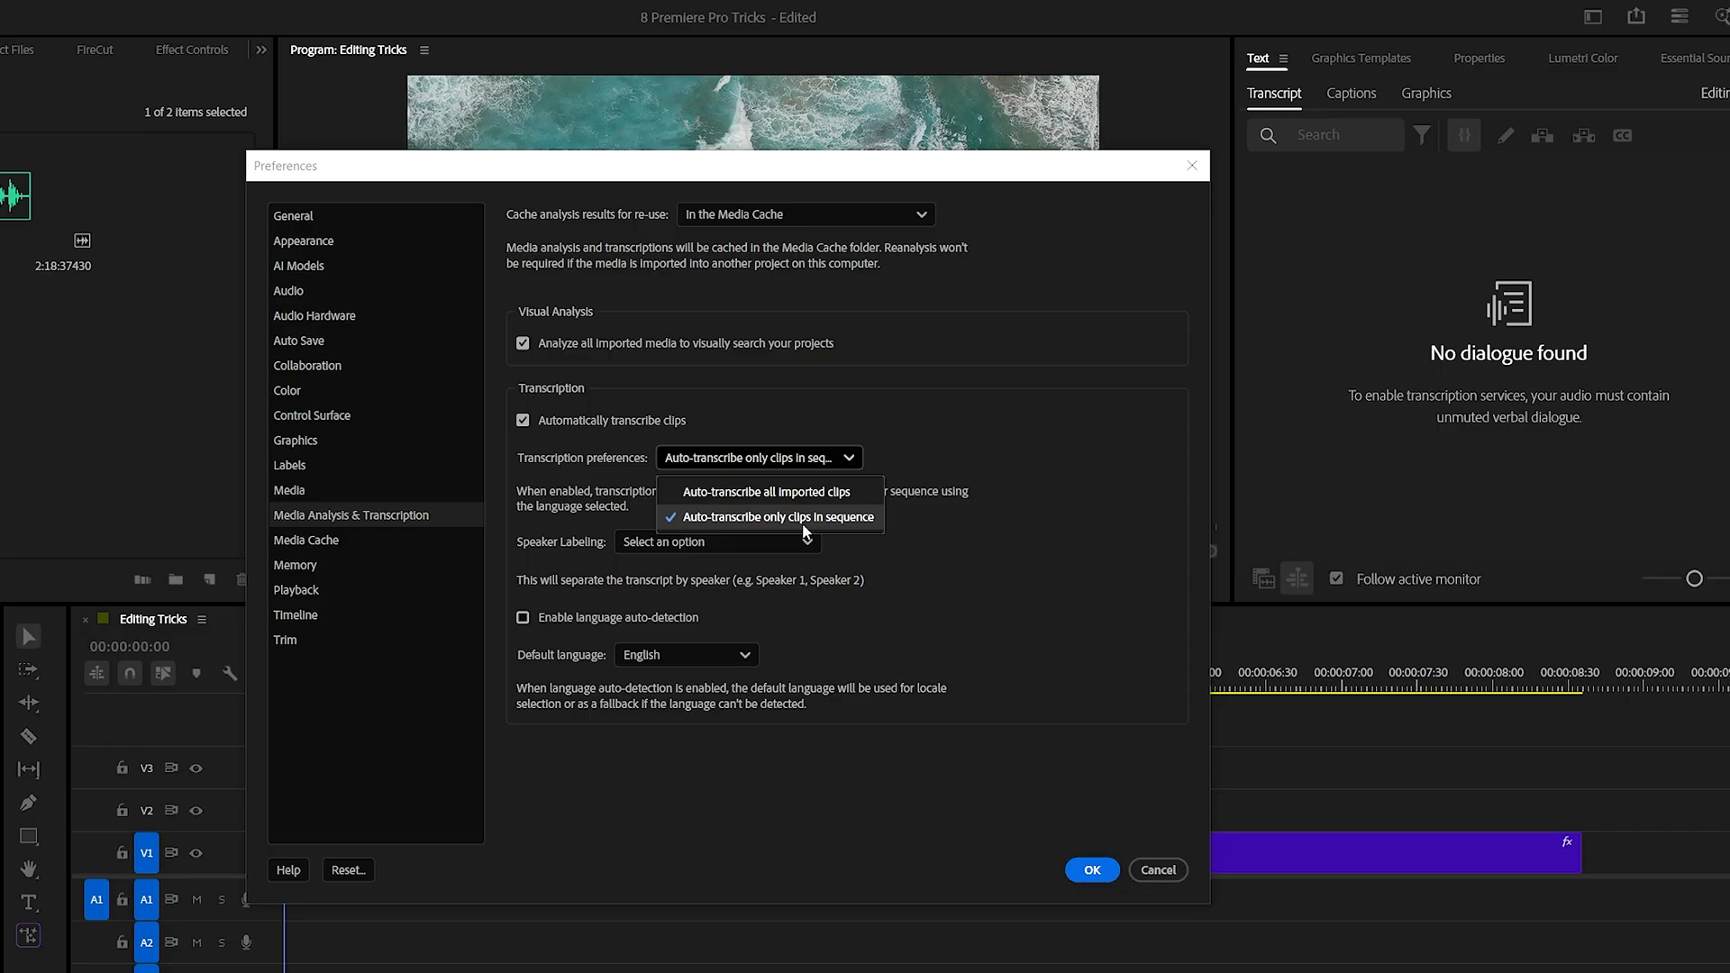
mouse_move(803, 530)
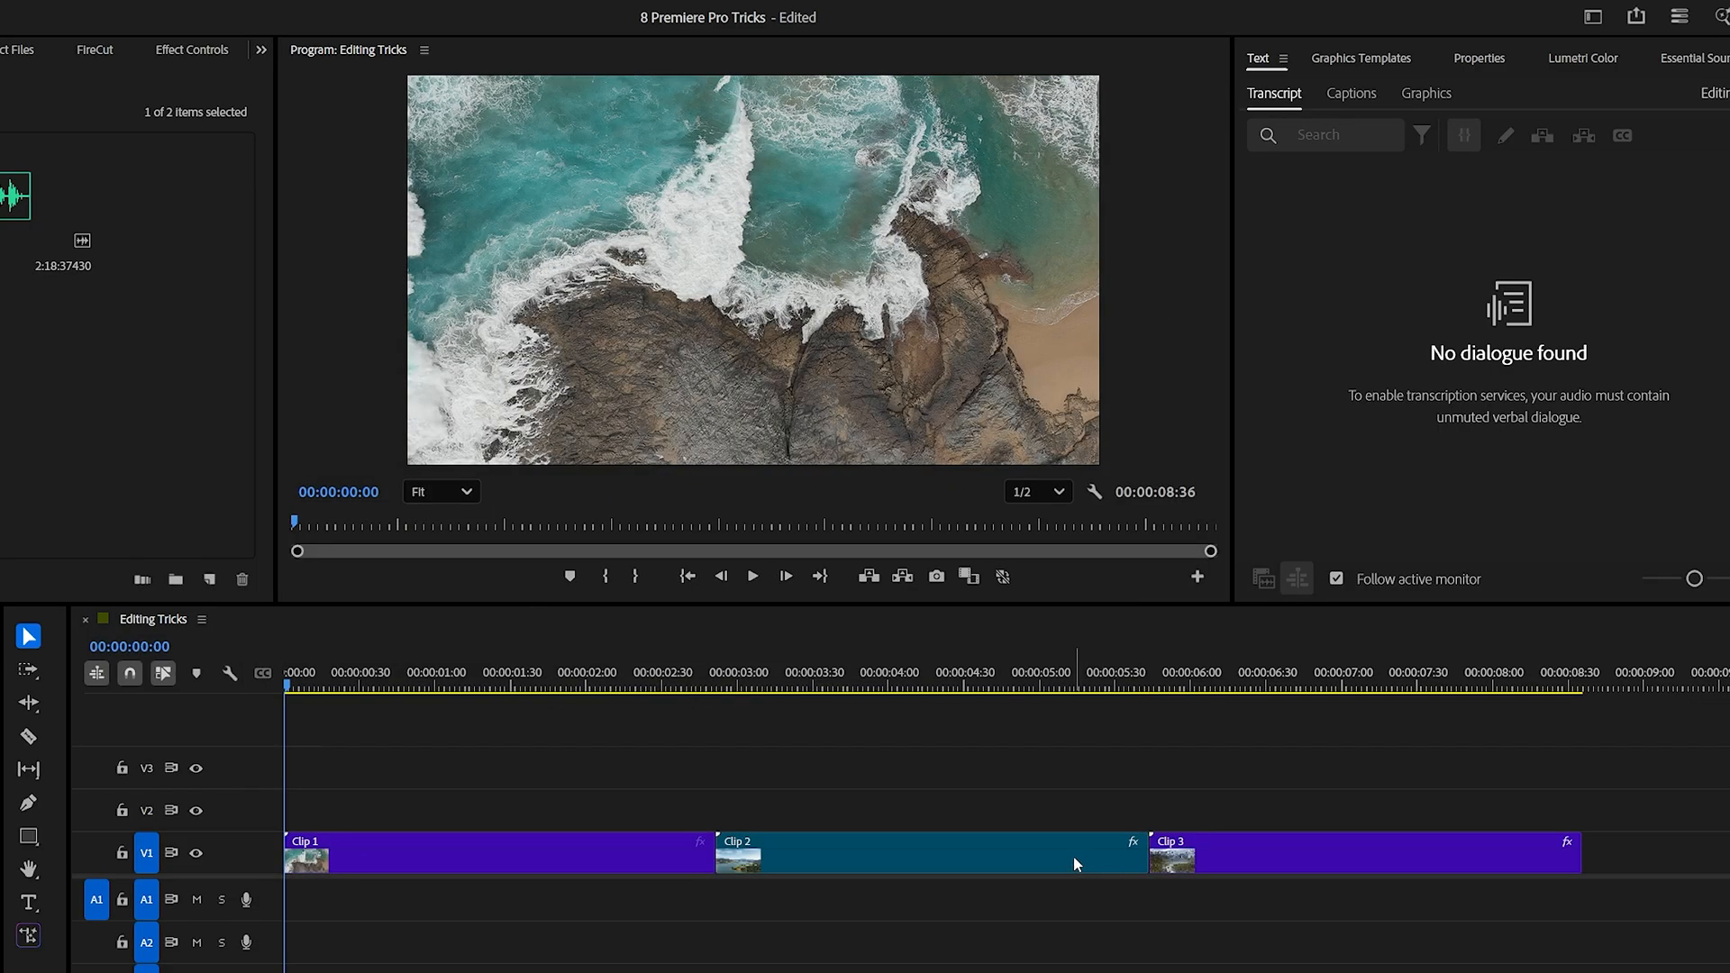
left_click(33, 195)
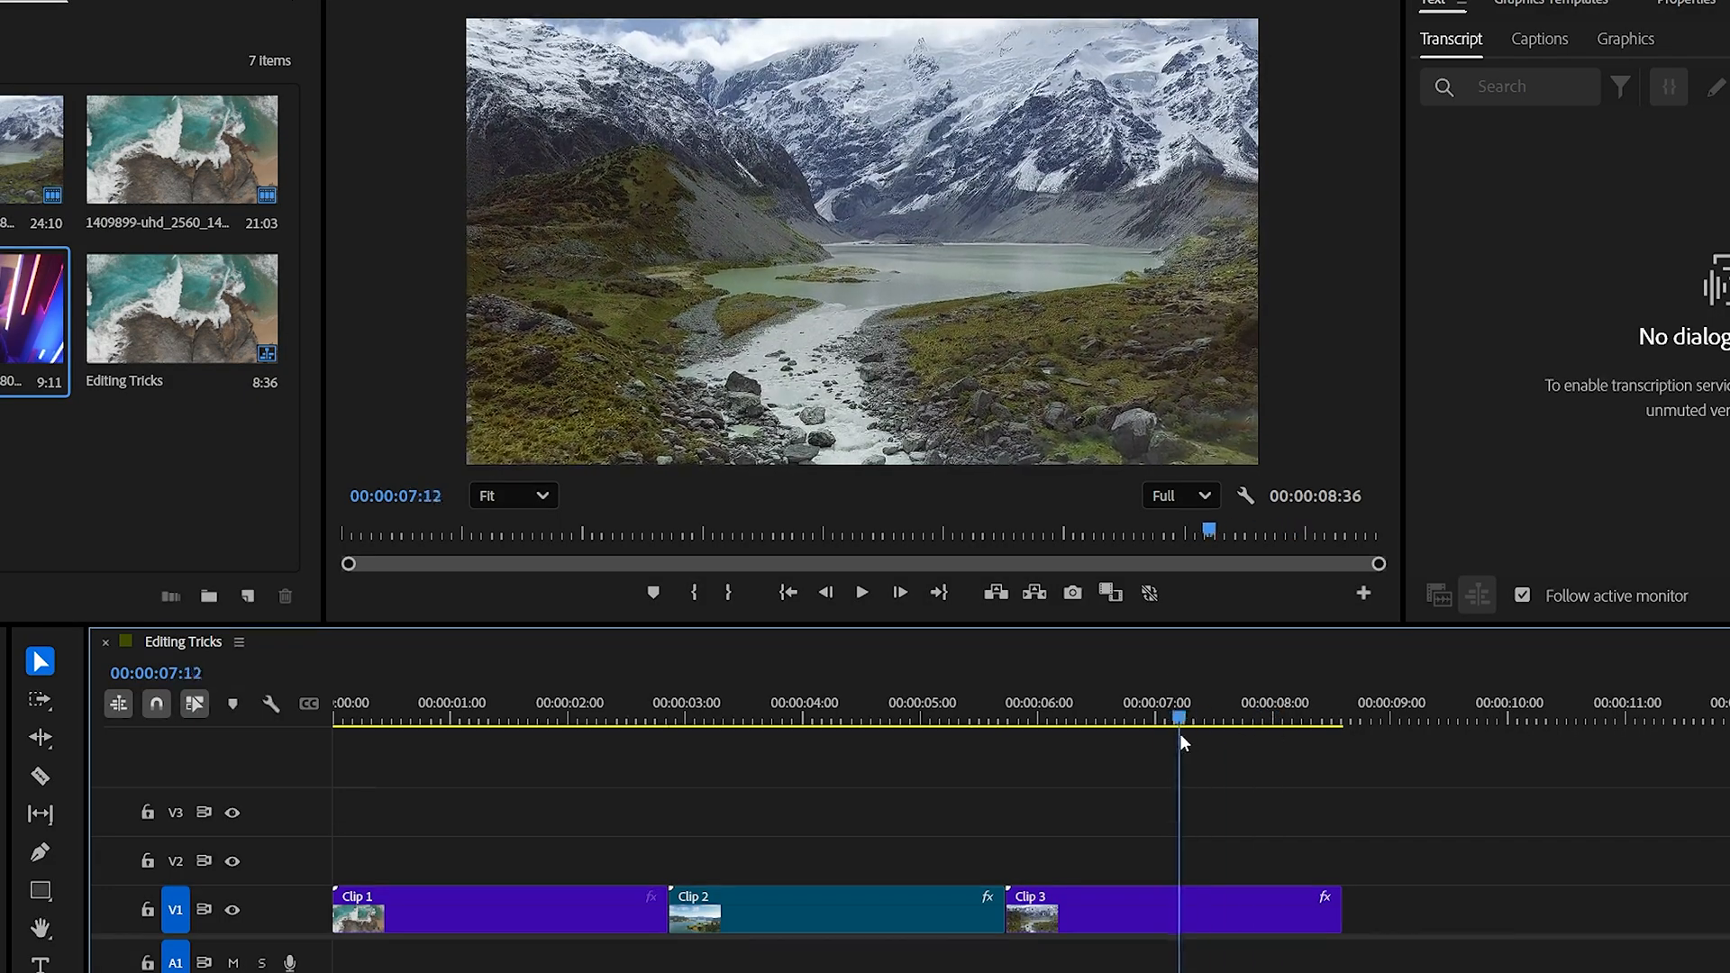
Step: Play the Clip 1–3 sequence near its end, then bring up the Edit menu's preferences
left_click(861, 593)
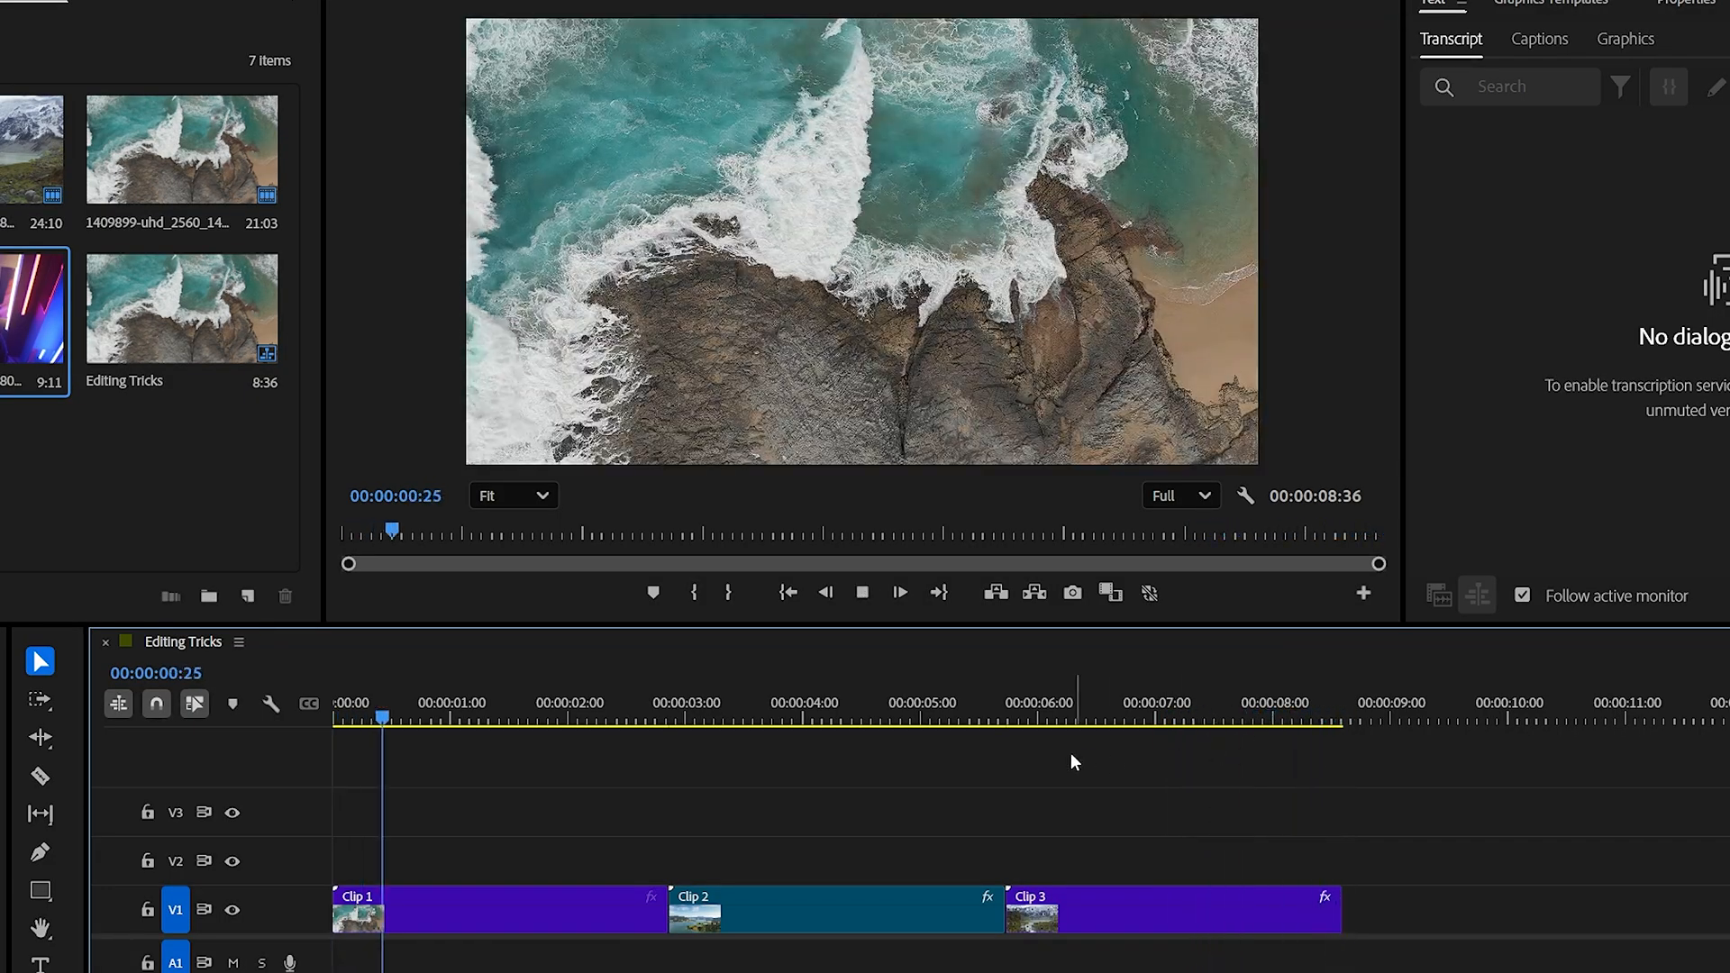
left_click(1223, 715)
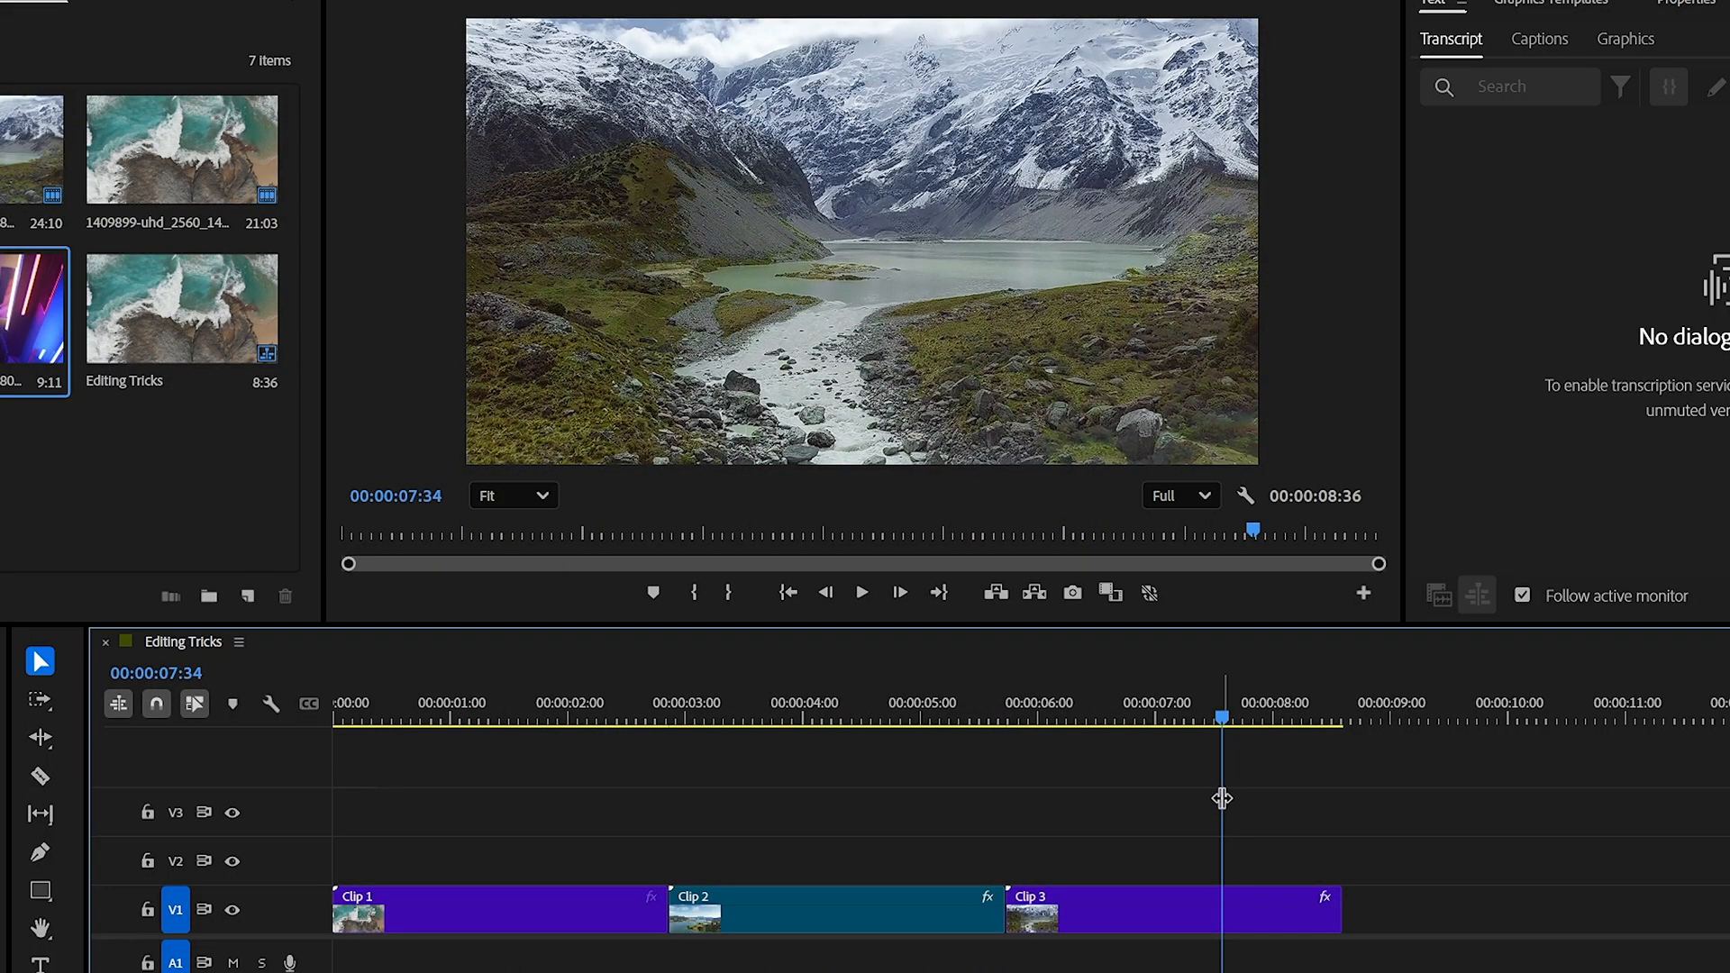
left_click(861, 592)
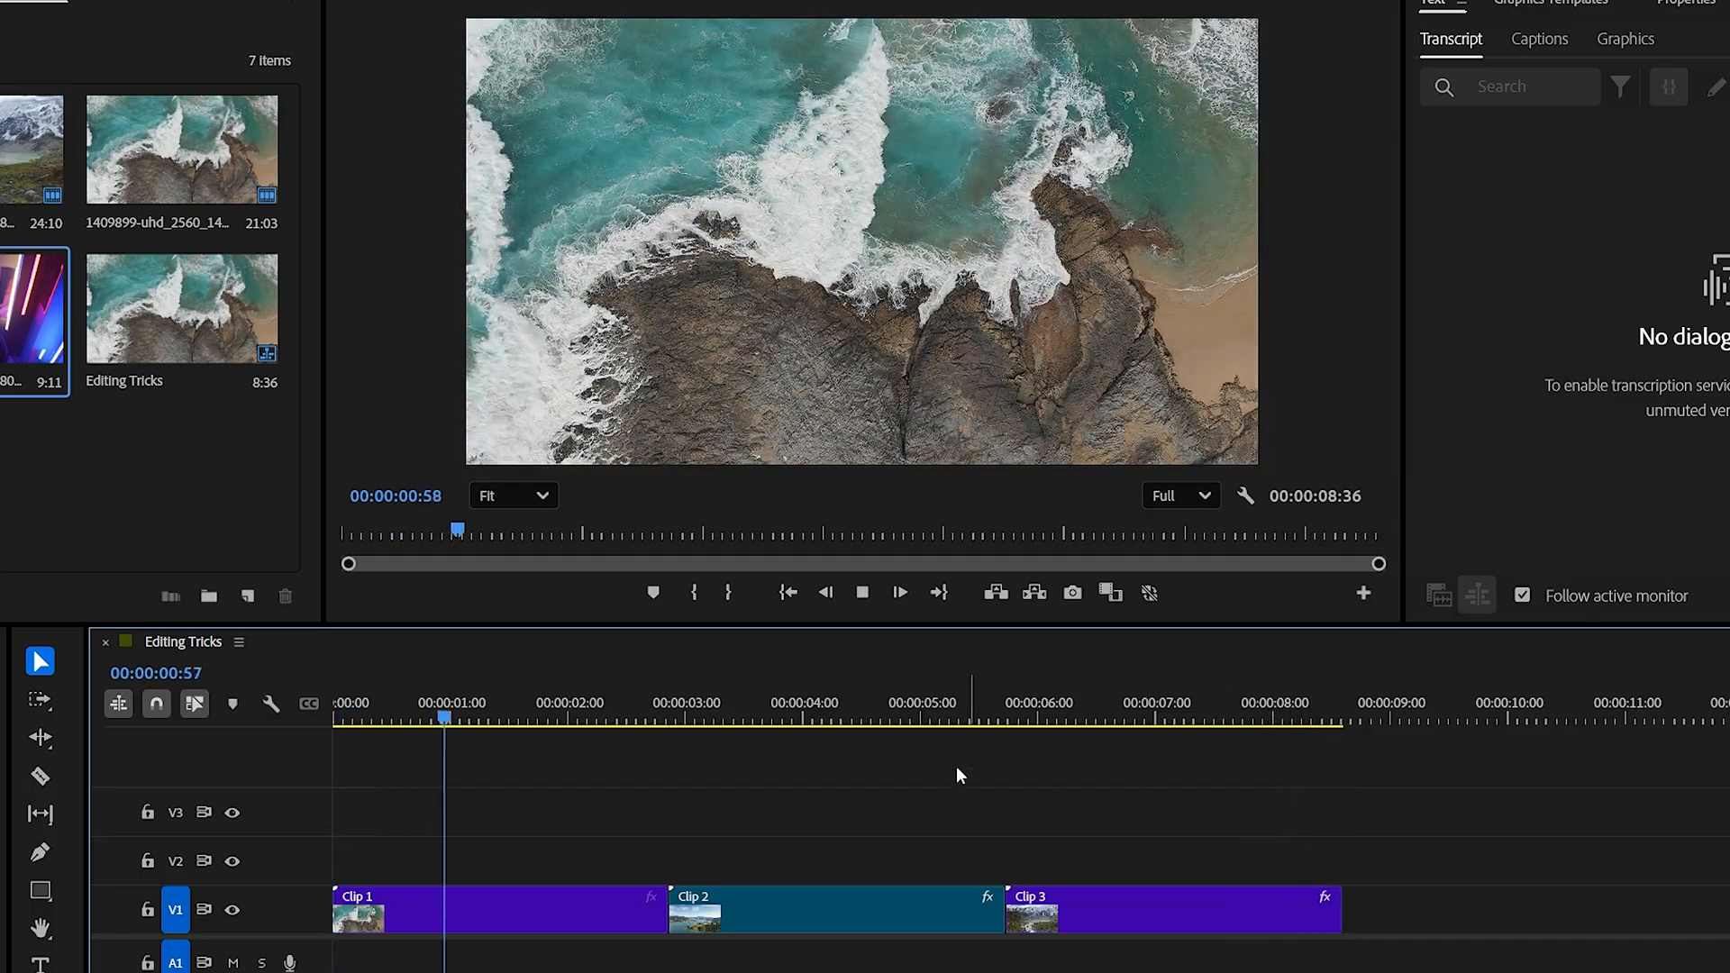
left_click(1190, 717)
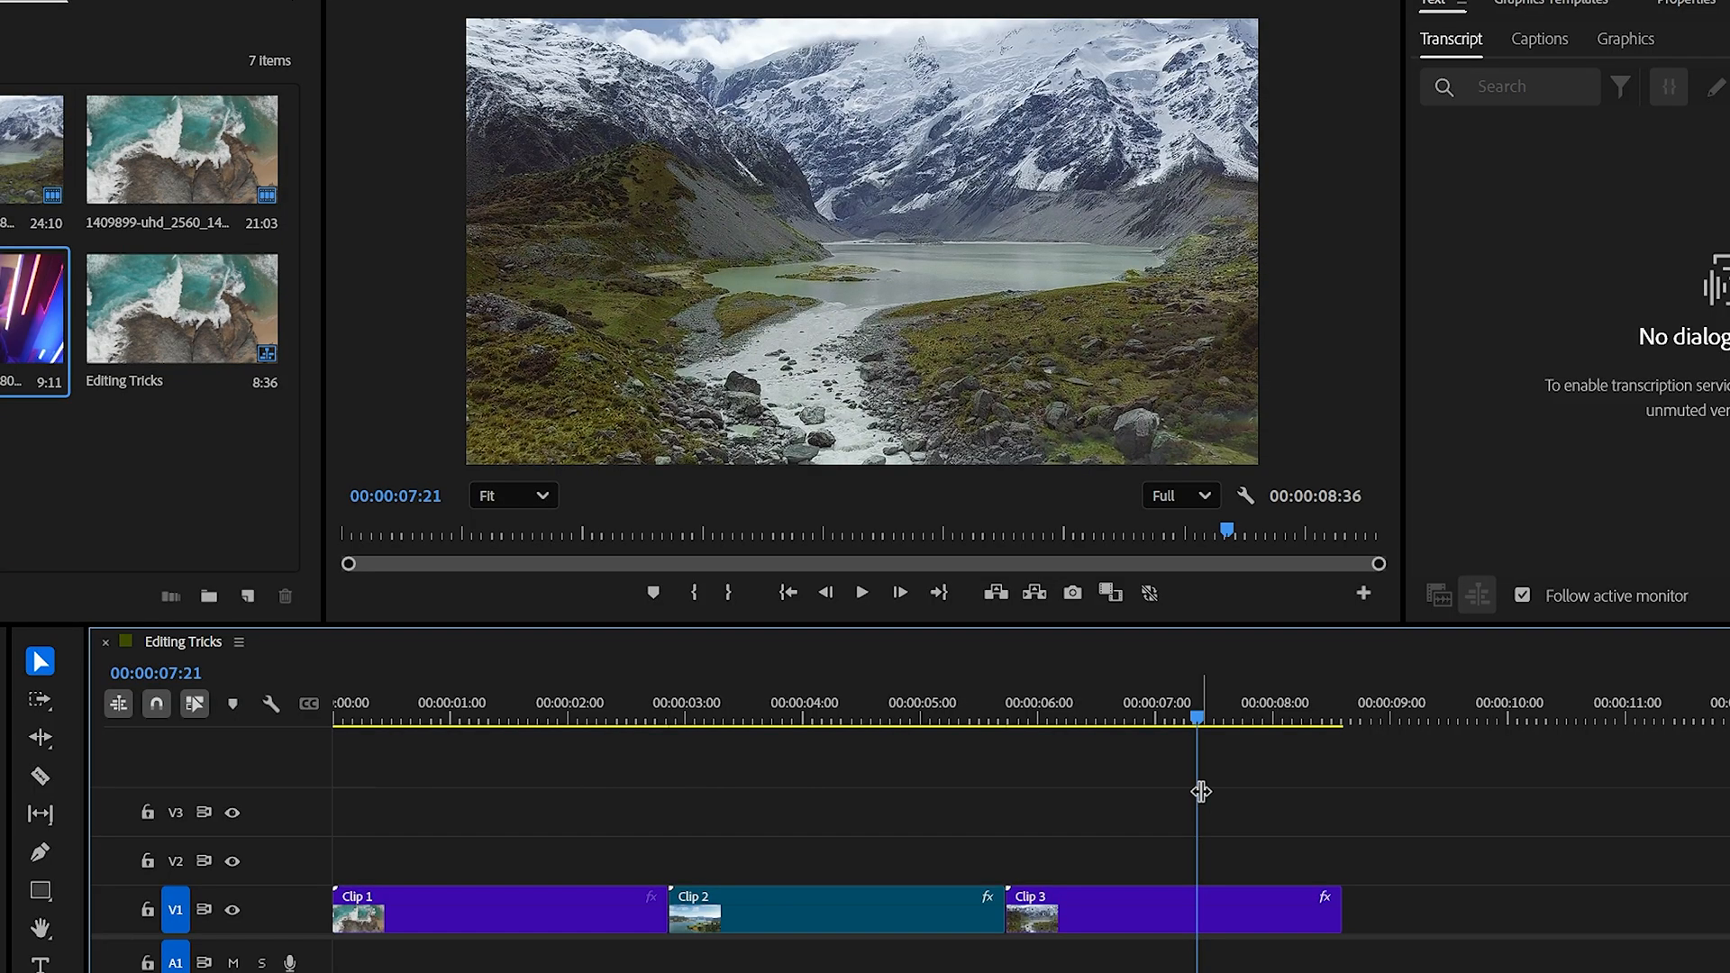
left_click(53, 14)
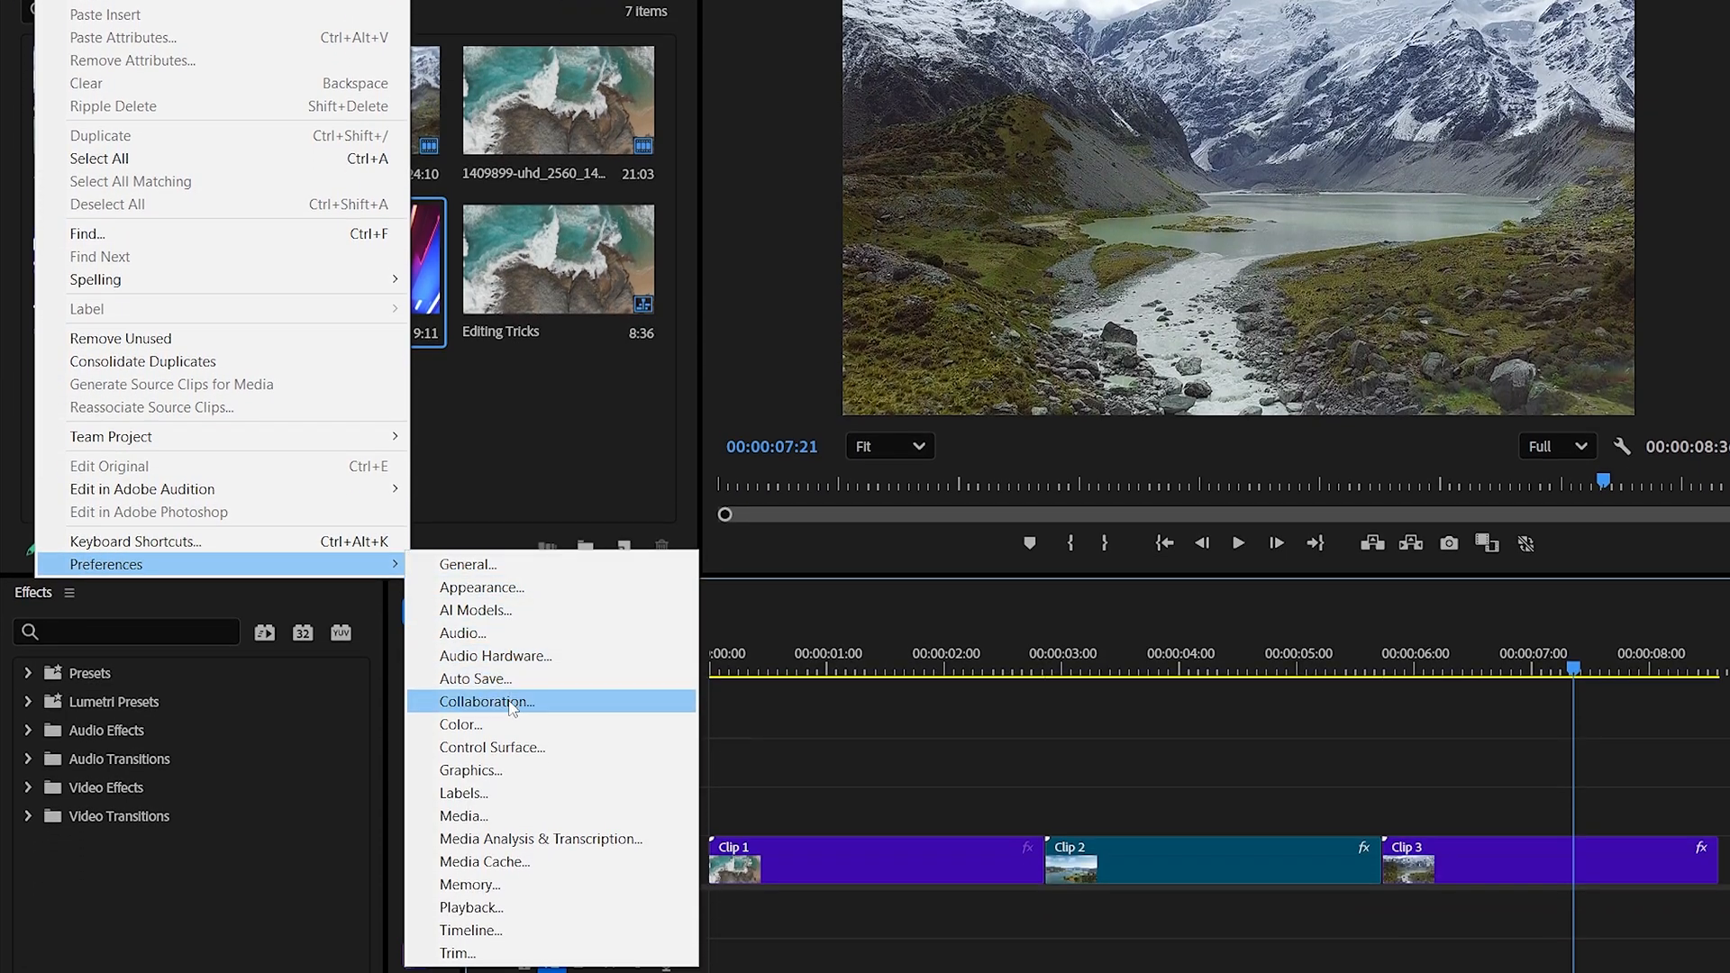
Step: Turn off 'At playback end, return to beginning when restarting playback' in Timeline preferences
left_click(457, 929)
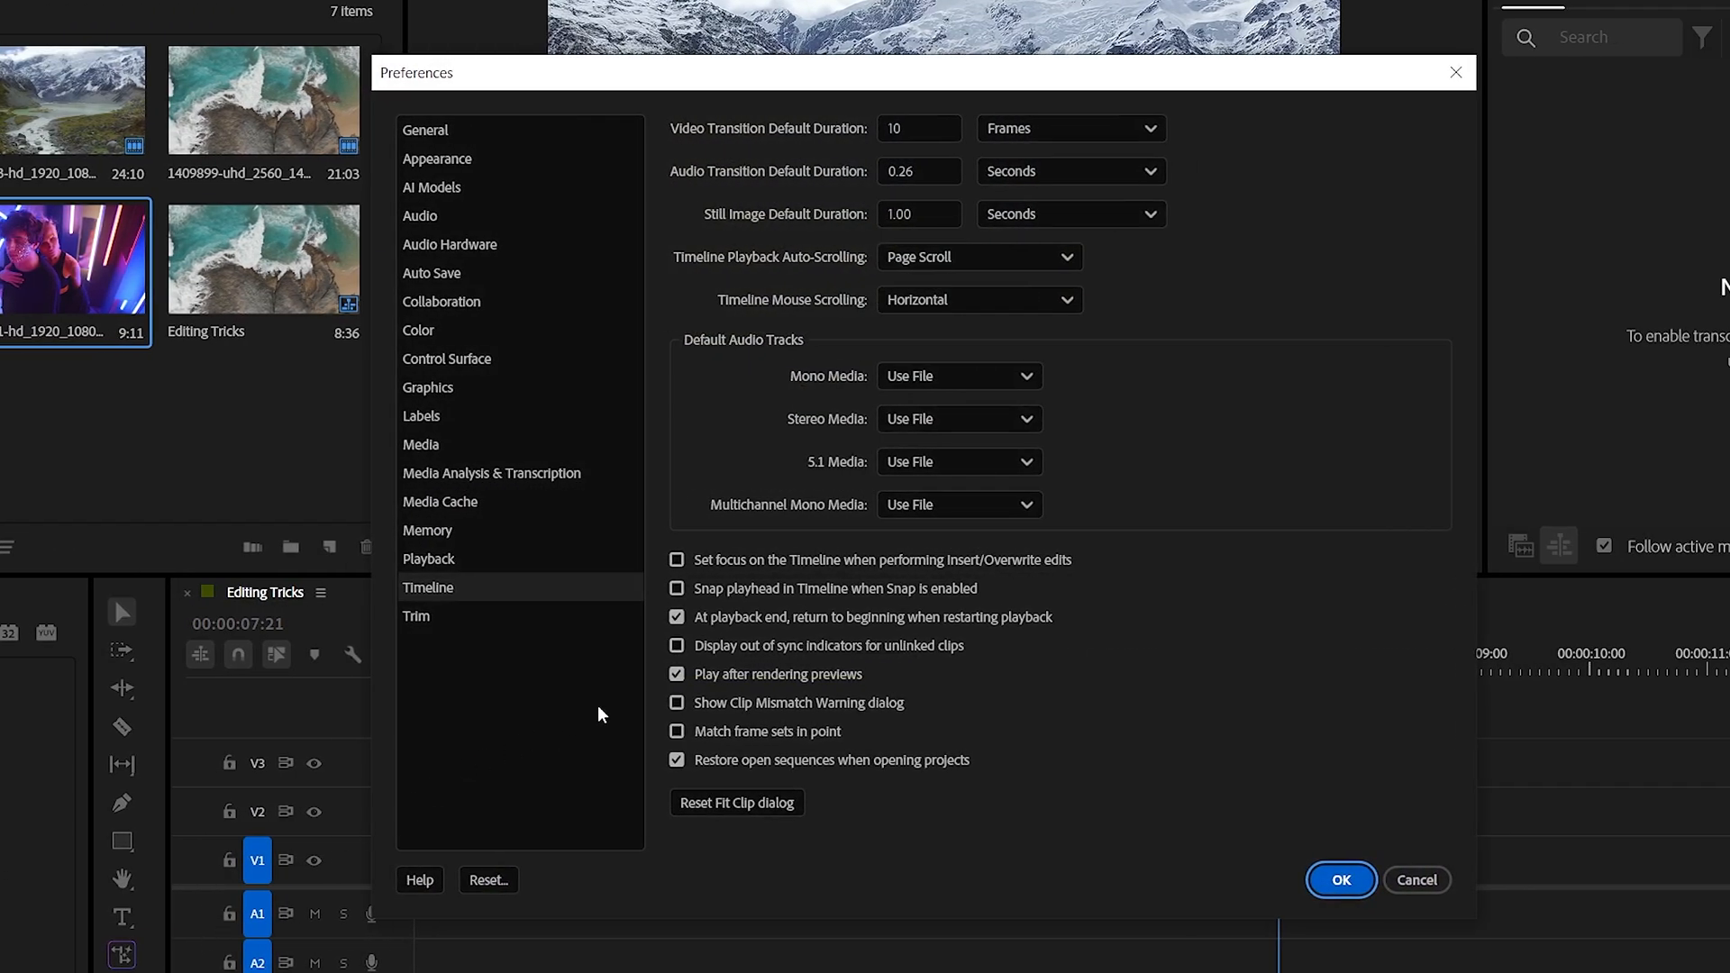
mouse_move(937, 637)
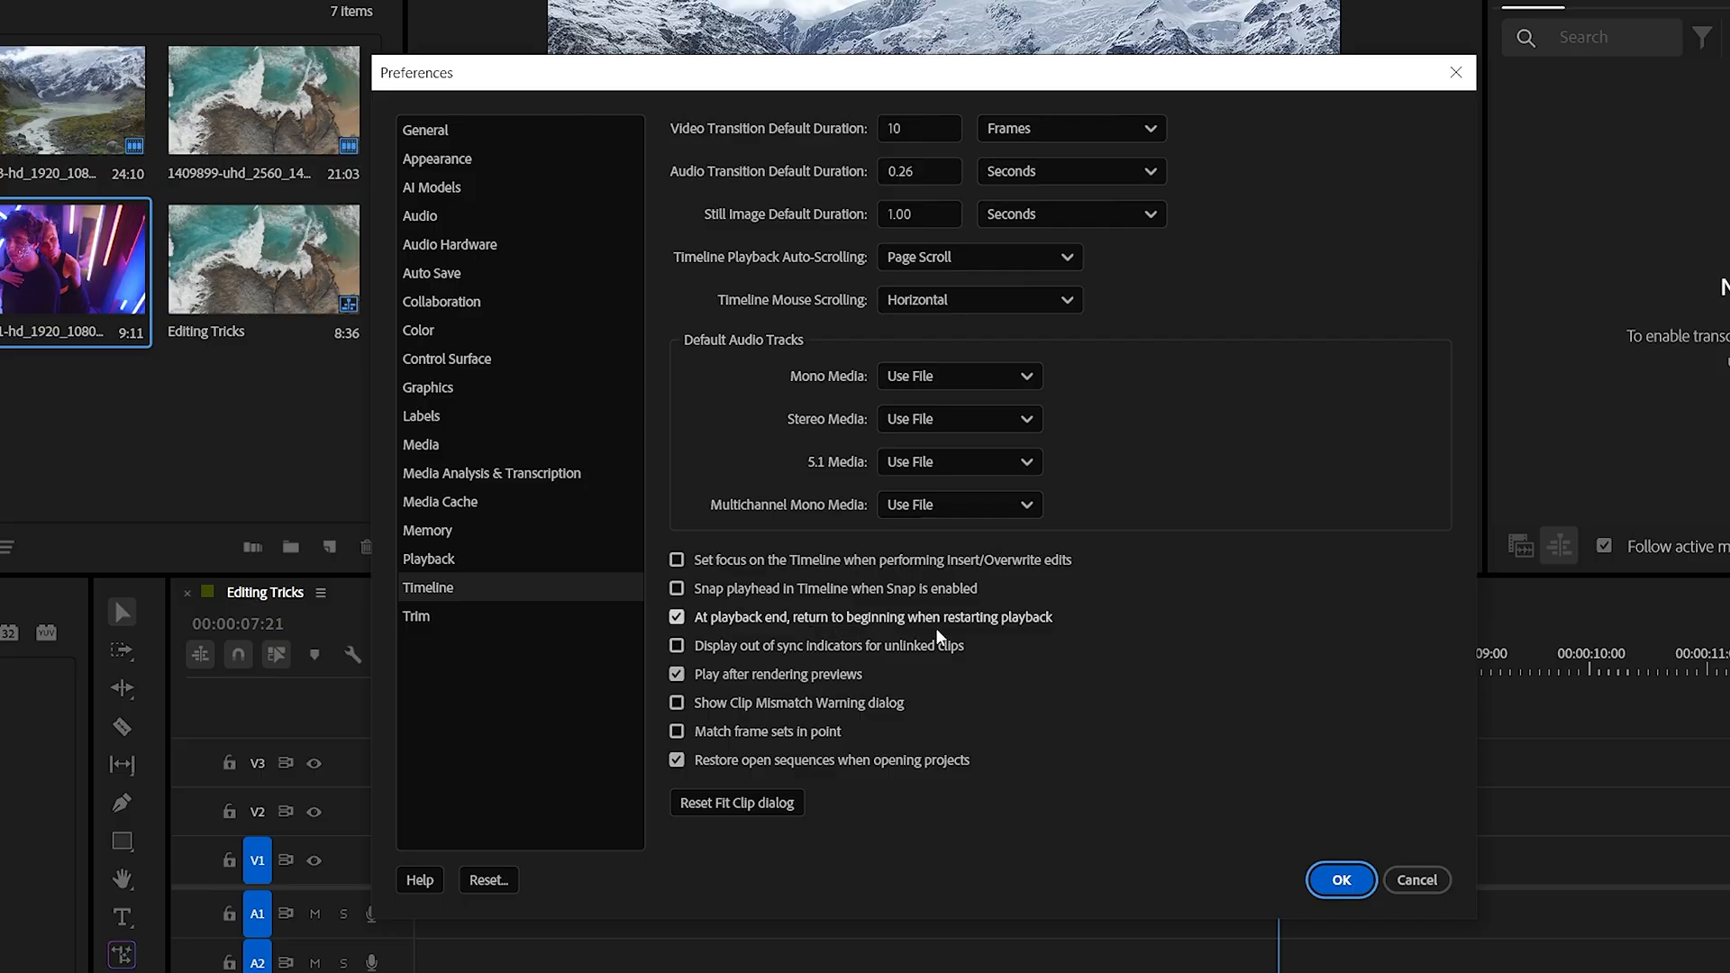
left_click(676, 616)
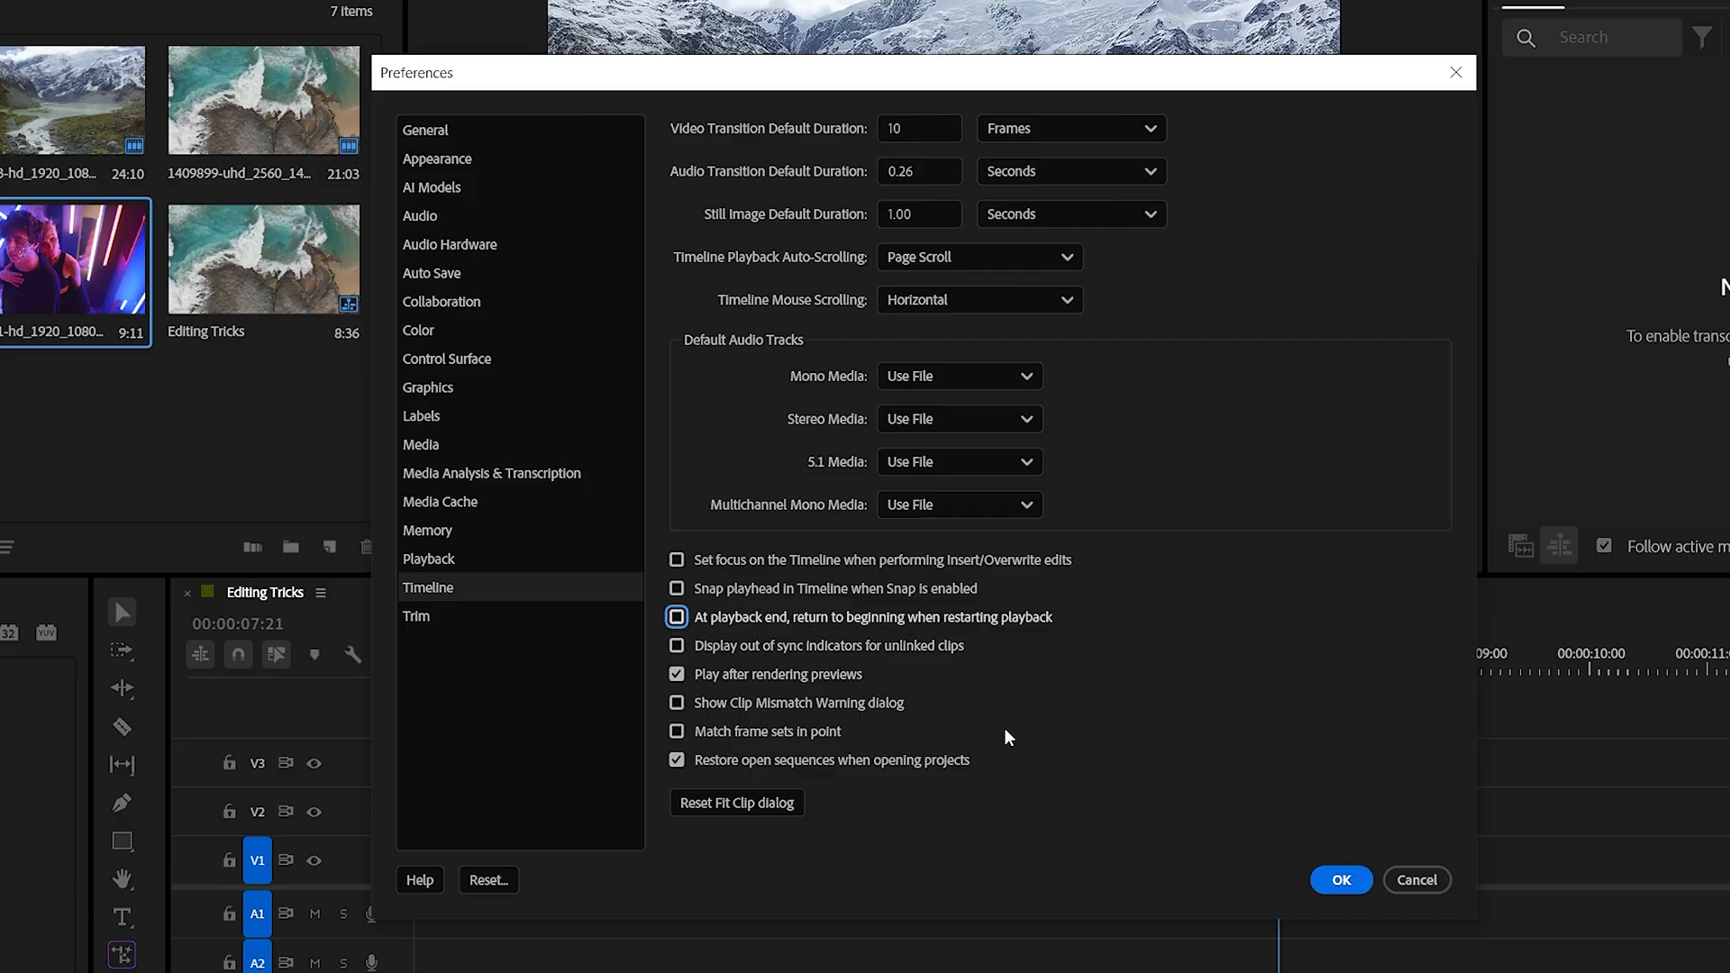
left_click(1338, 880)
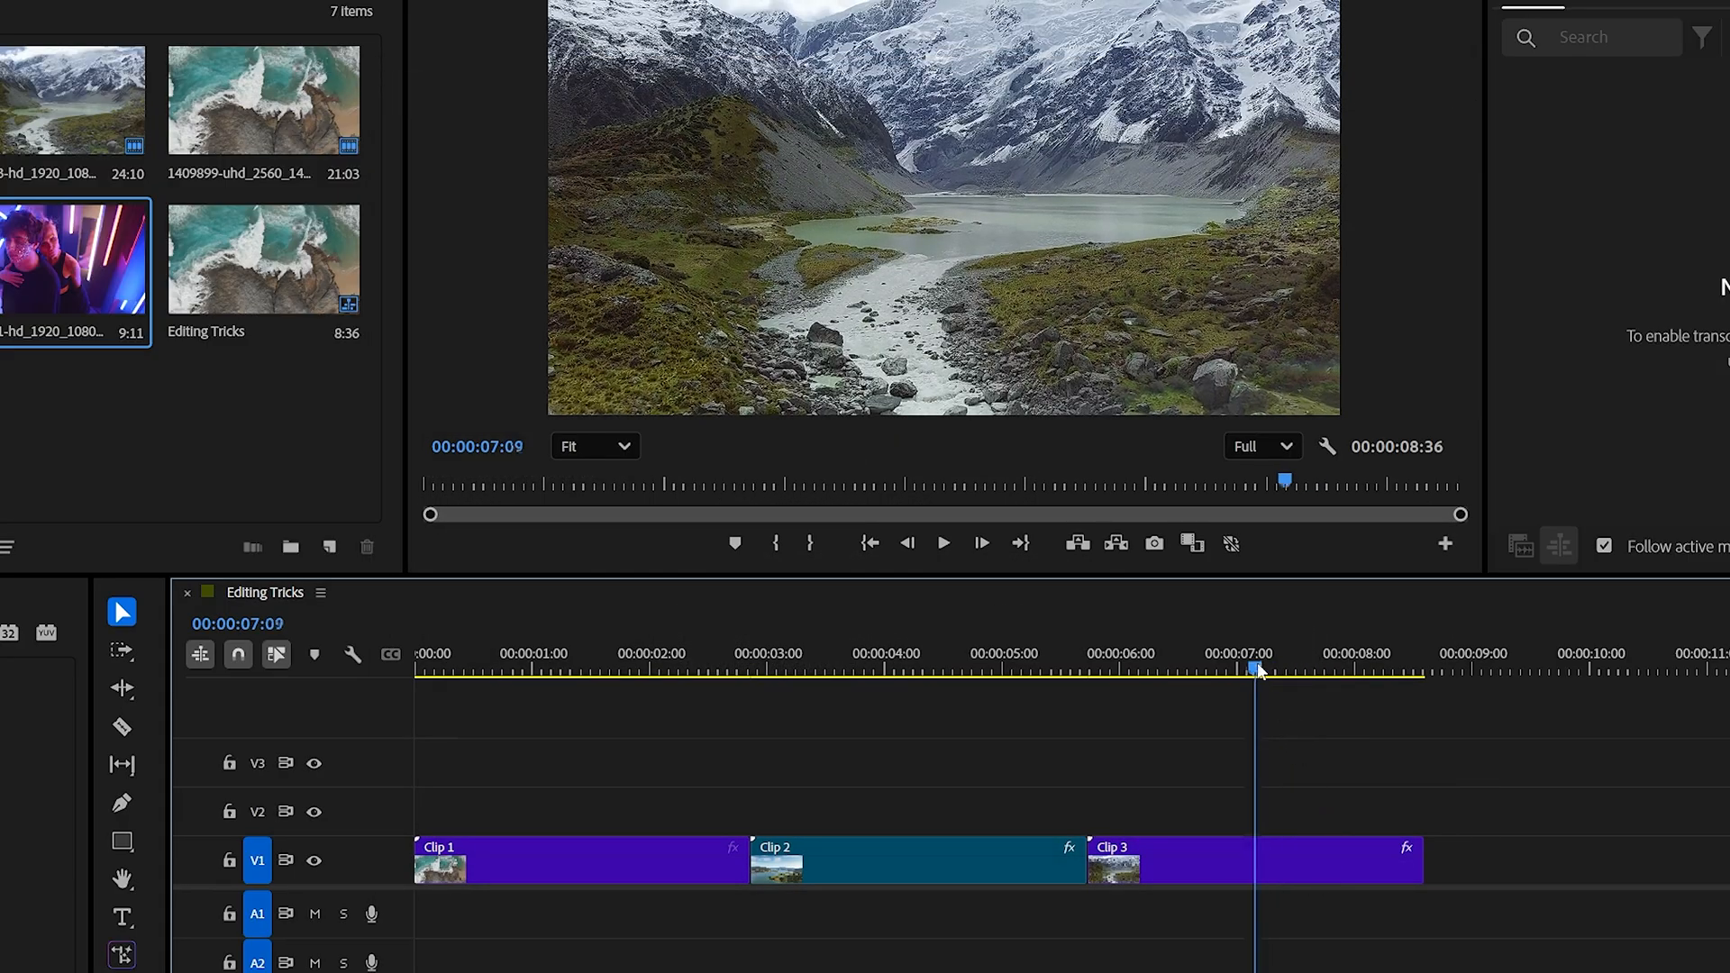
Step: Test restarting playback at the sequence end to confirm it no longer jumps back
left_click(943, 542)
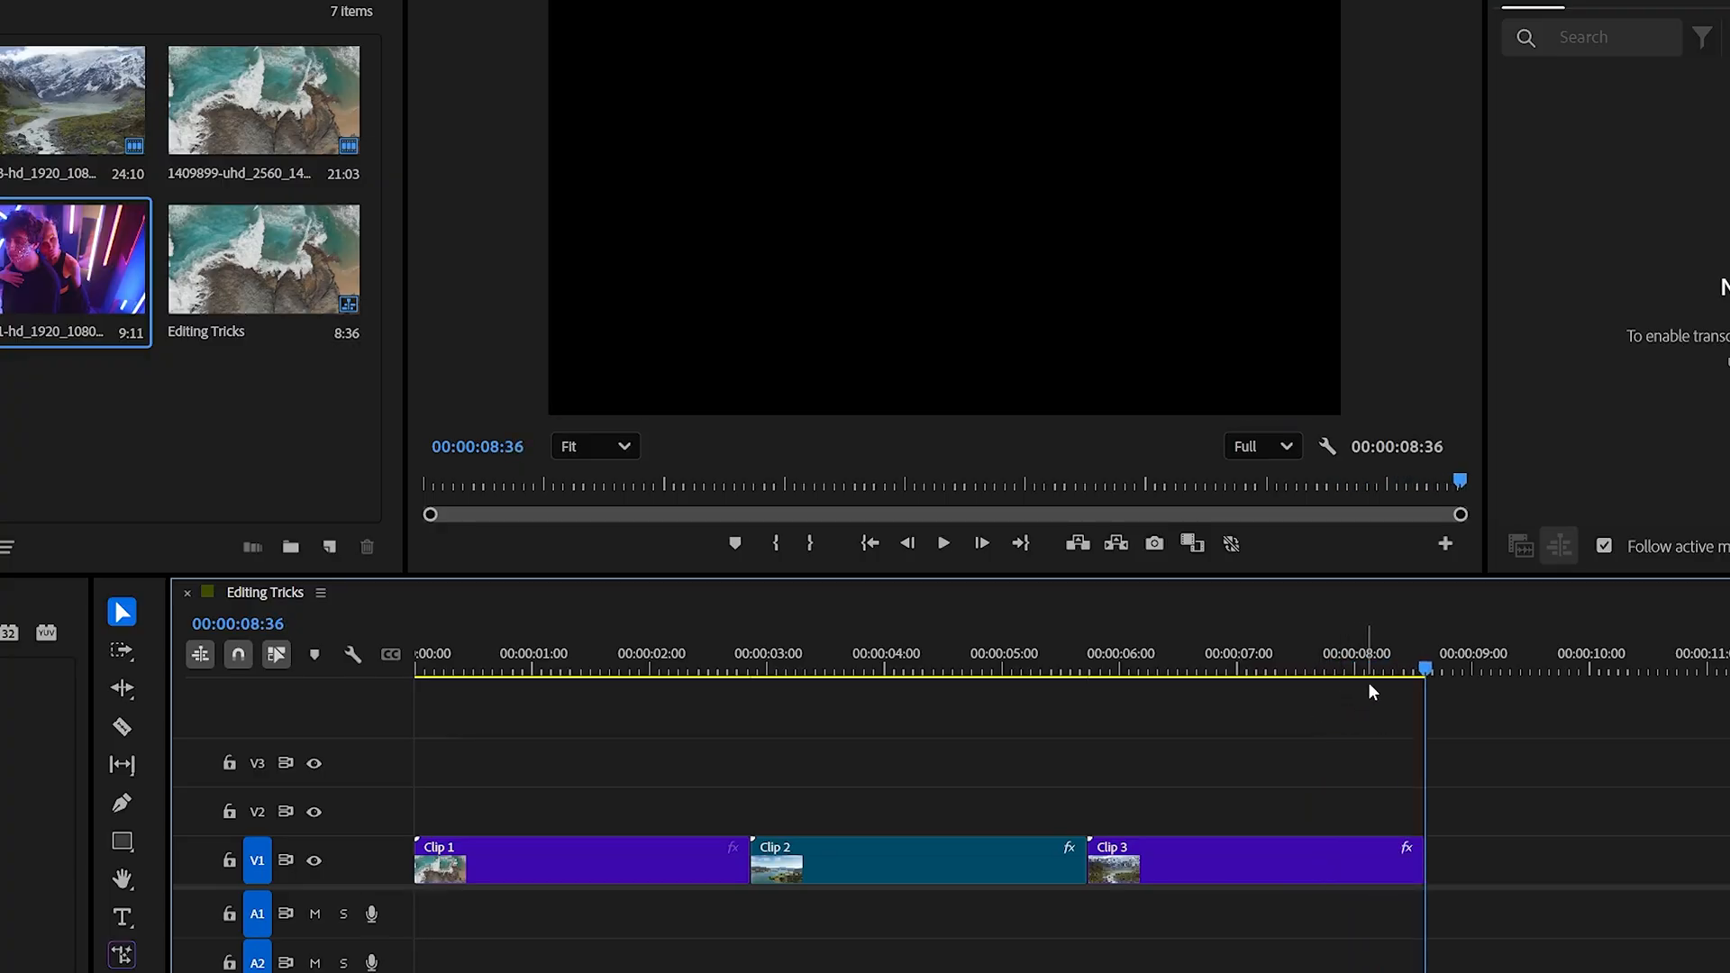
left_click(944, 542)
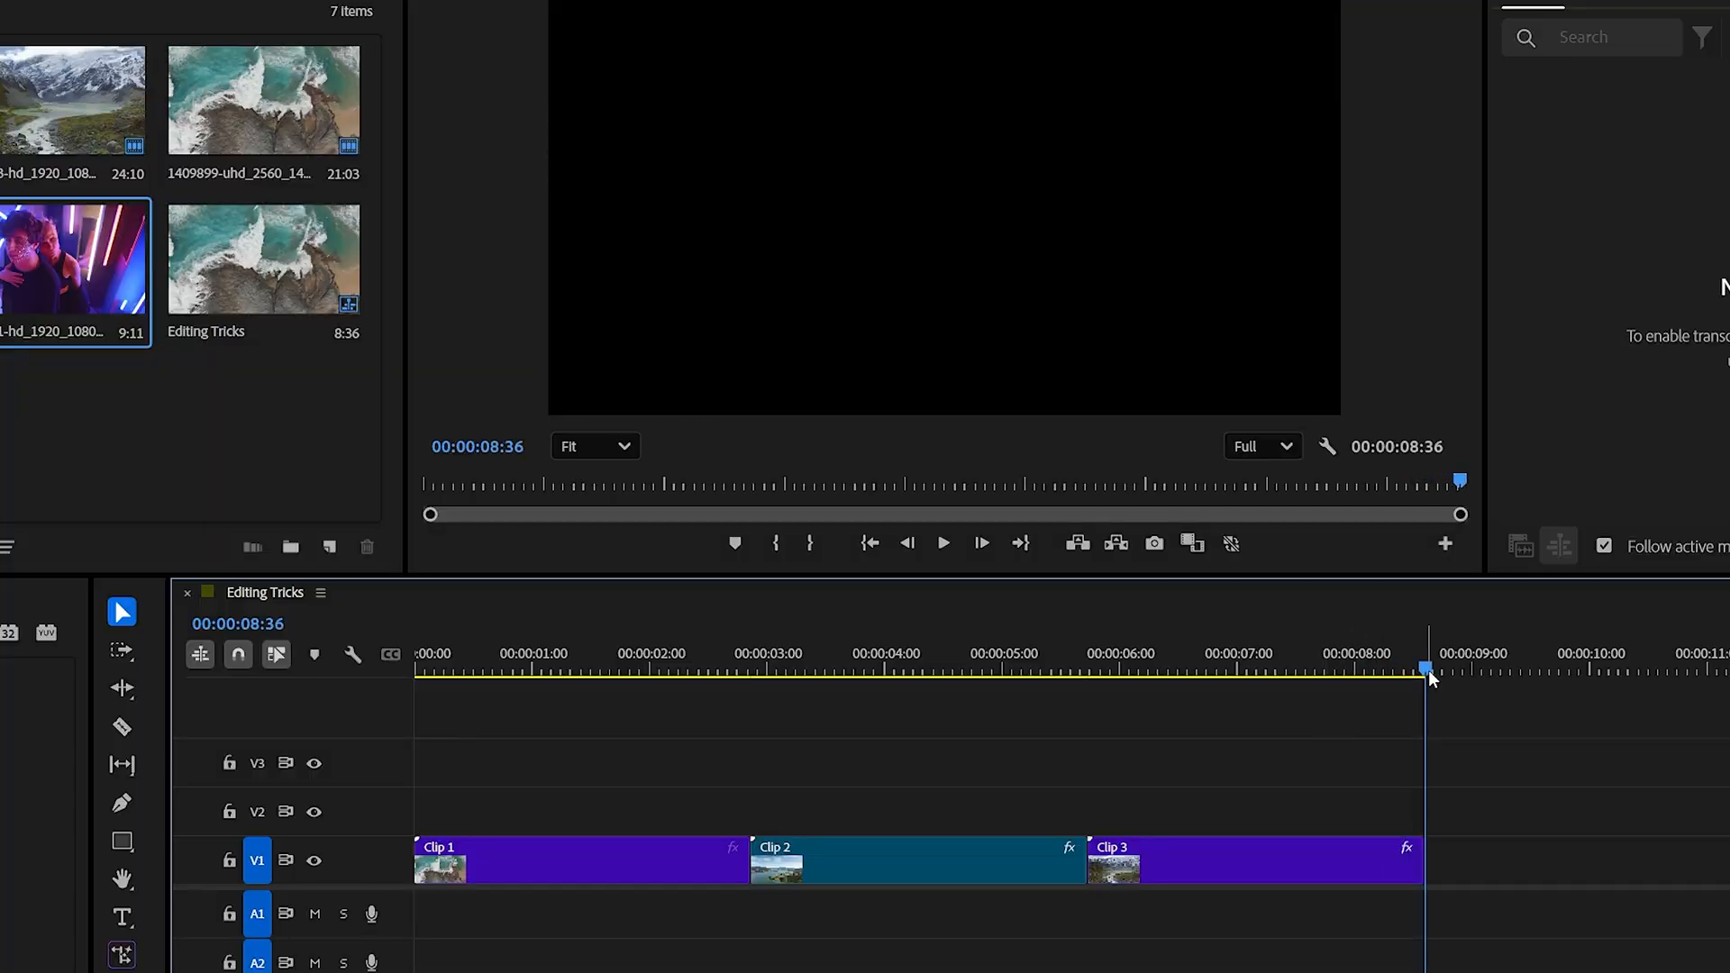
left_click(1213, 669)
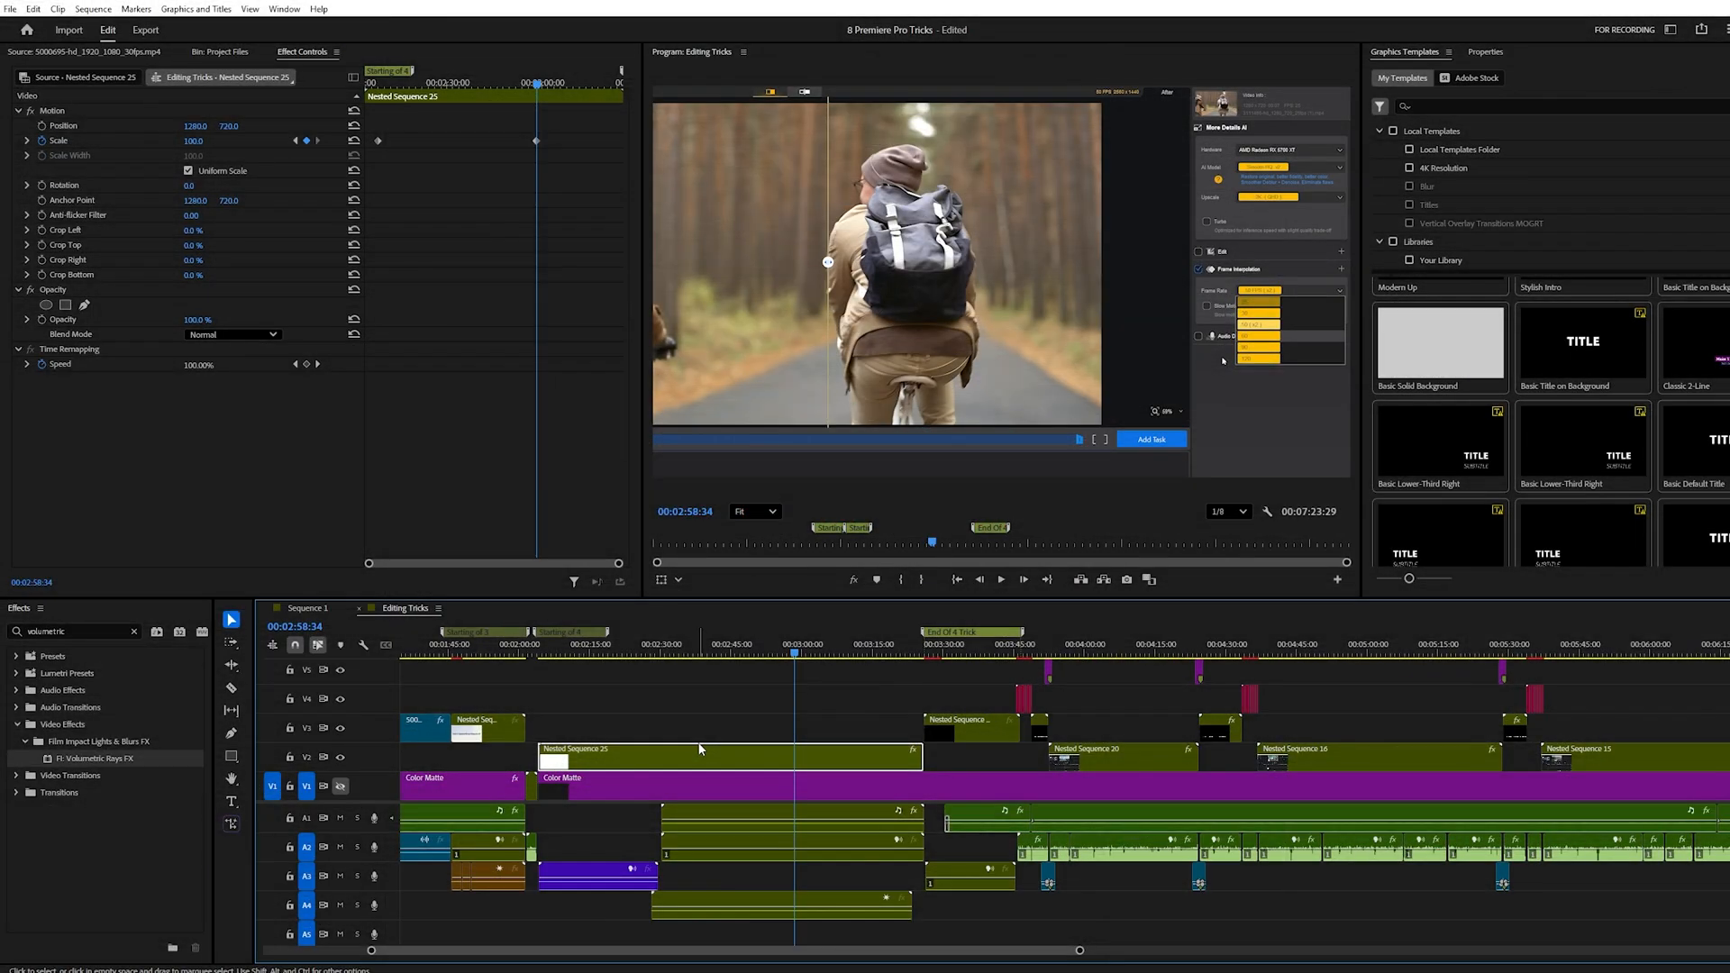
mouse_move(816, 580)
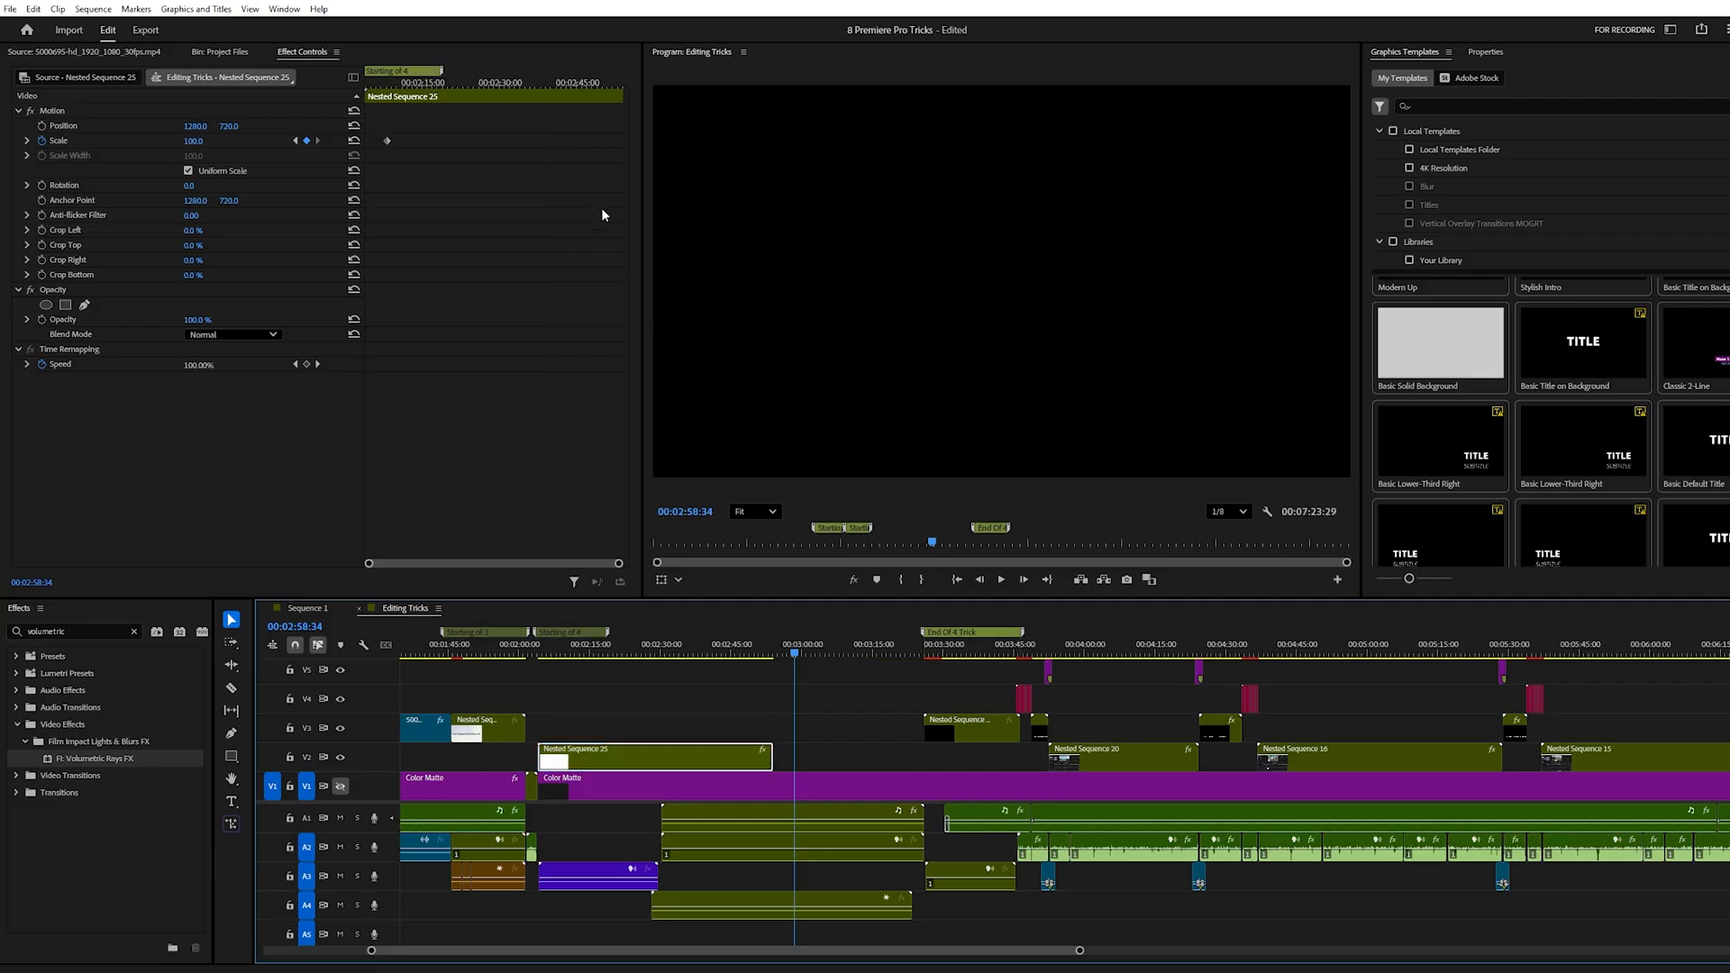
mouse_move(574, 134)
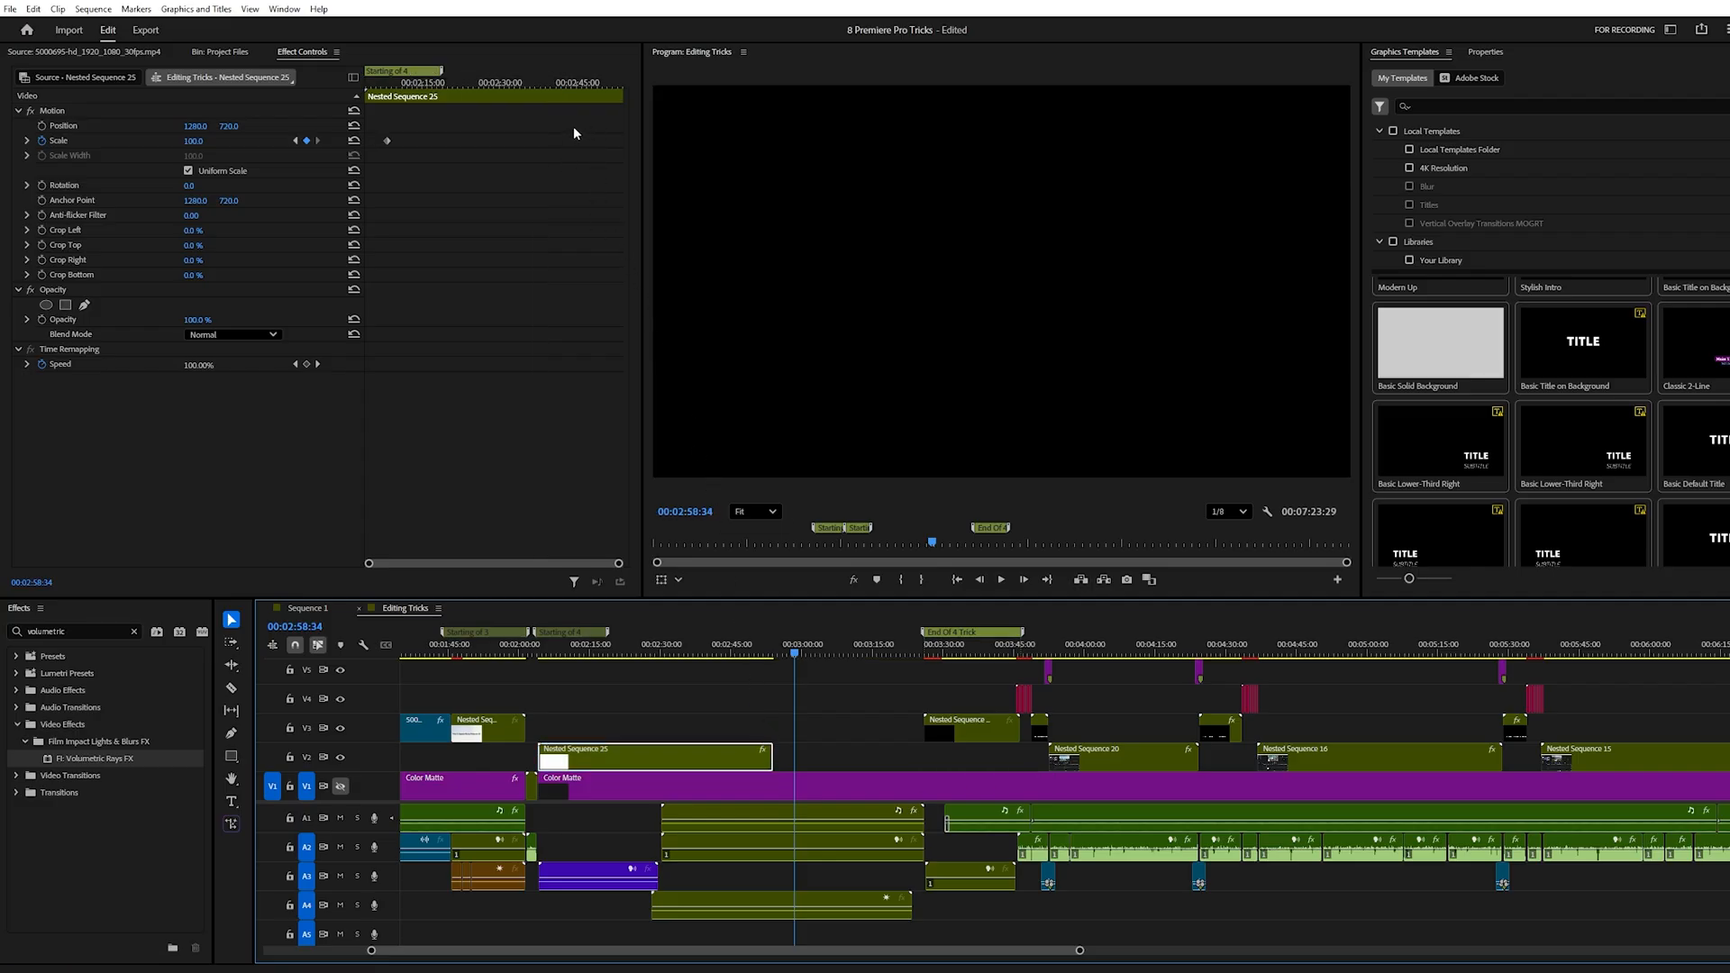
mouse_move(564, 140)
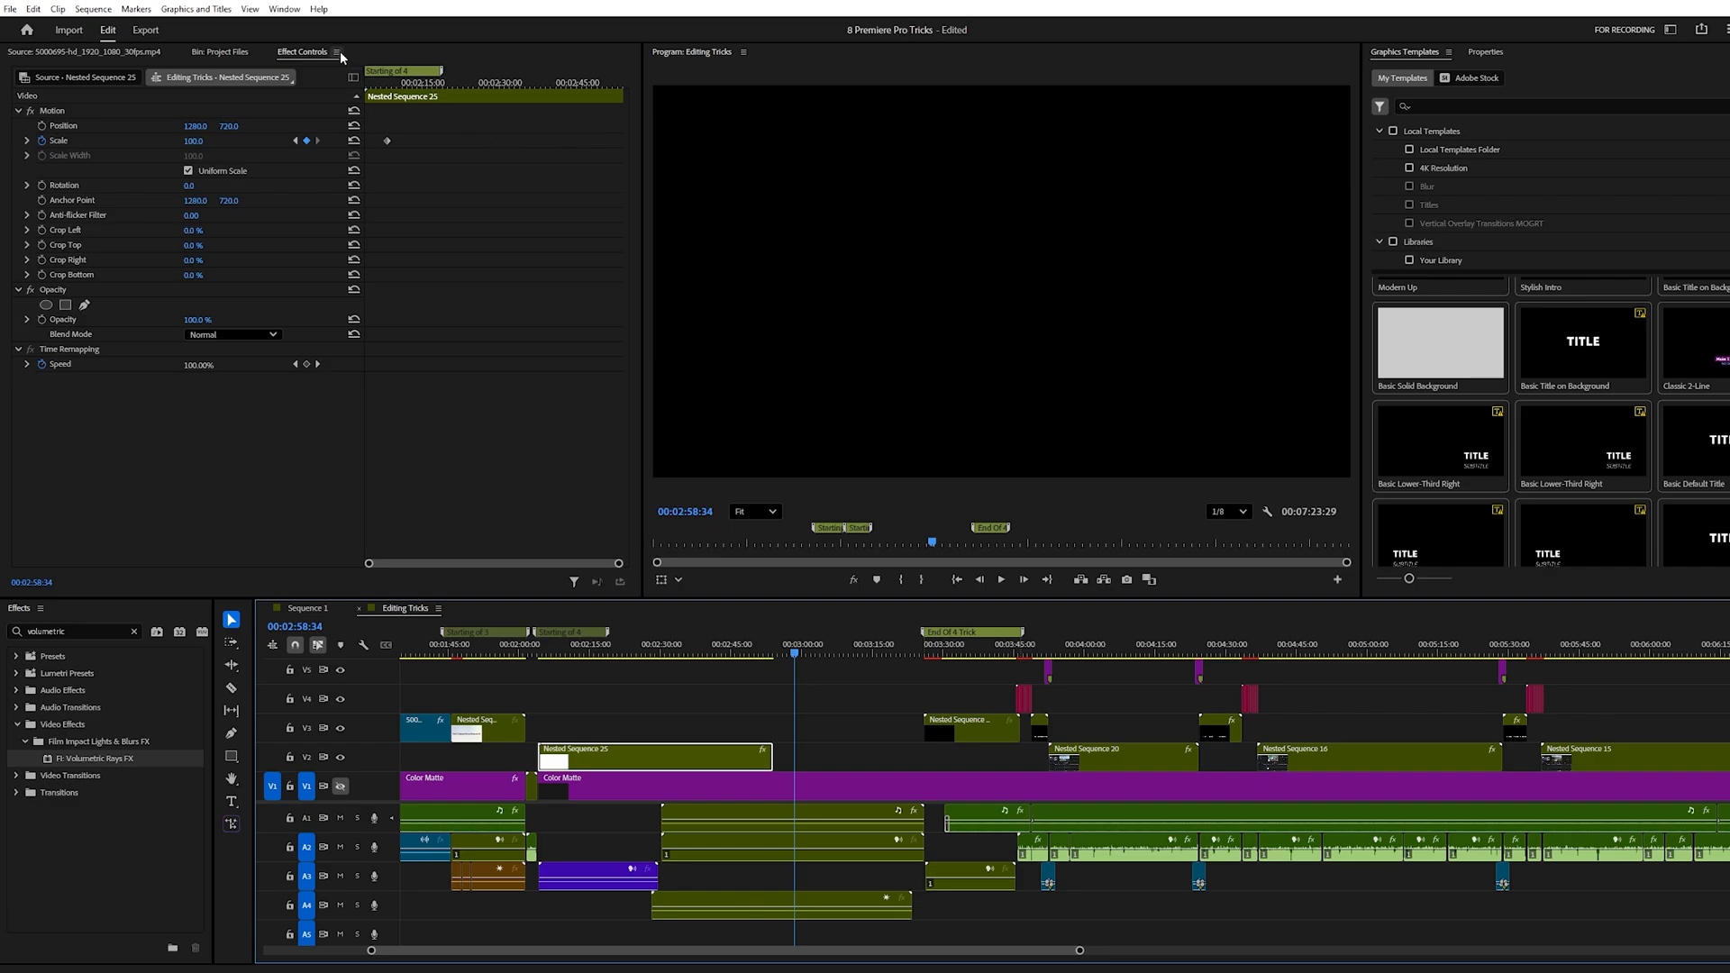
Step: Show the Effect Controls panel options, including Snap, for Nested Sequence 25
left_click(338, 52)
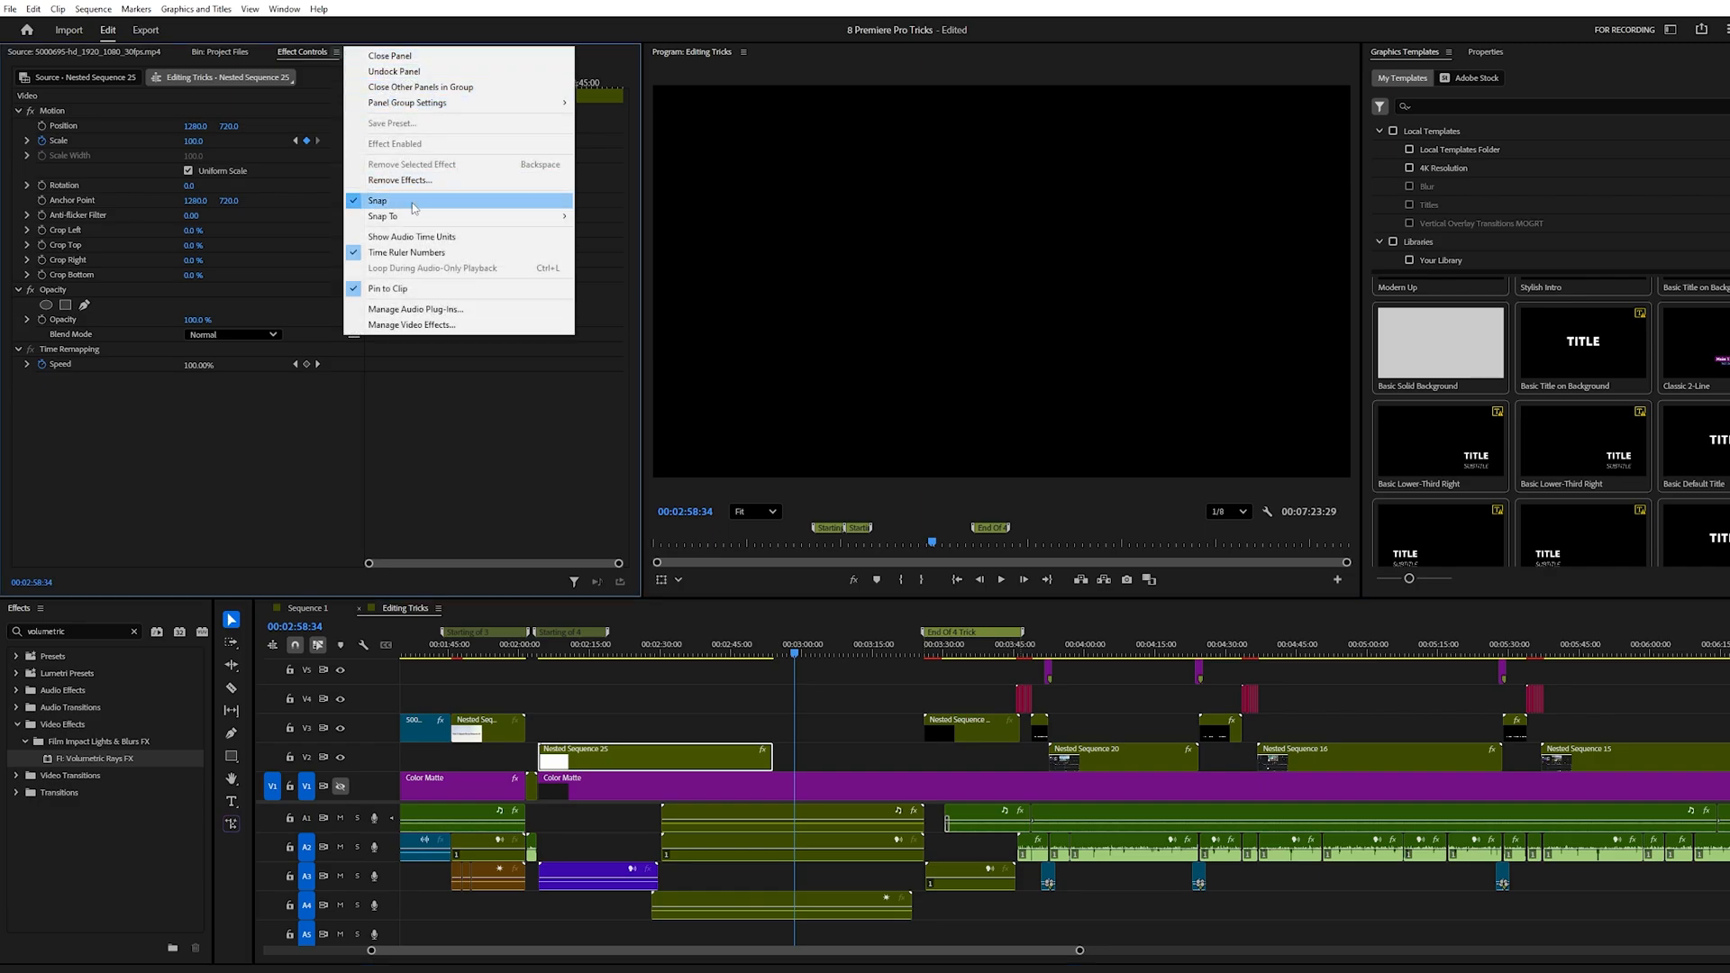
mouse_move(387, 288)
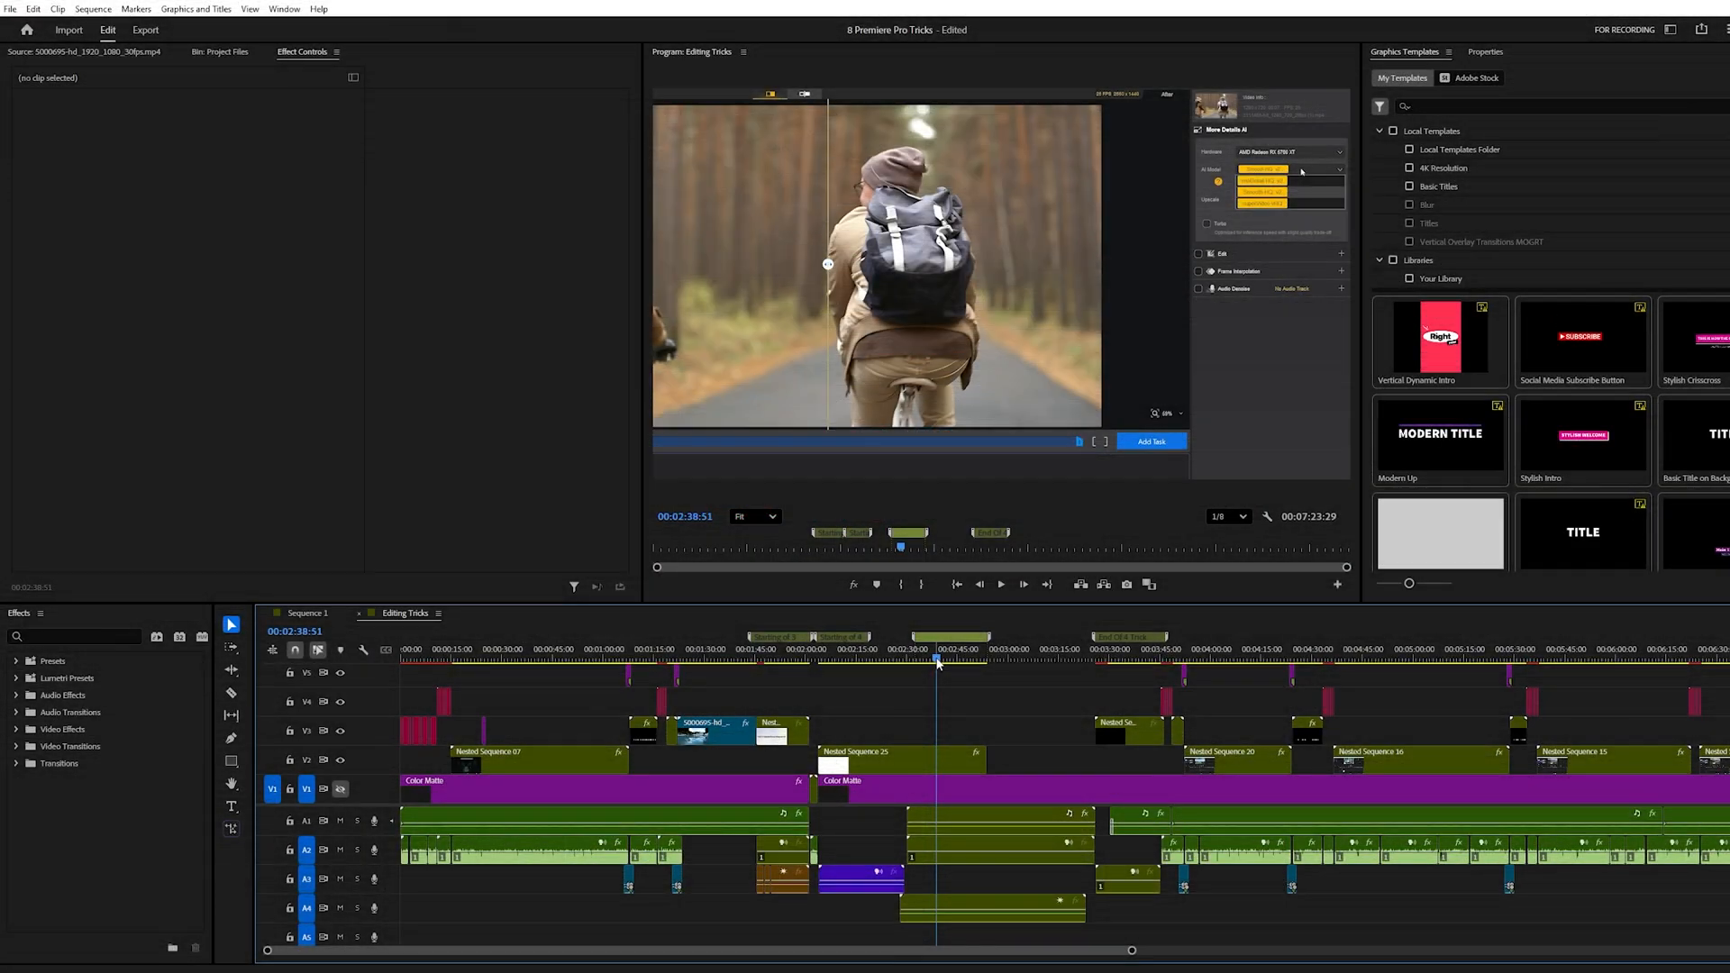
mouse_move(737, 889)
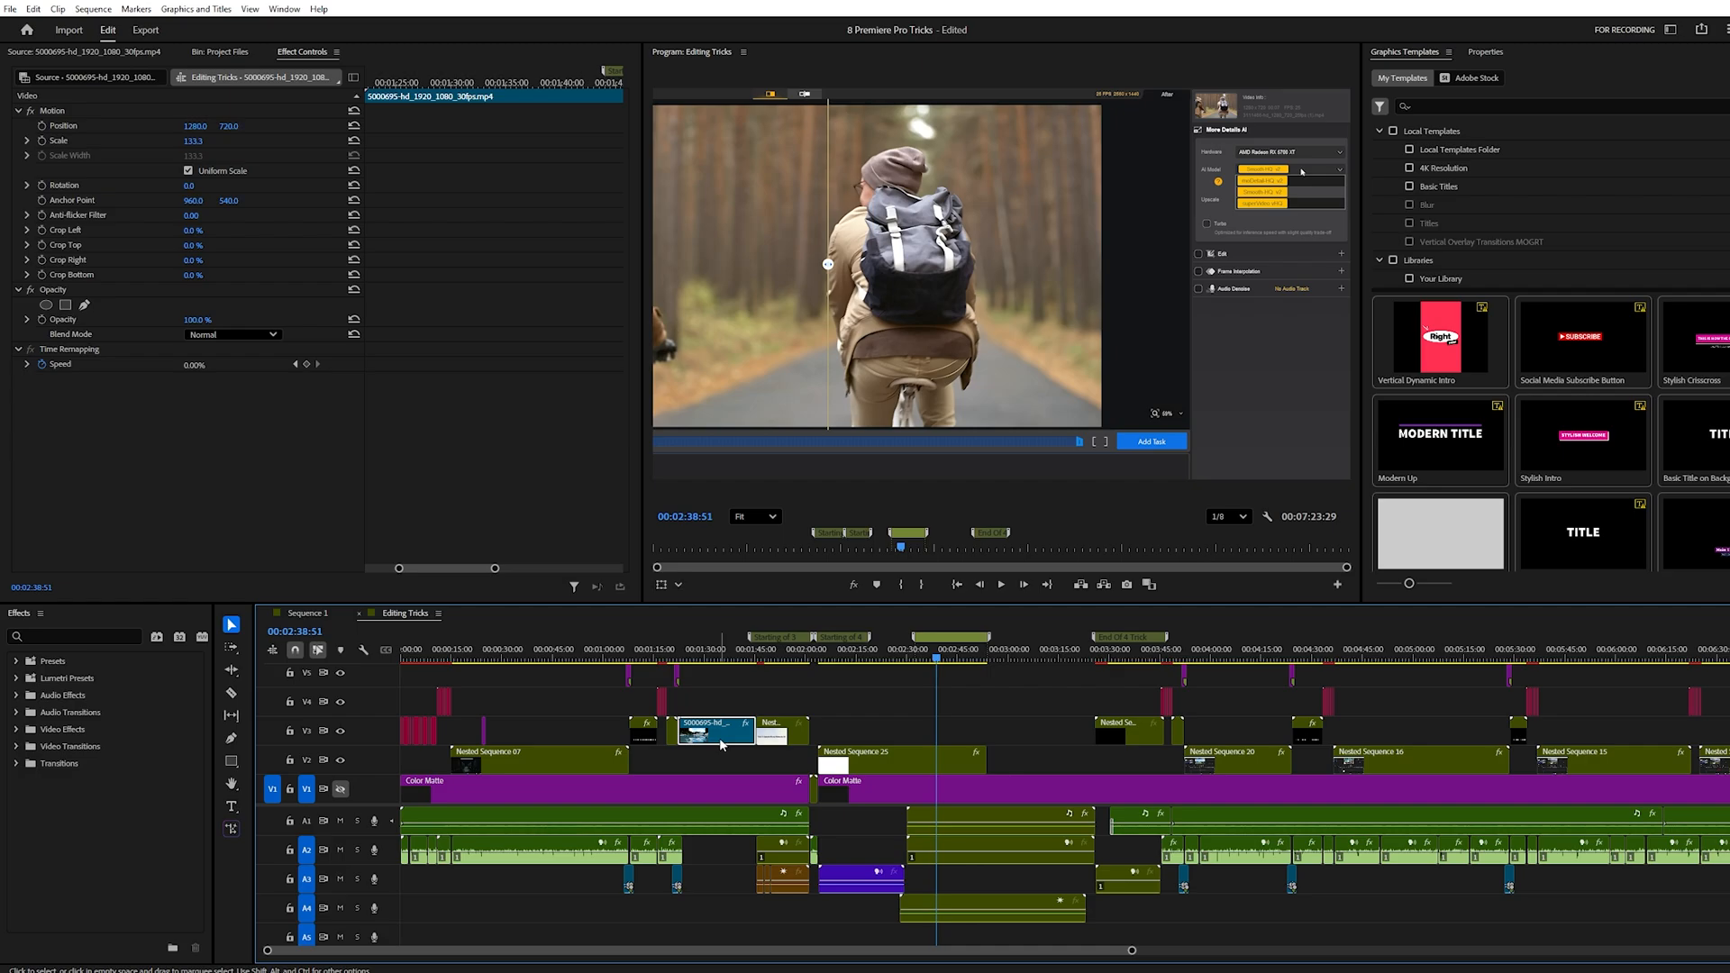
Step: Load the lakeside clip on track V3 into the Source Monitor
left_click(66, 52)
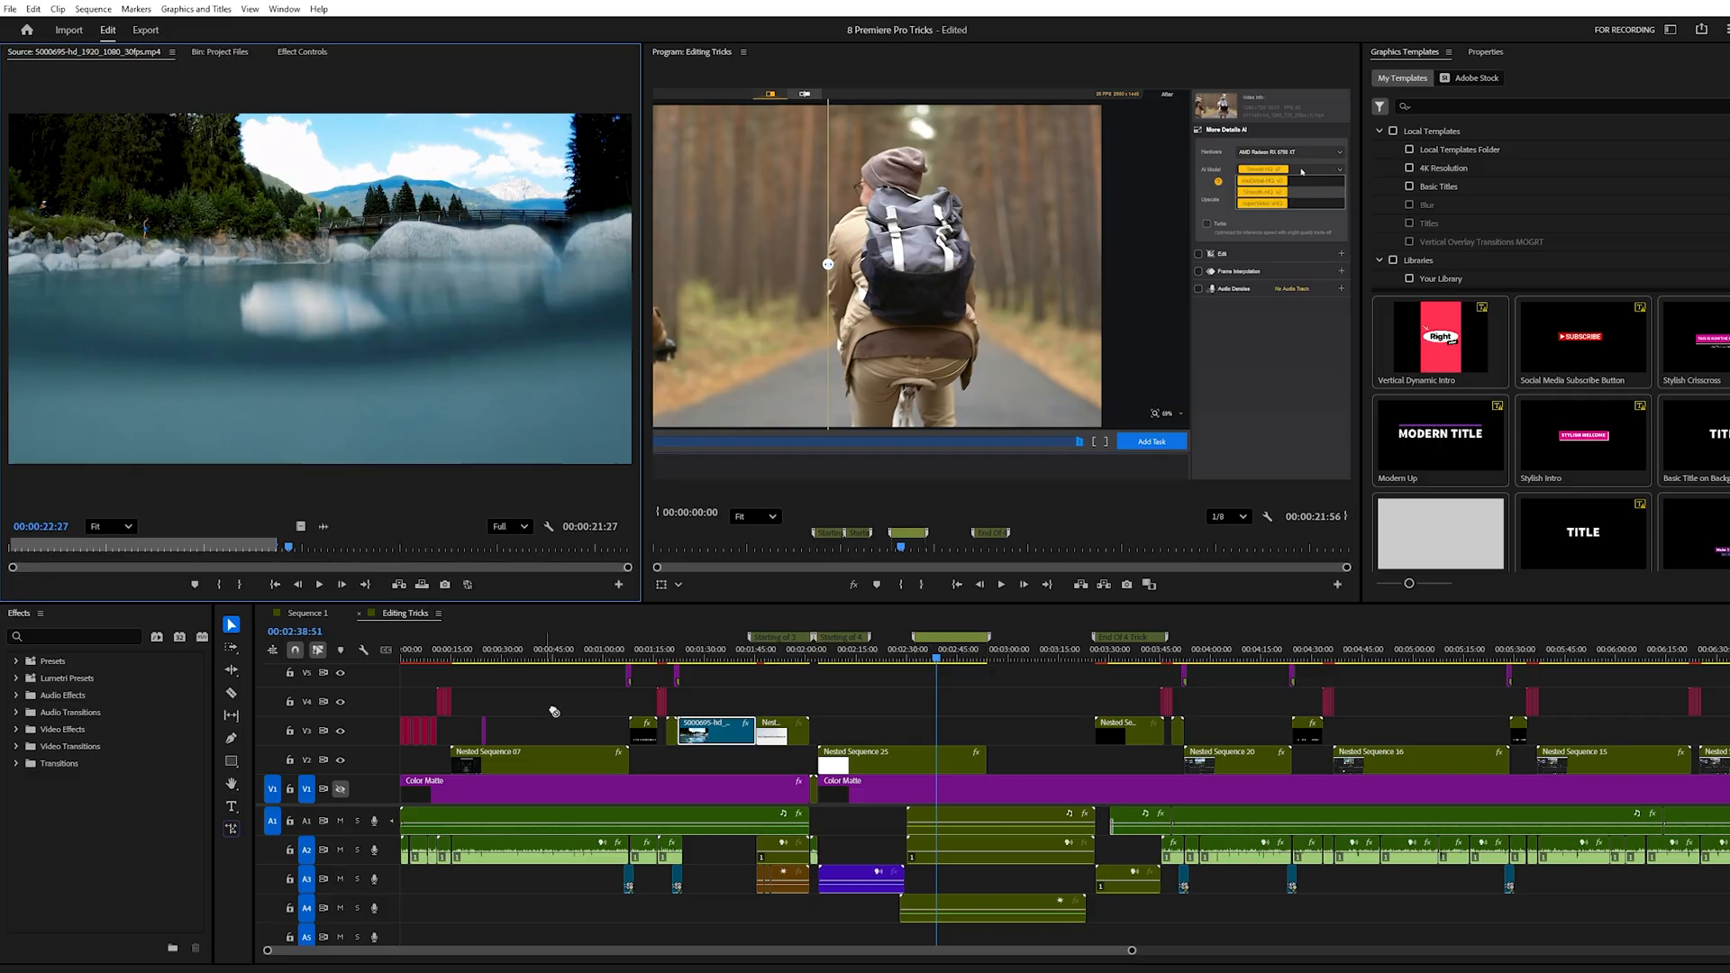
left_click(701, 848)
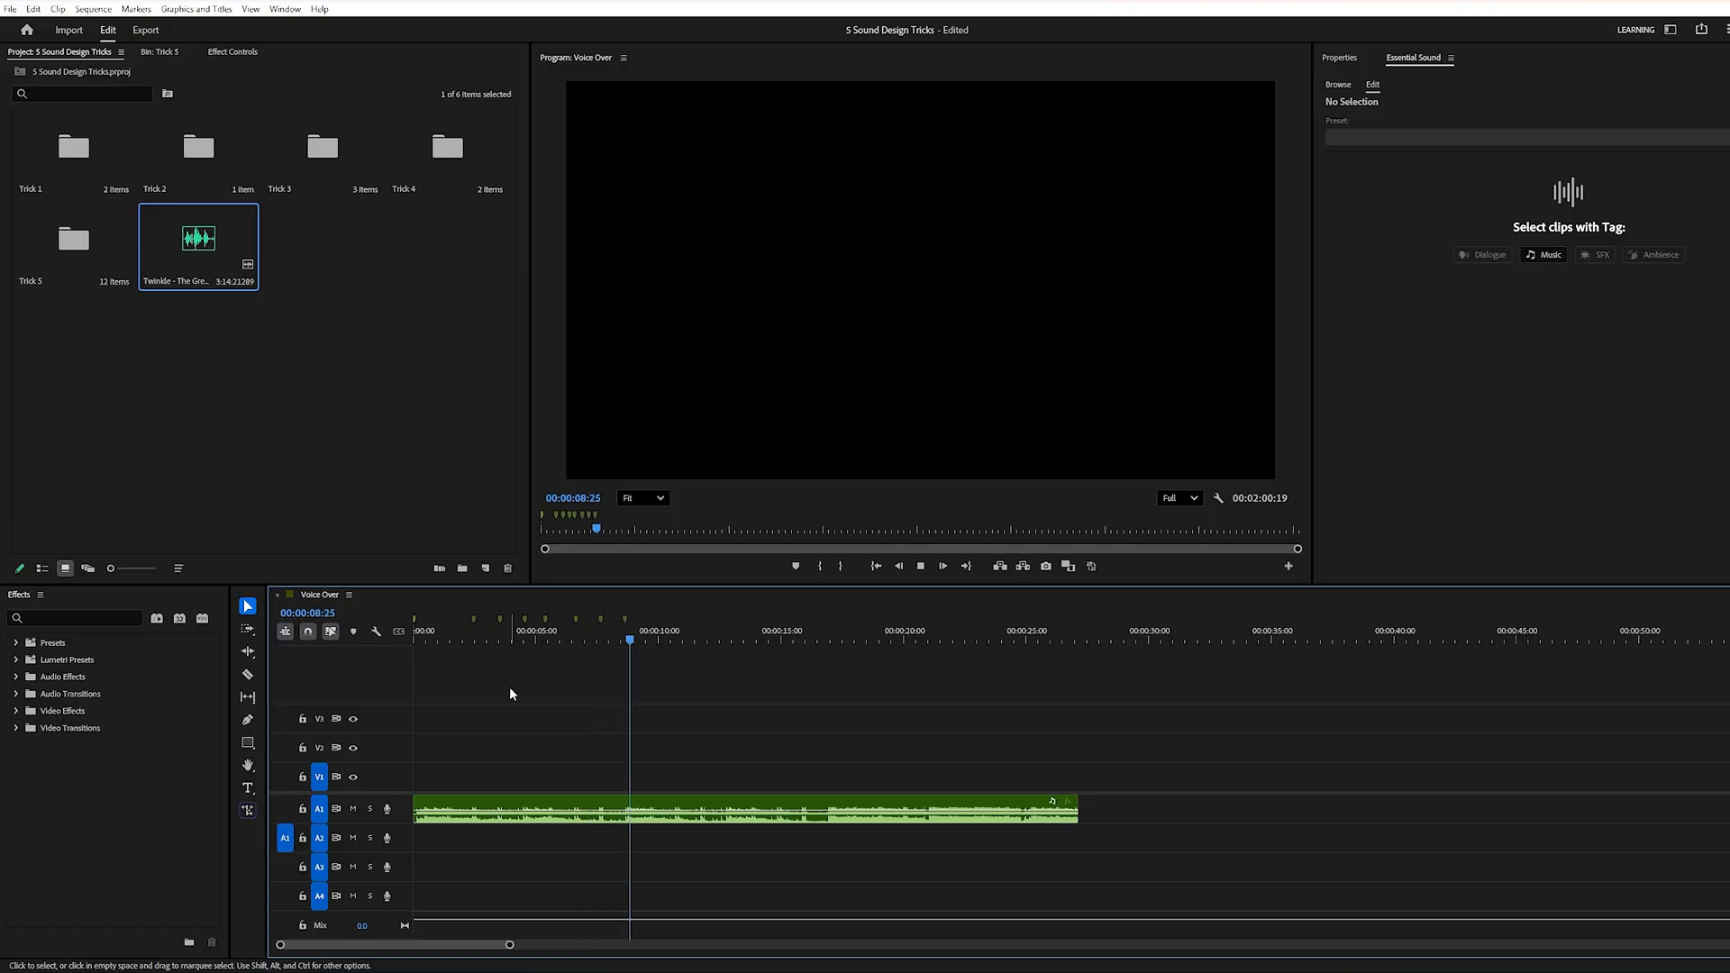
Step: Open the Trick 5 bin in the Project panel to view twelve BMW clips
left_click(791, 630)
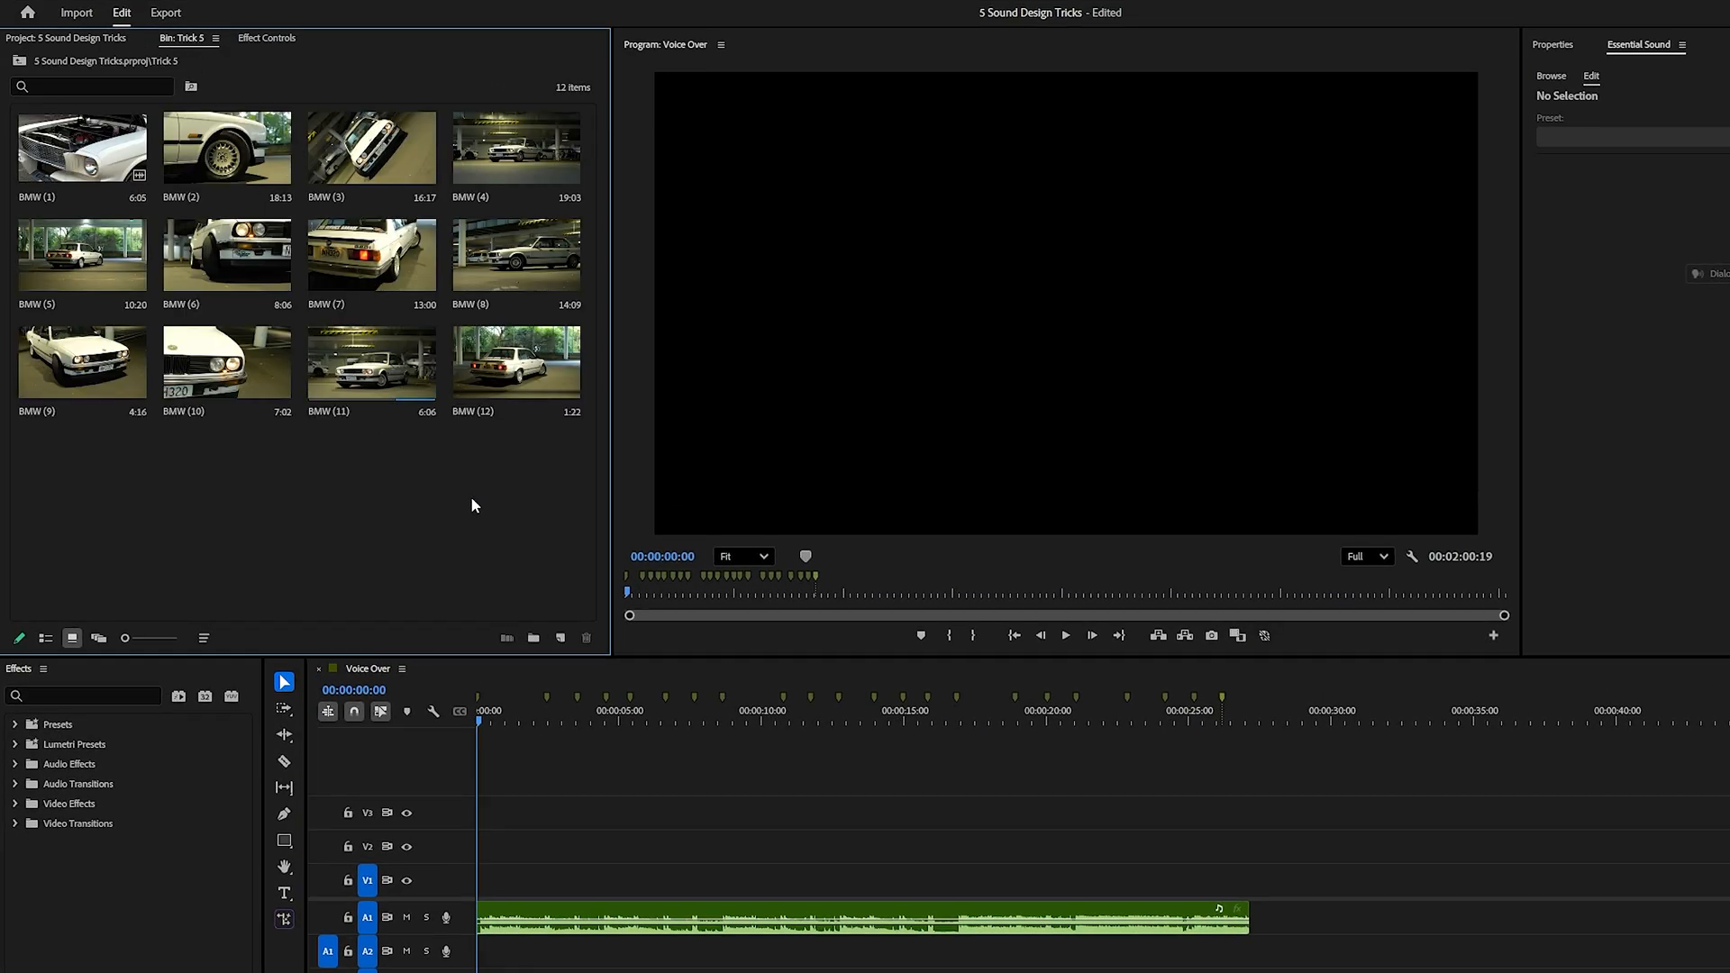
Step: Reorder BMW clips (1), (2) and (5) among the twelve in the Trick 5 bin
left_click(82, 147)
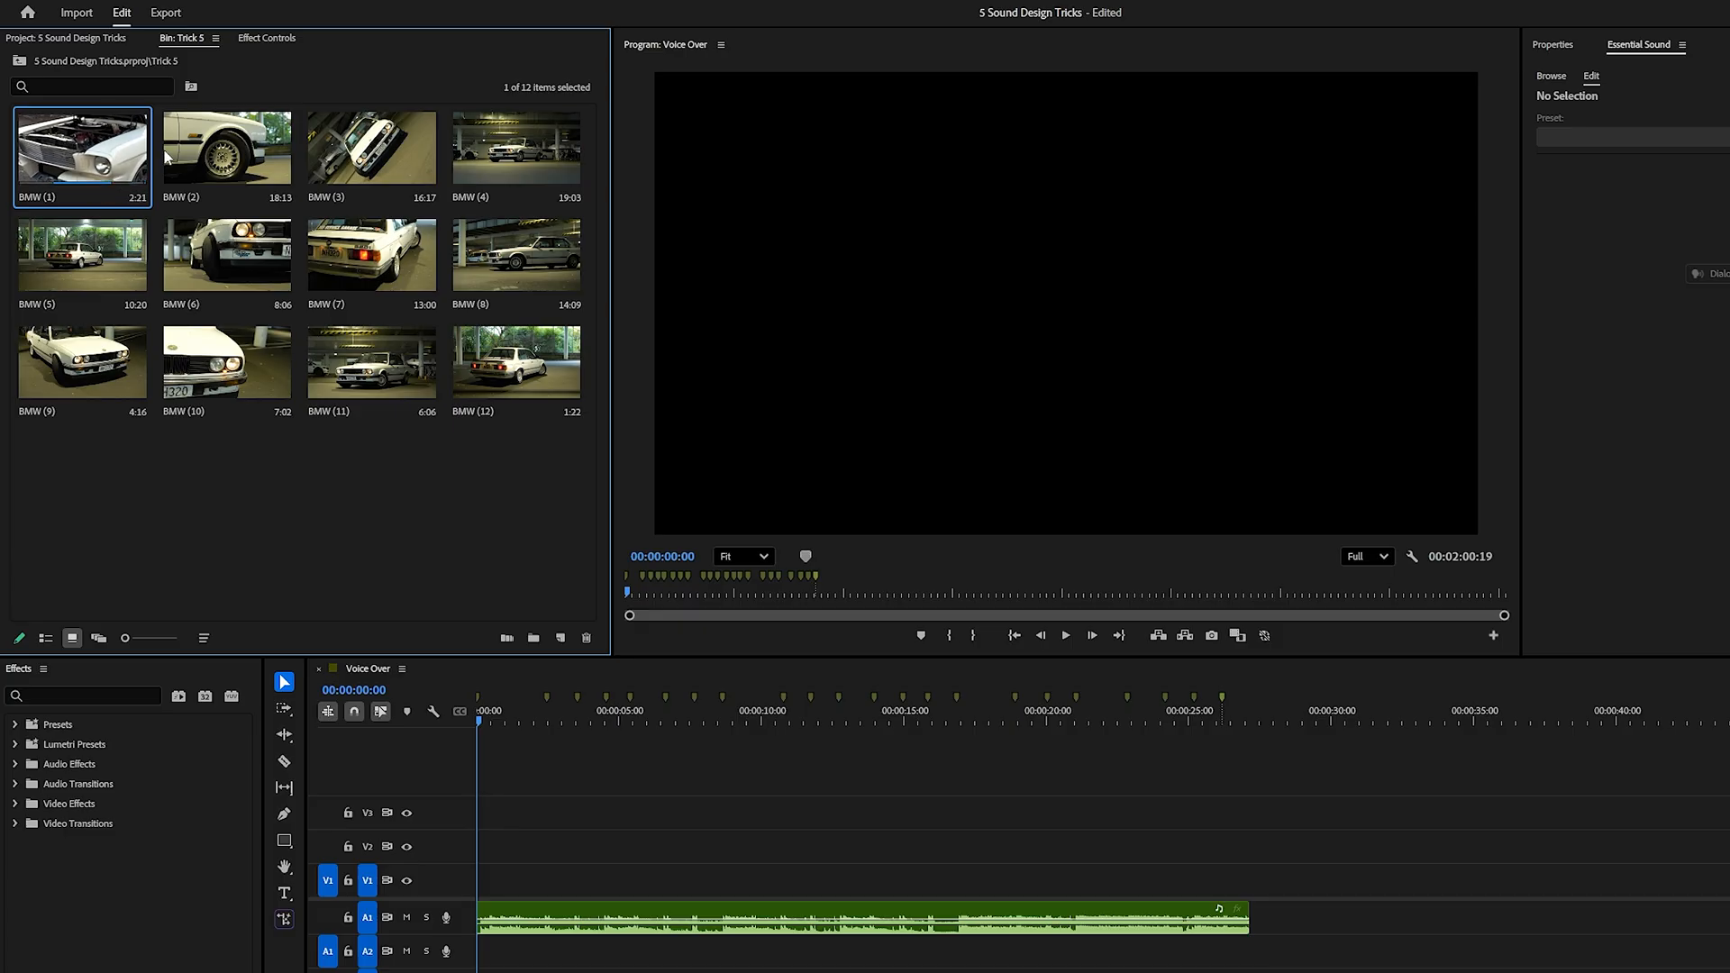
left_click(226, 147)
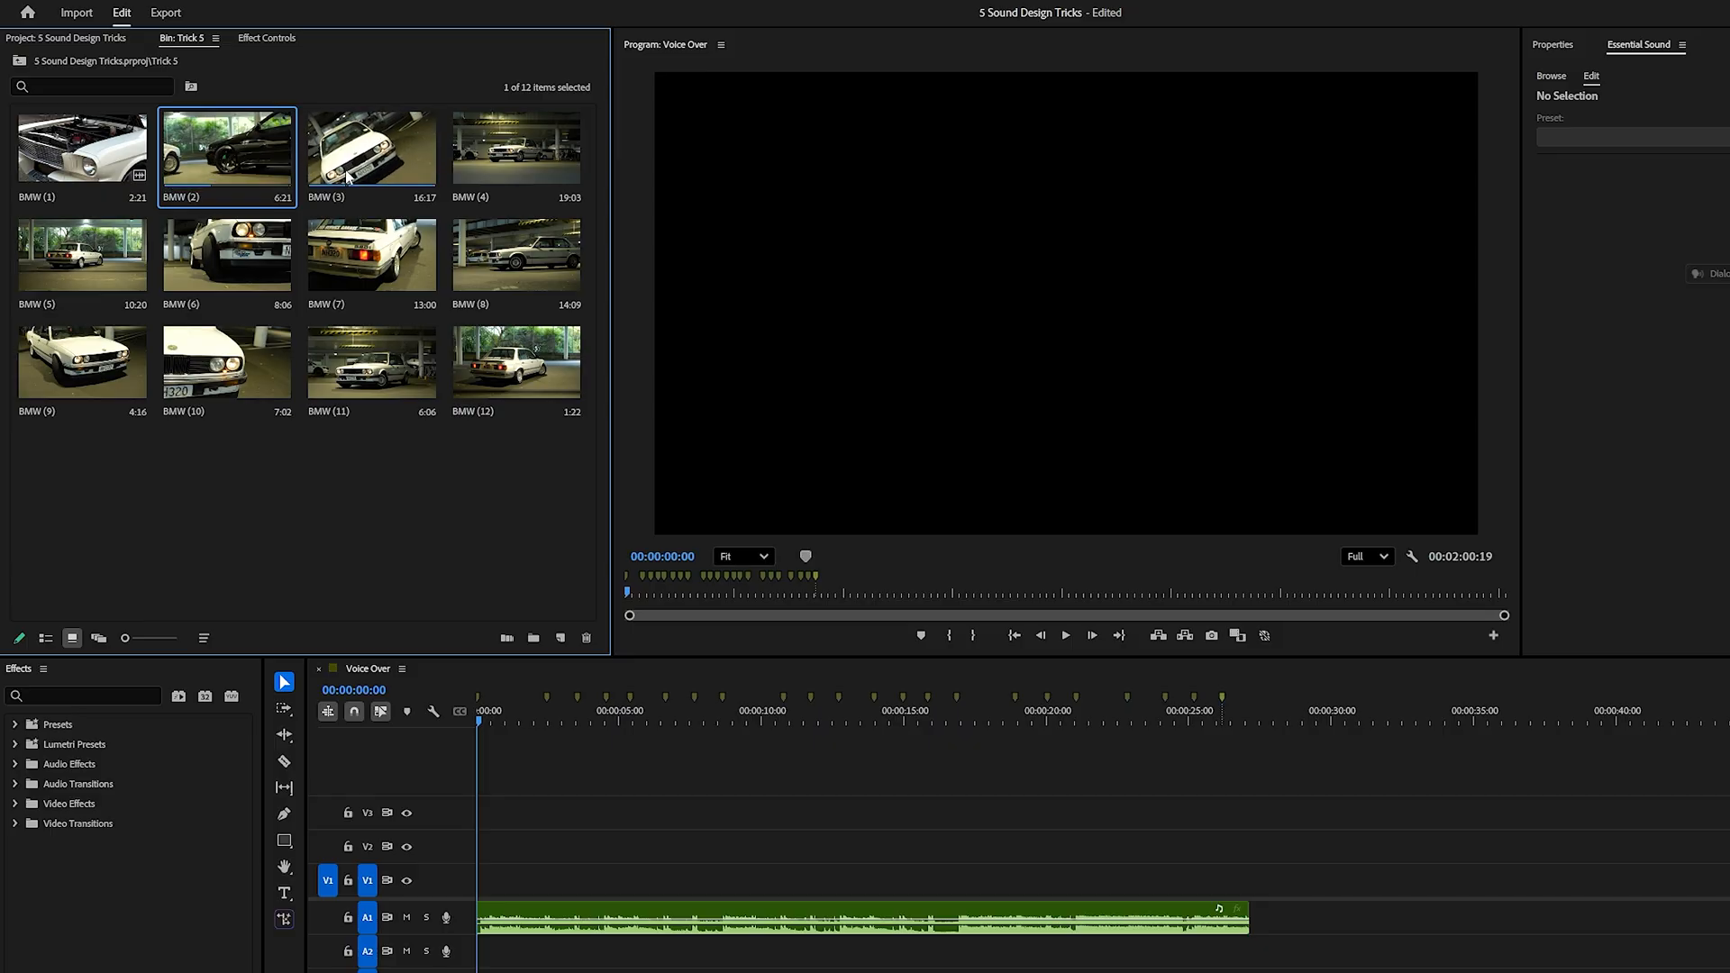
left_click(82, 257)
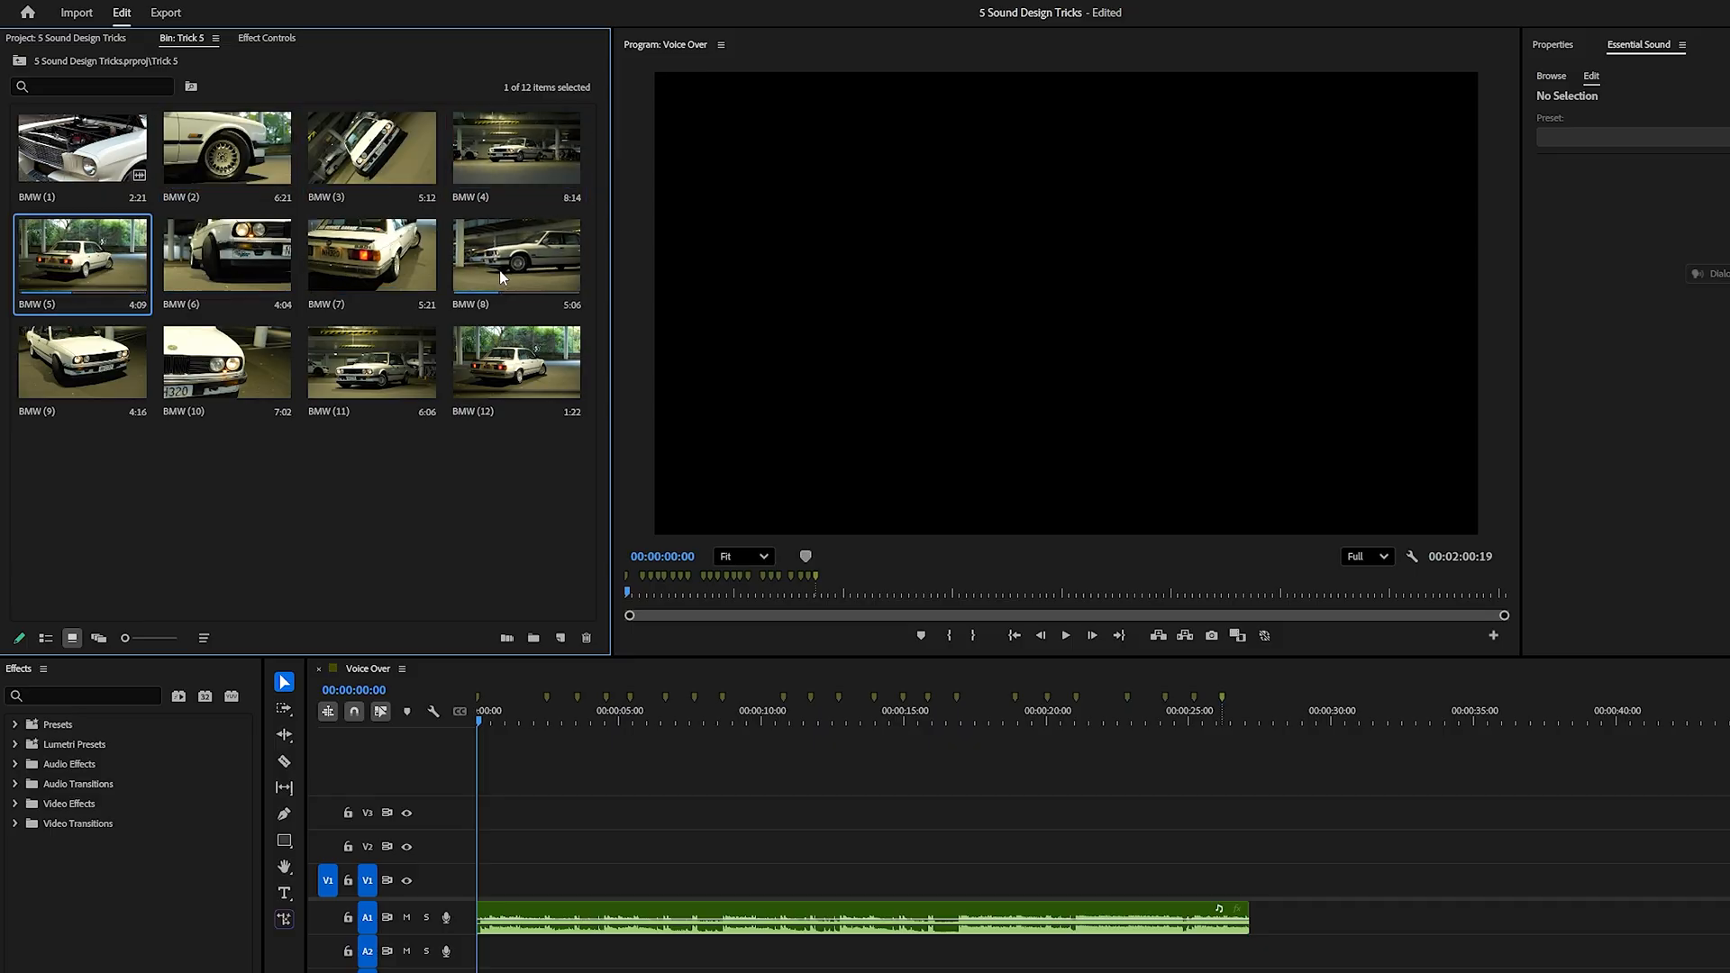
left_click(372, 368)
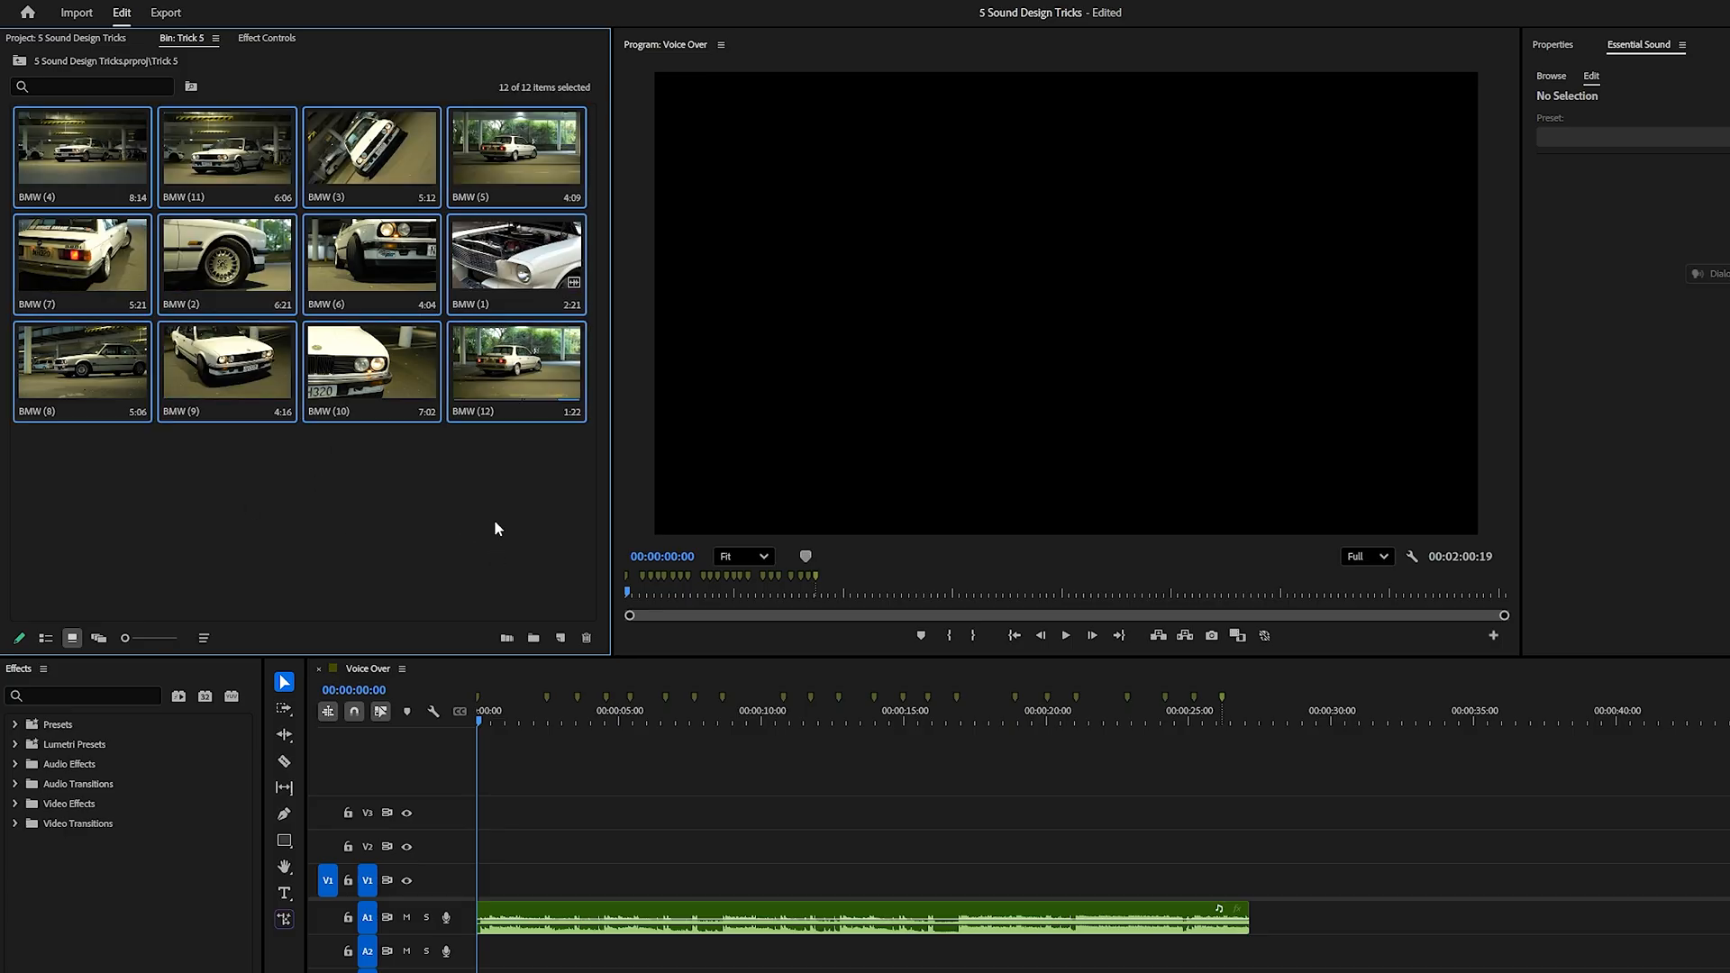
Step: Automate the twelve BMW clips to the sequence in Sort Order at Unnumbered Markers
left_click(506, 637)
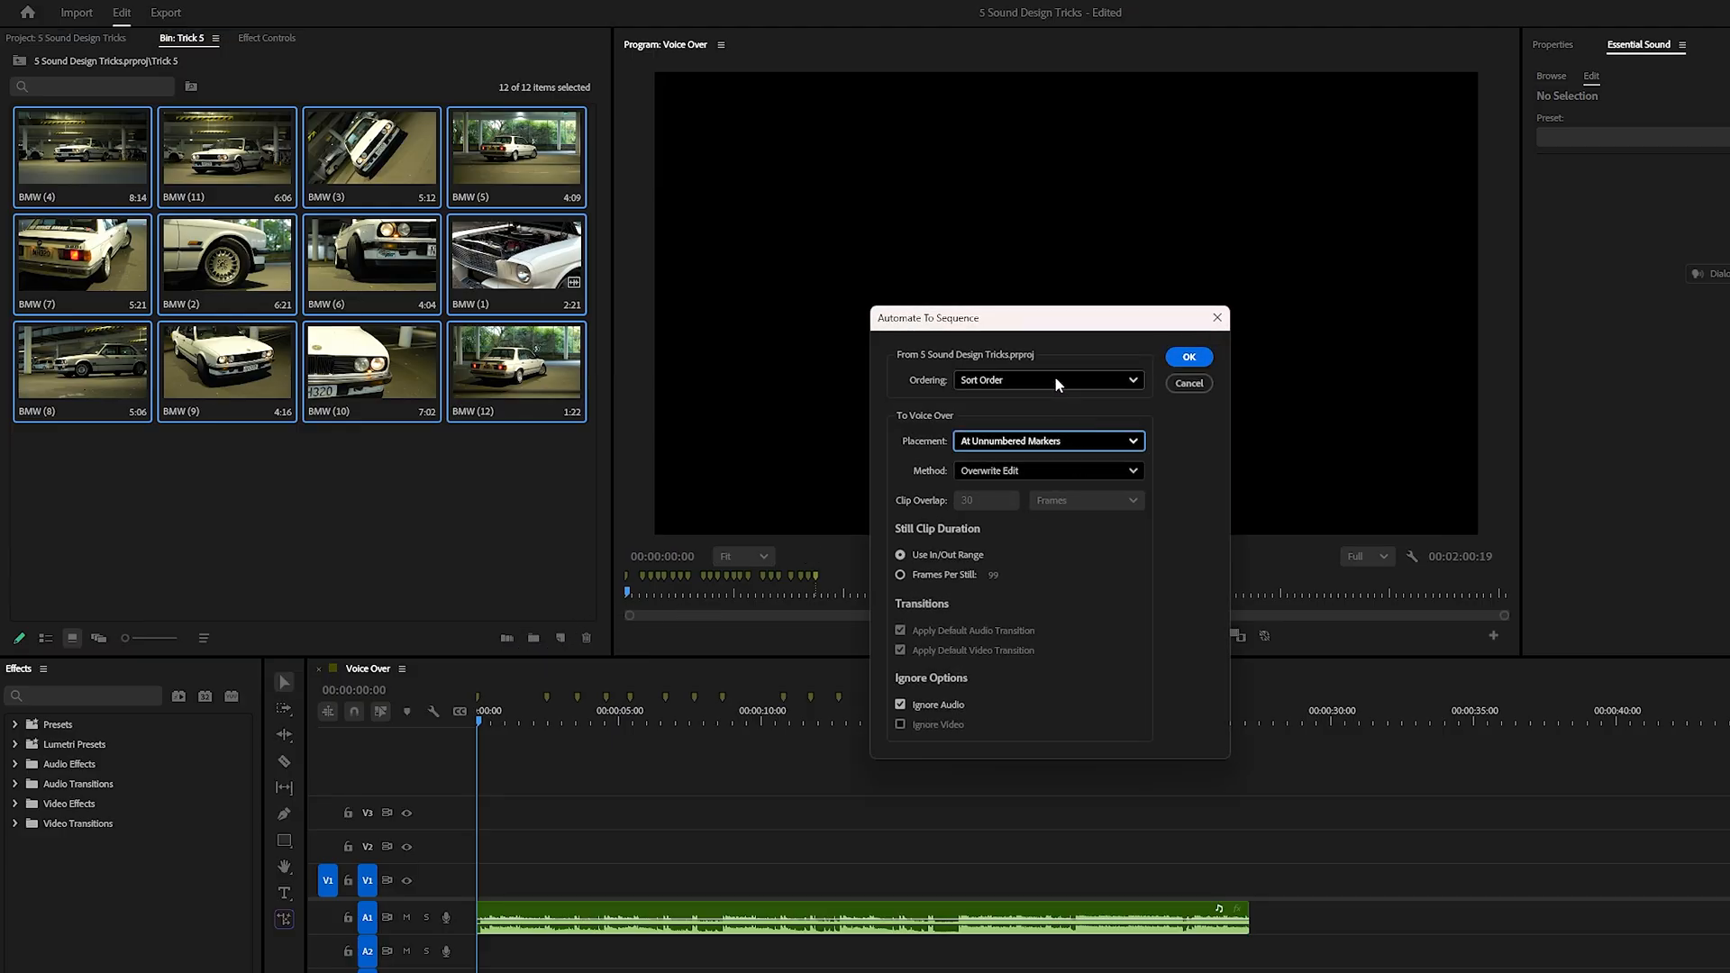
left_click(1046, 380)
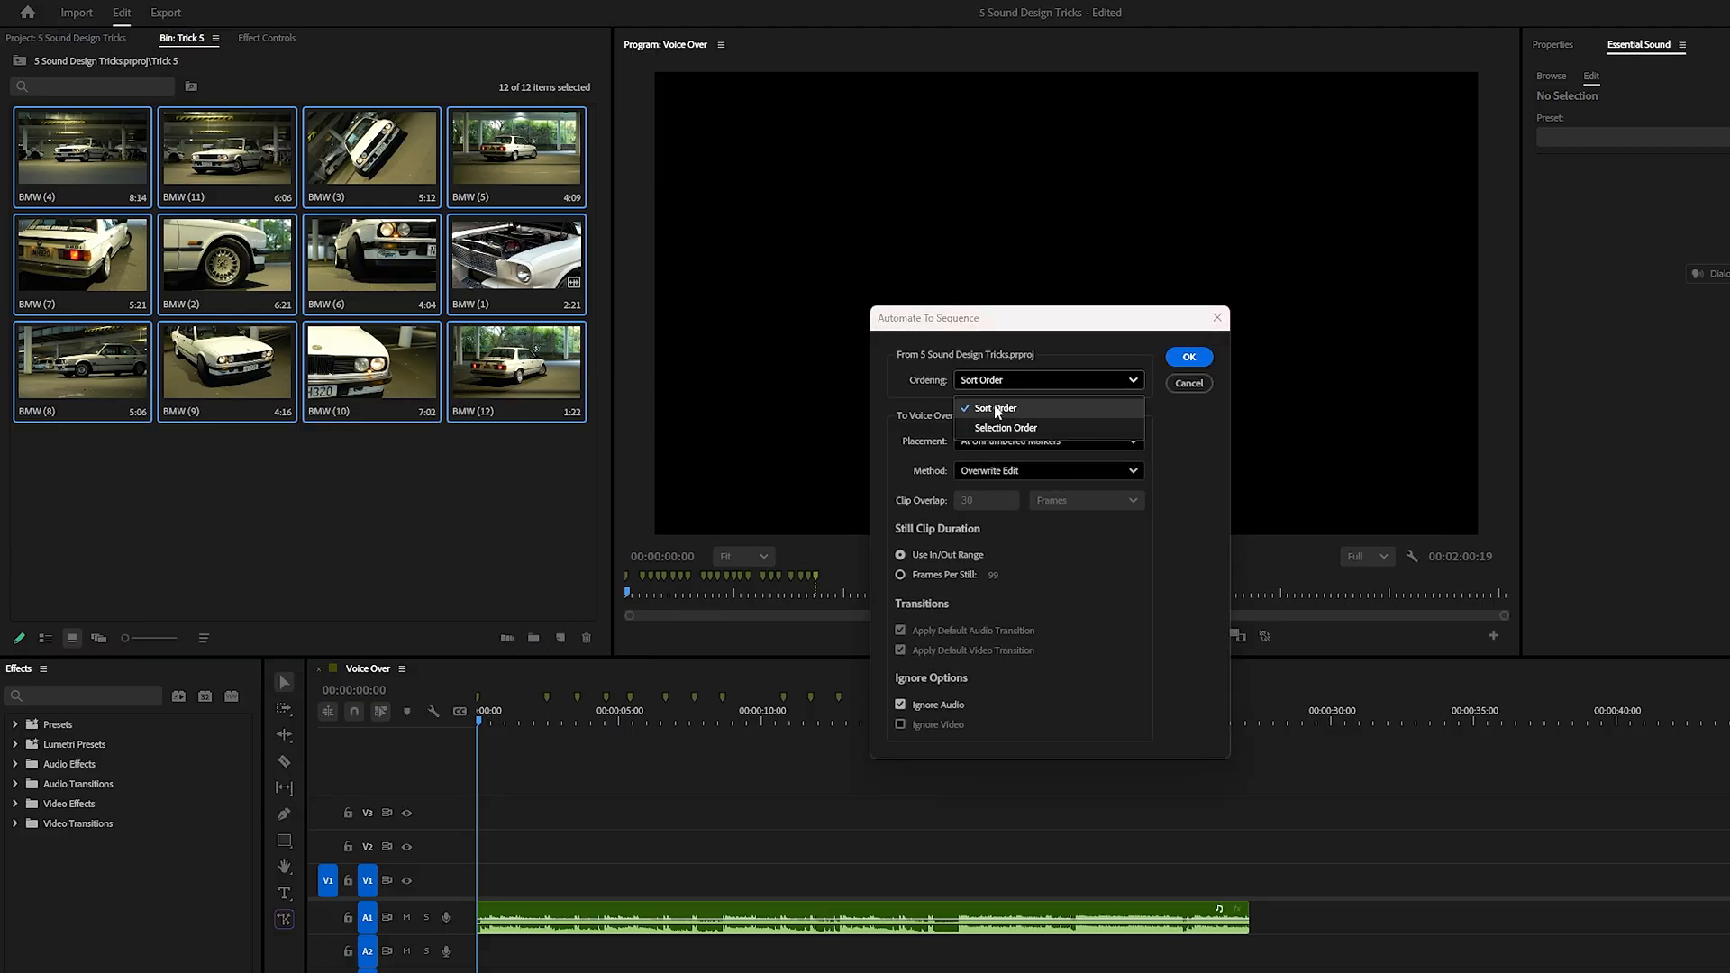
left_click(994, 407)
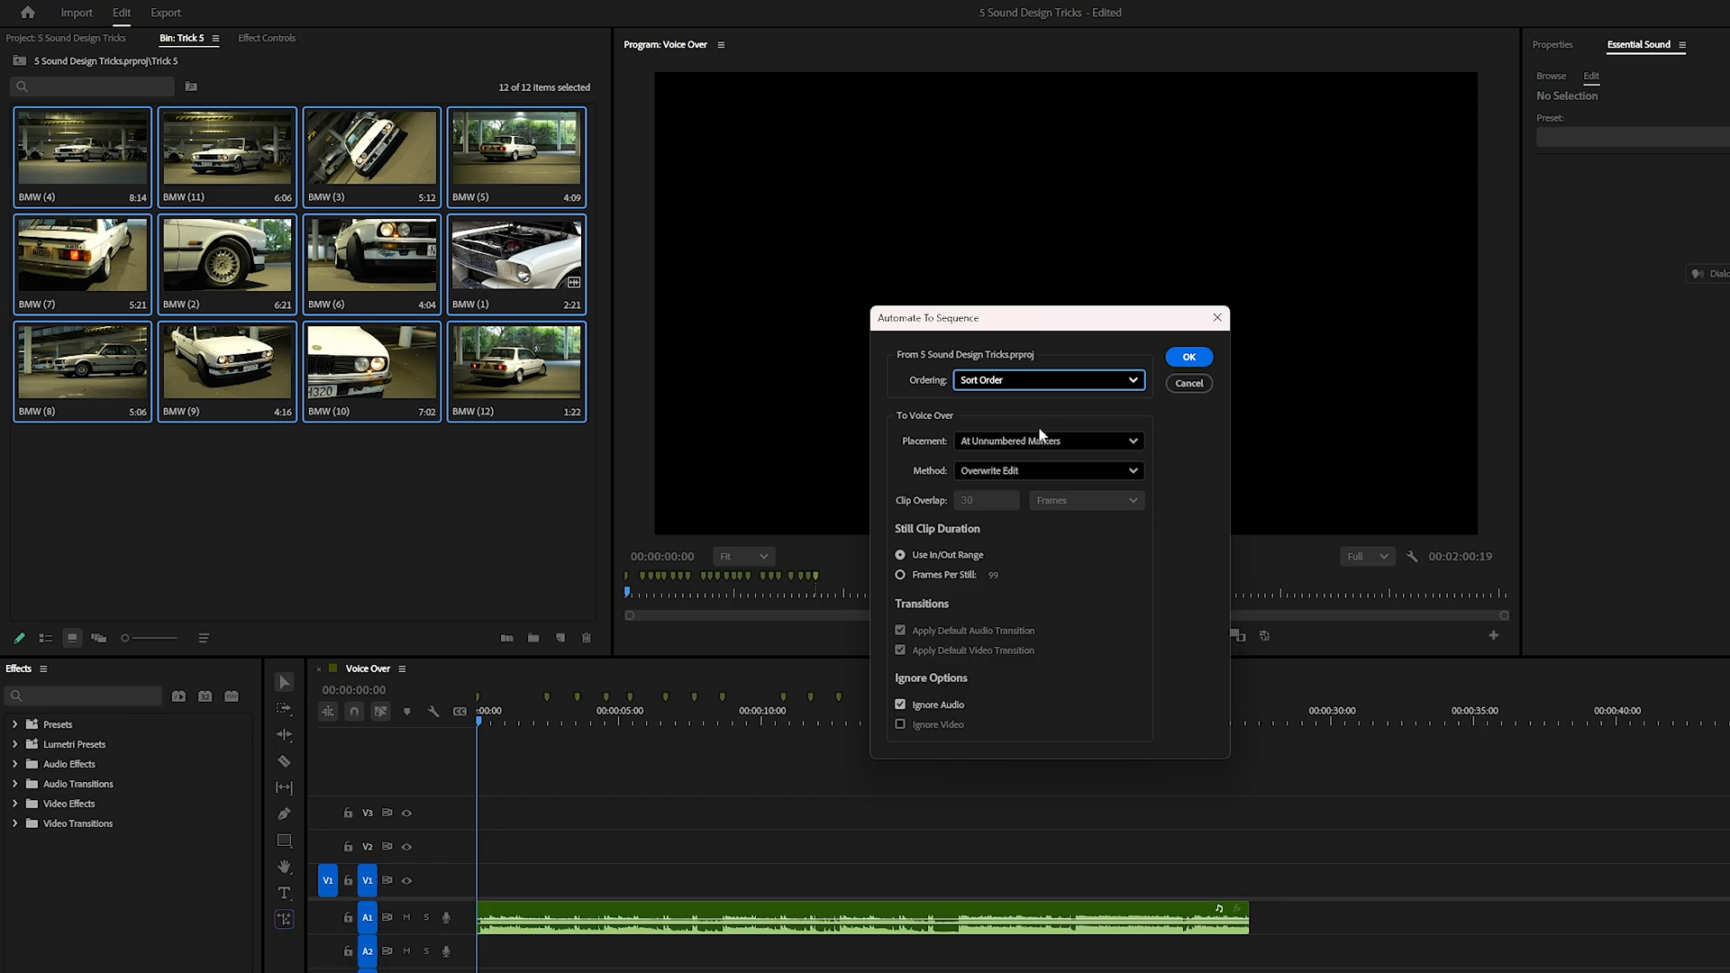
left_click(1047, 441)
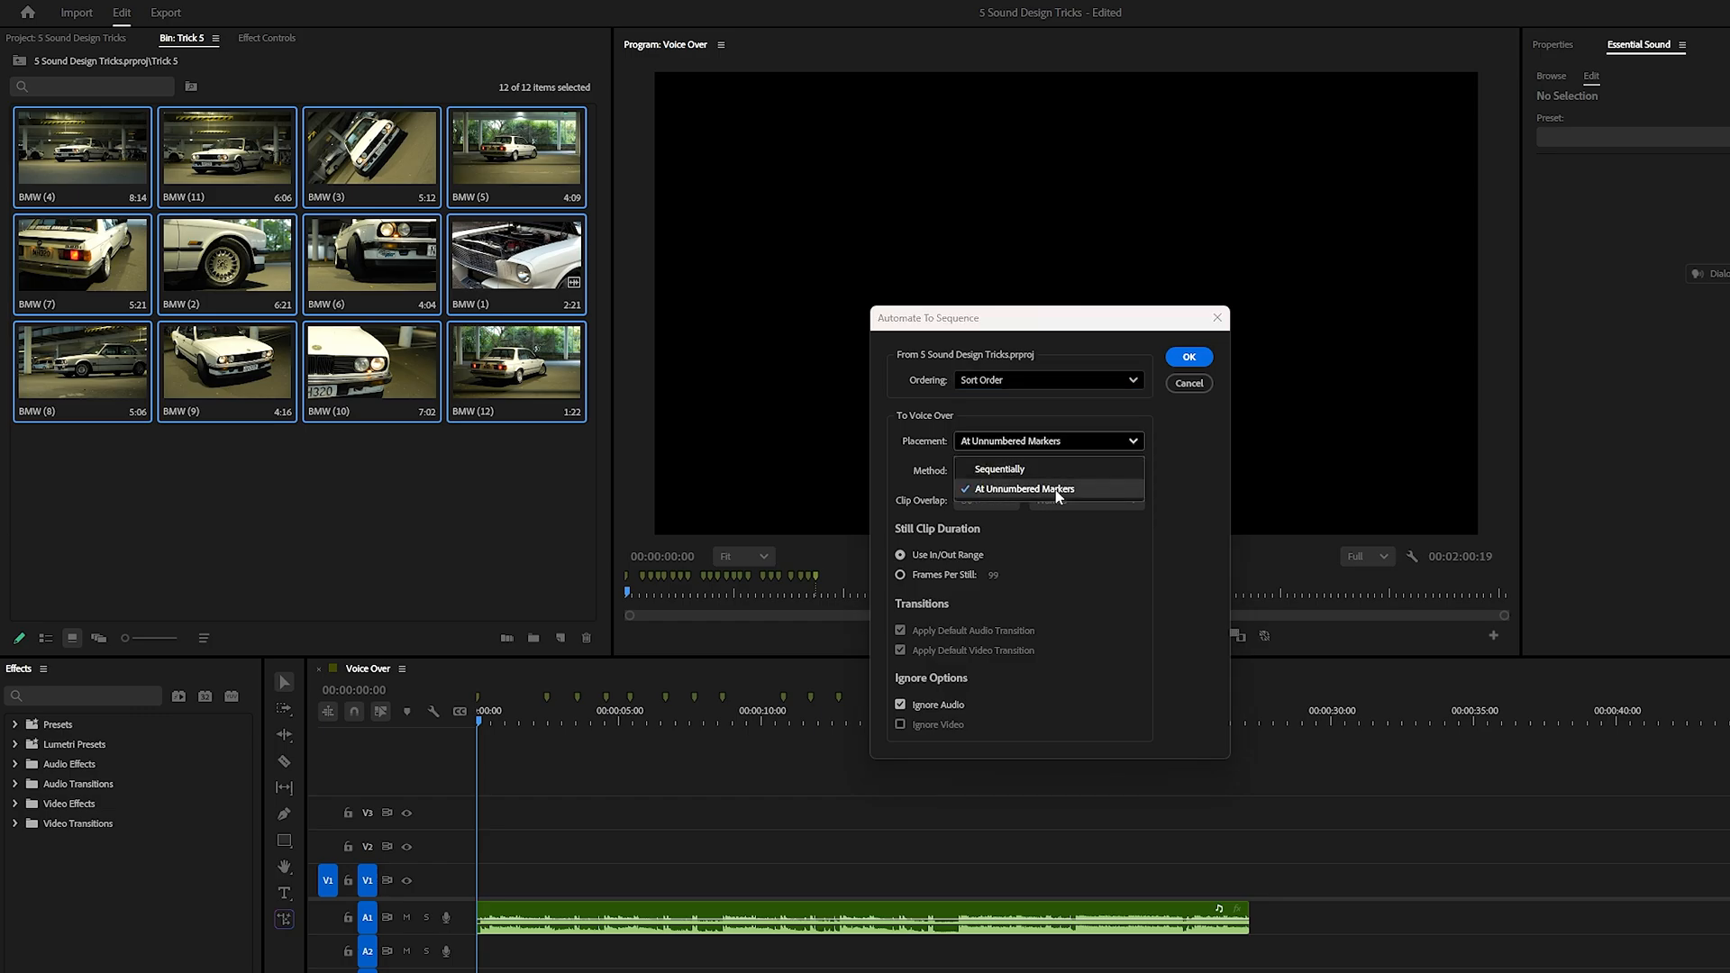
left_click(1022, 488)
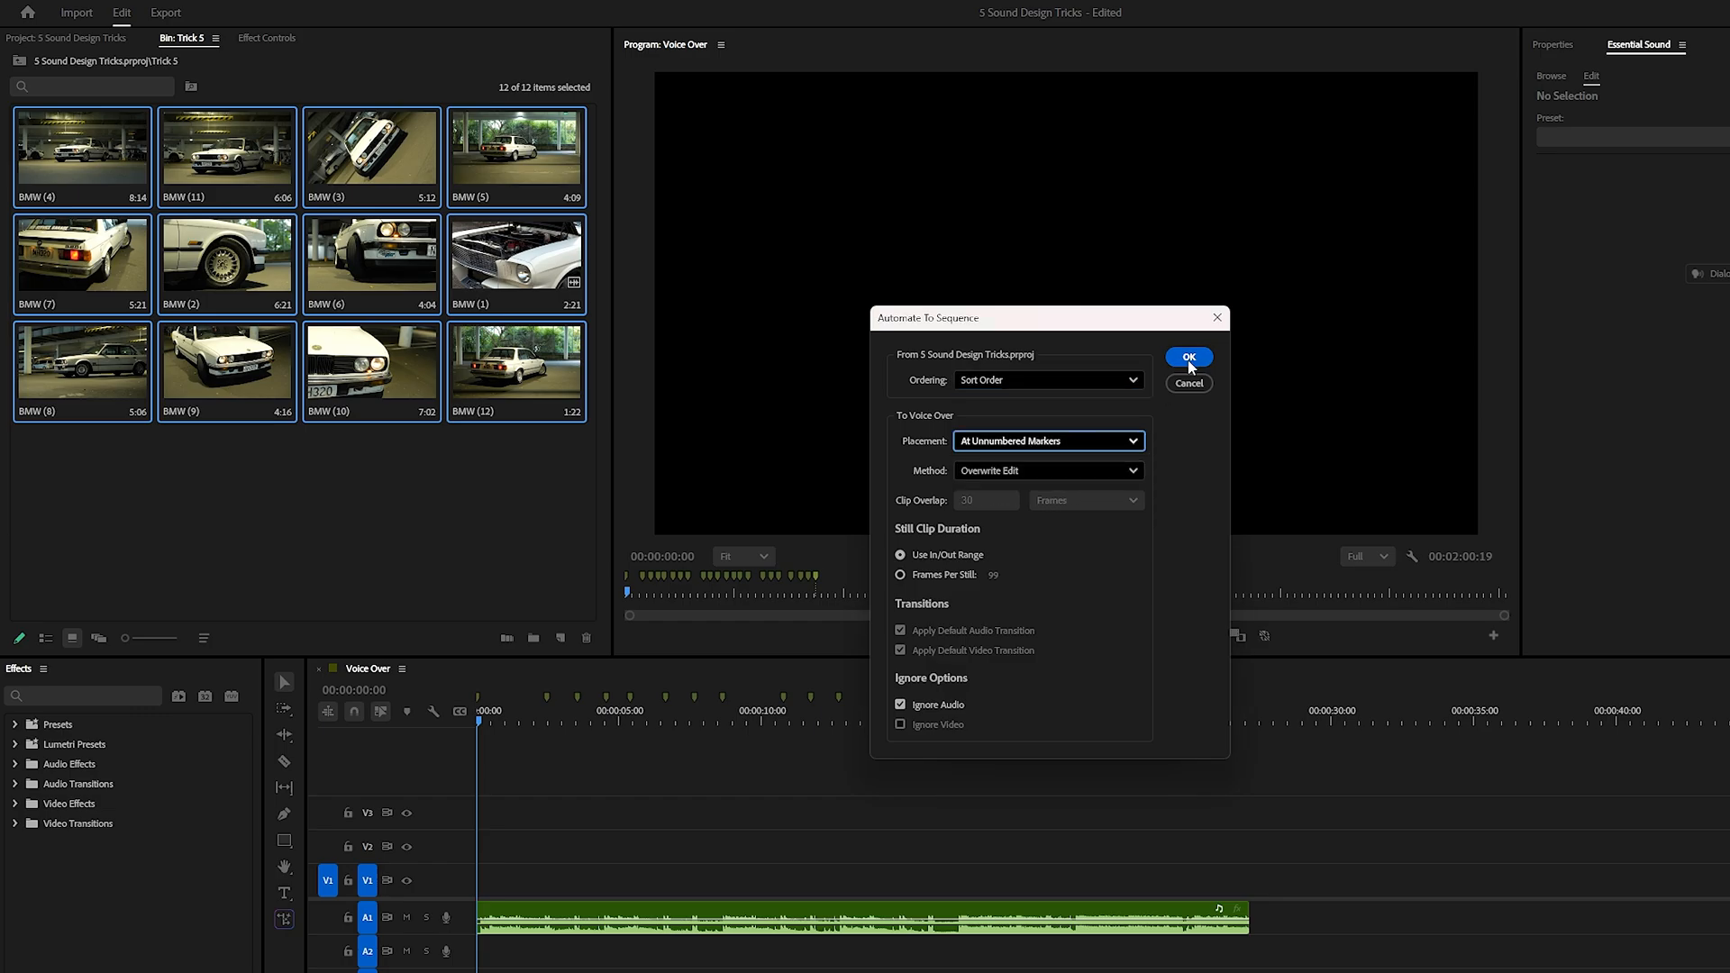
left_click(1187, 357)
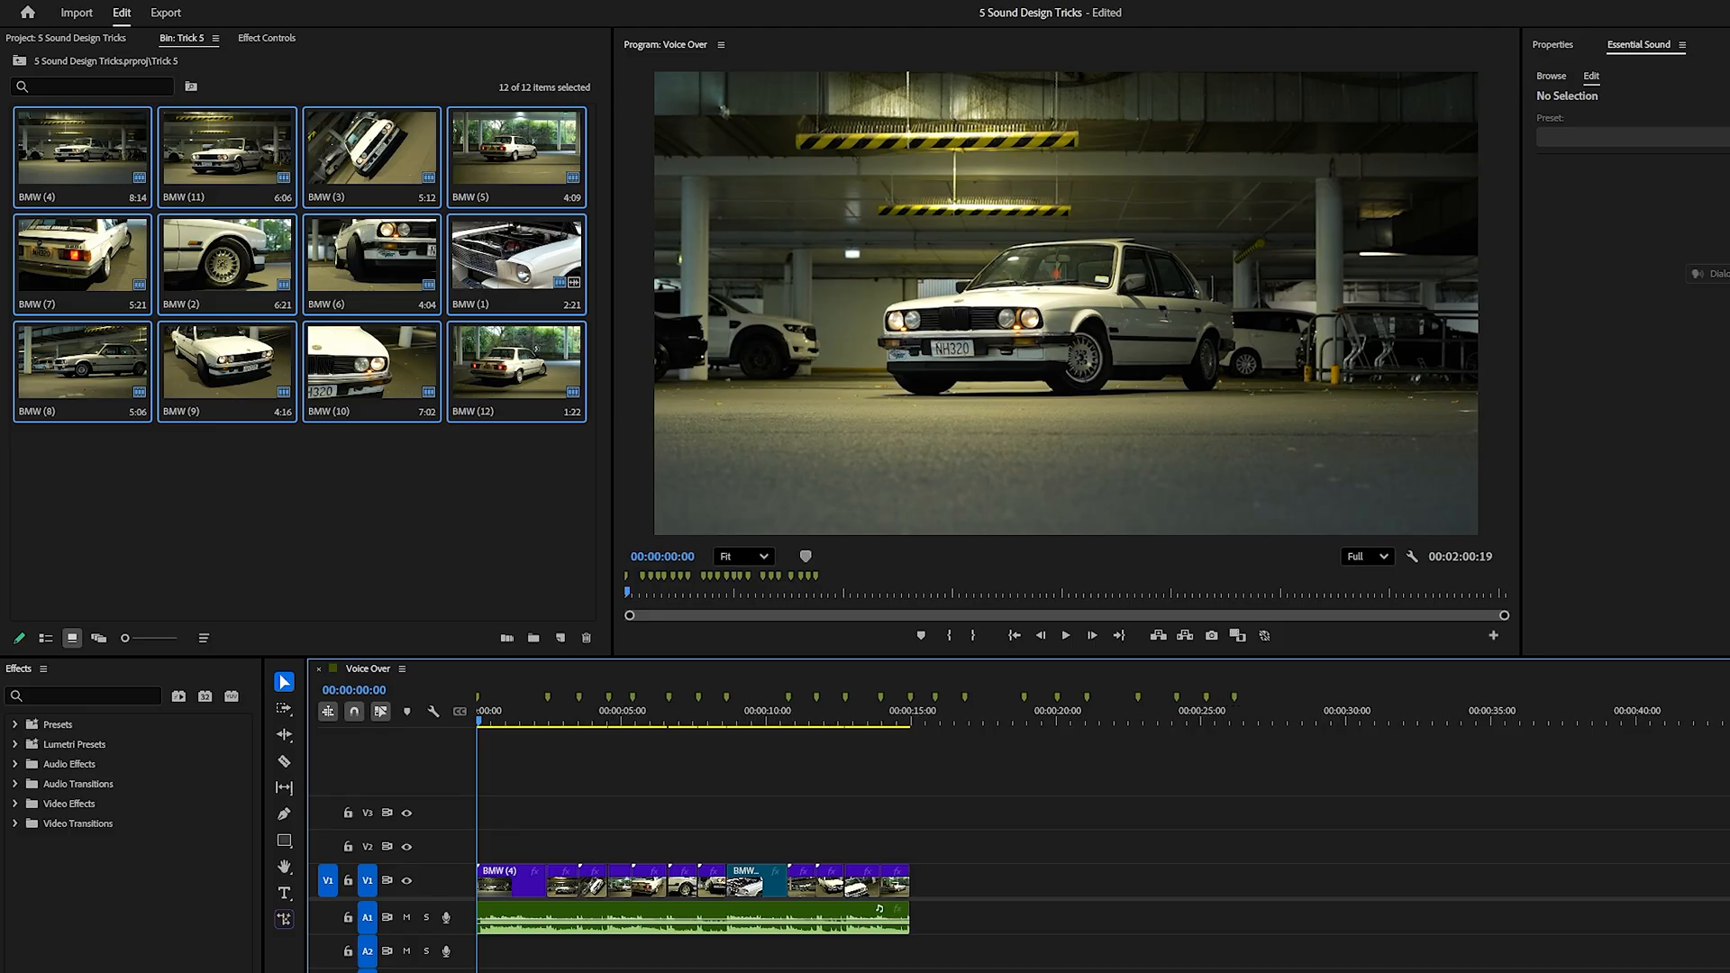